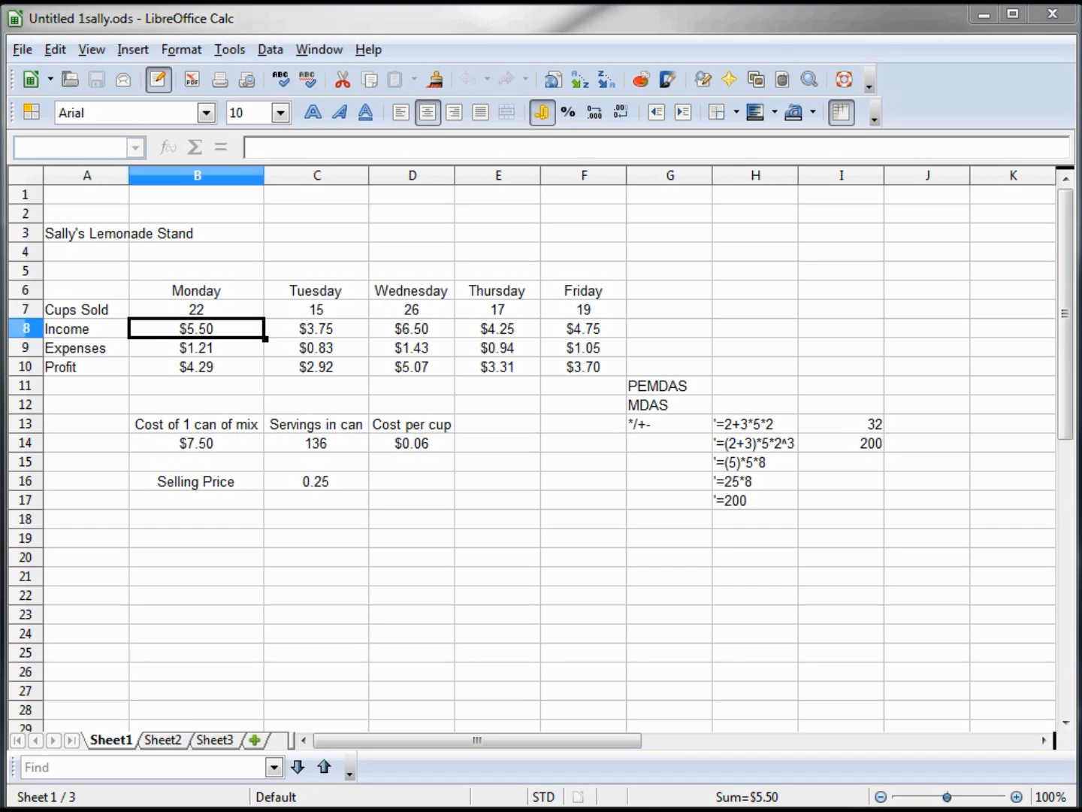
mouse_move(88, 258)
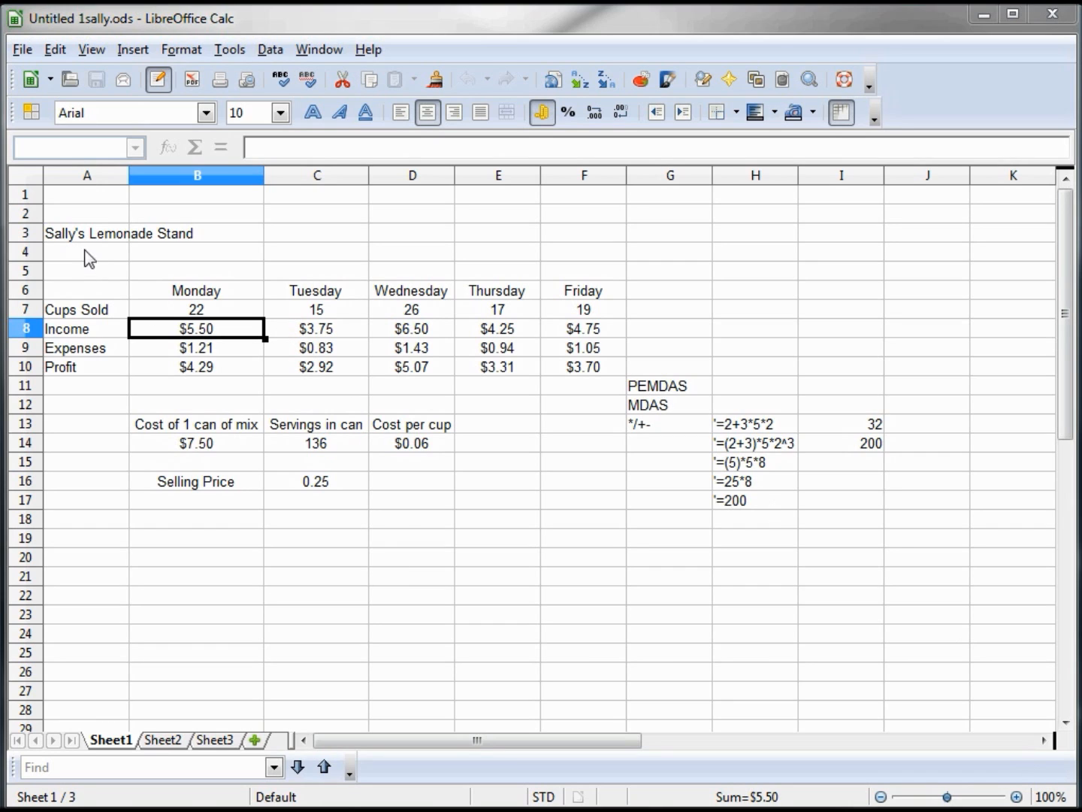
- Select the Monday–Friday table and give the day headers a light blue background
left_click_drag(86, 289, 86, 328)
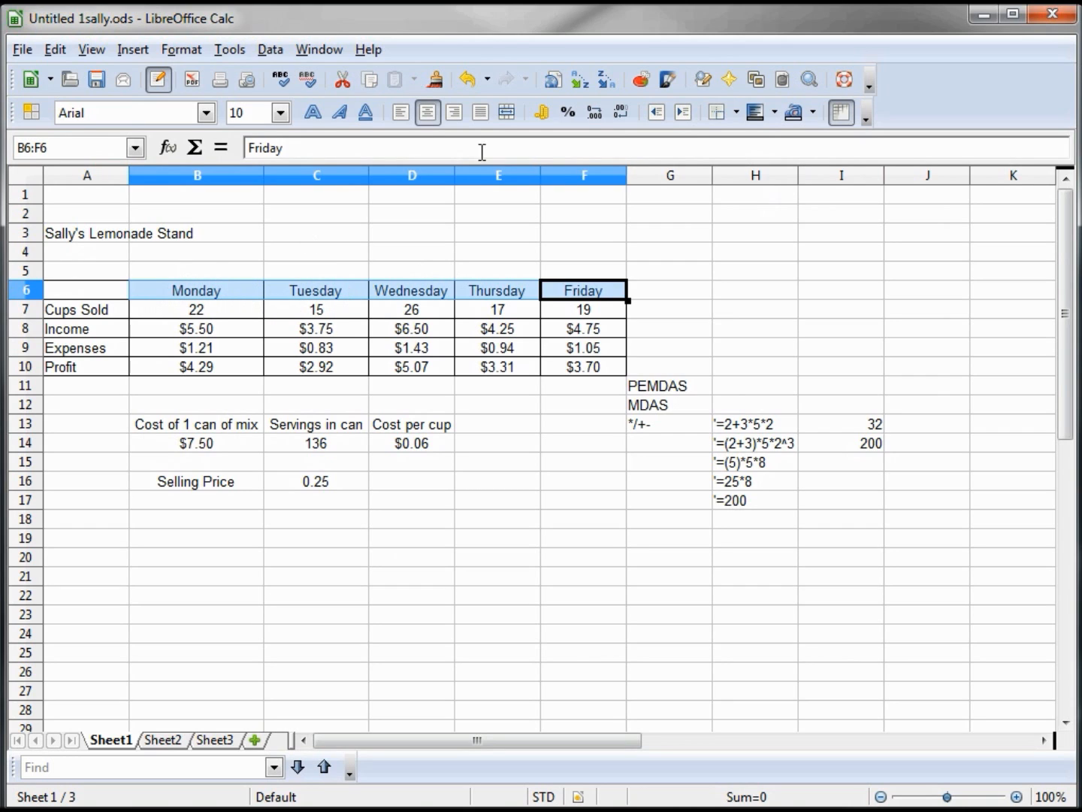
left_click(775, 112)
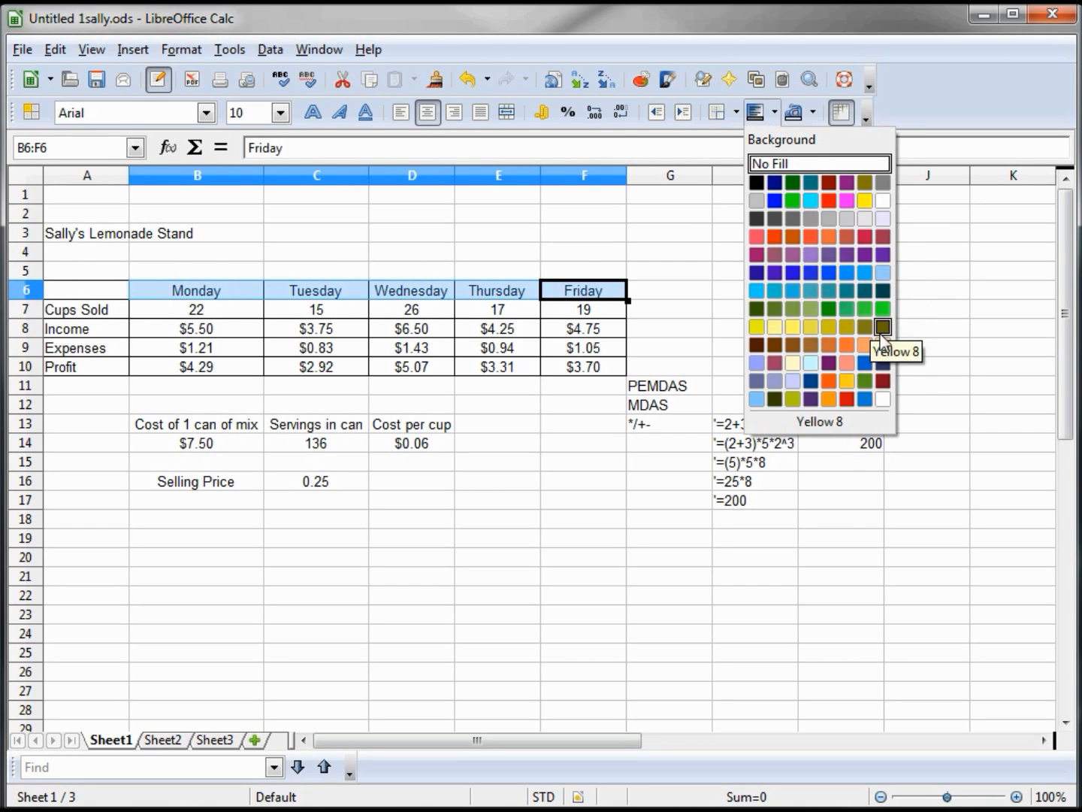
mouse_move(810, 363)
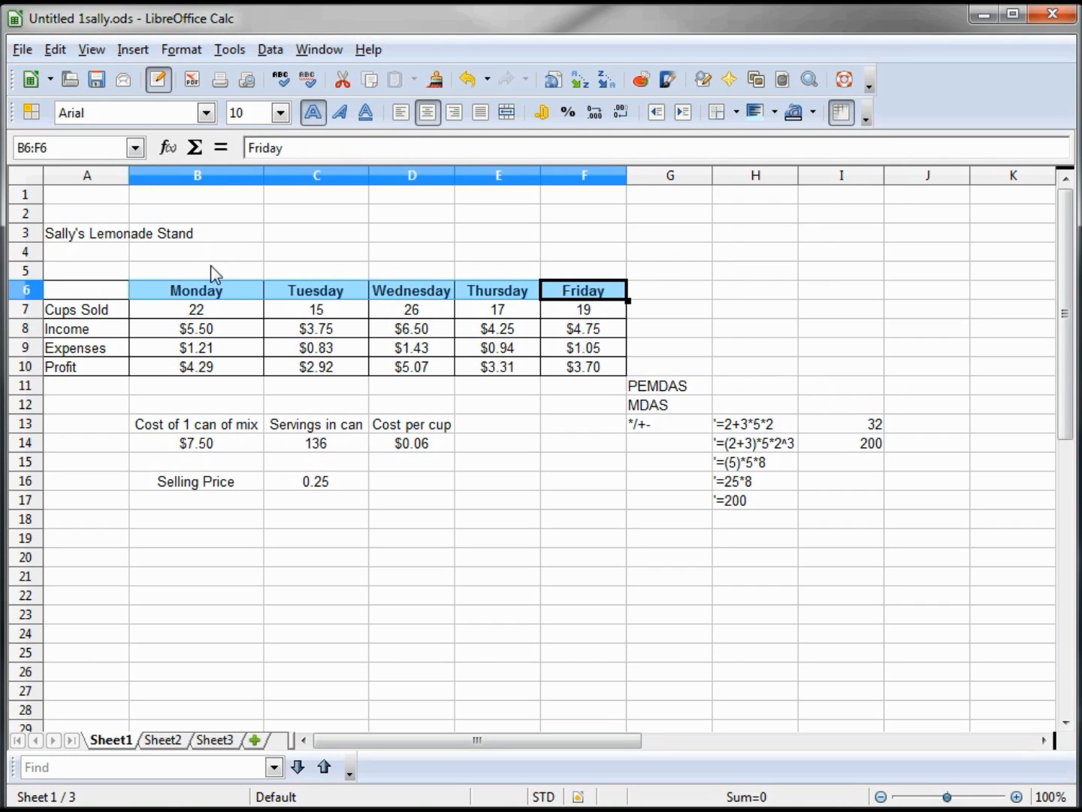
- Narrow column B and turn on automatic wrapping for the B13 'Cost of 1 can of mix' label
left_click(195, 423)
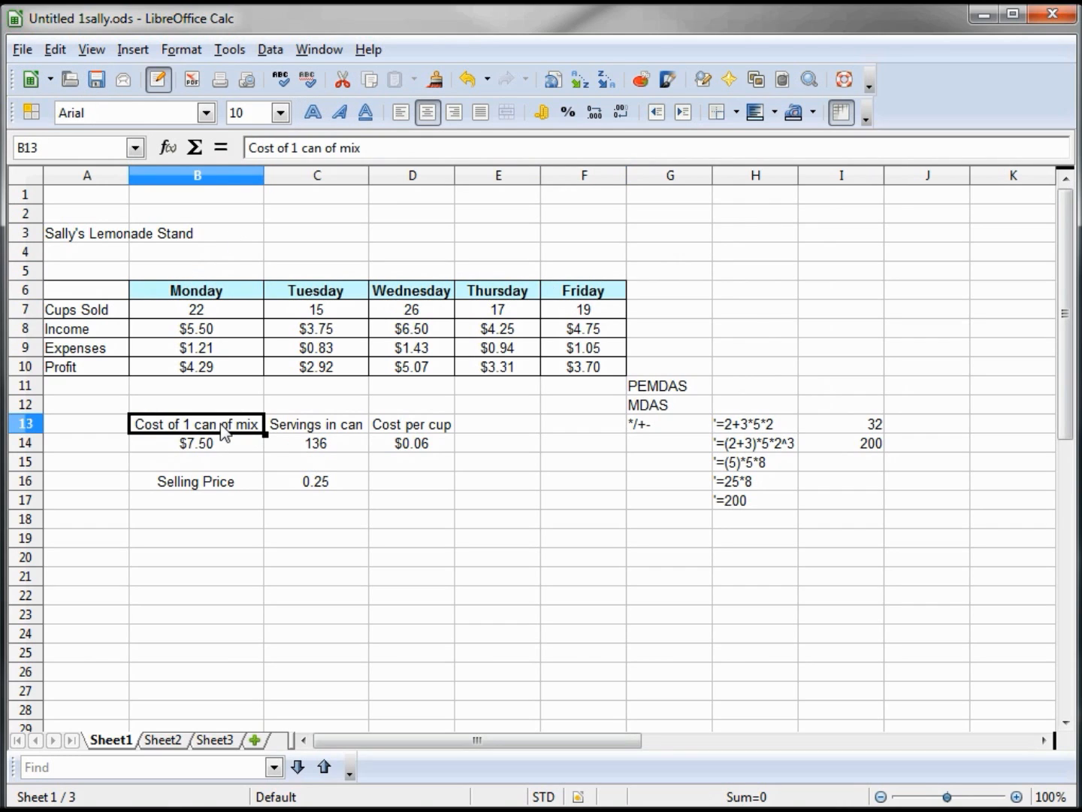
mouse_move(263, 174)
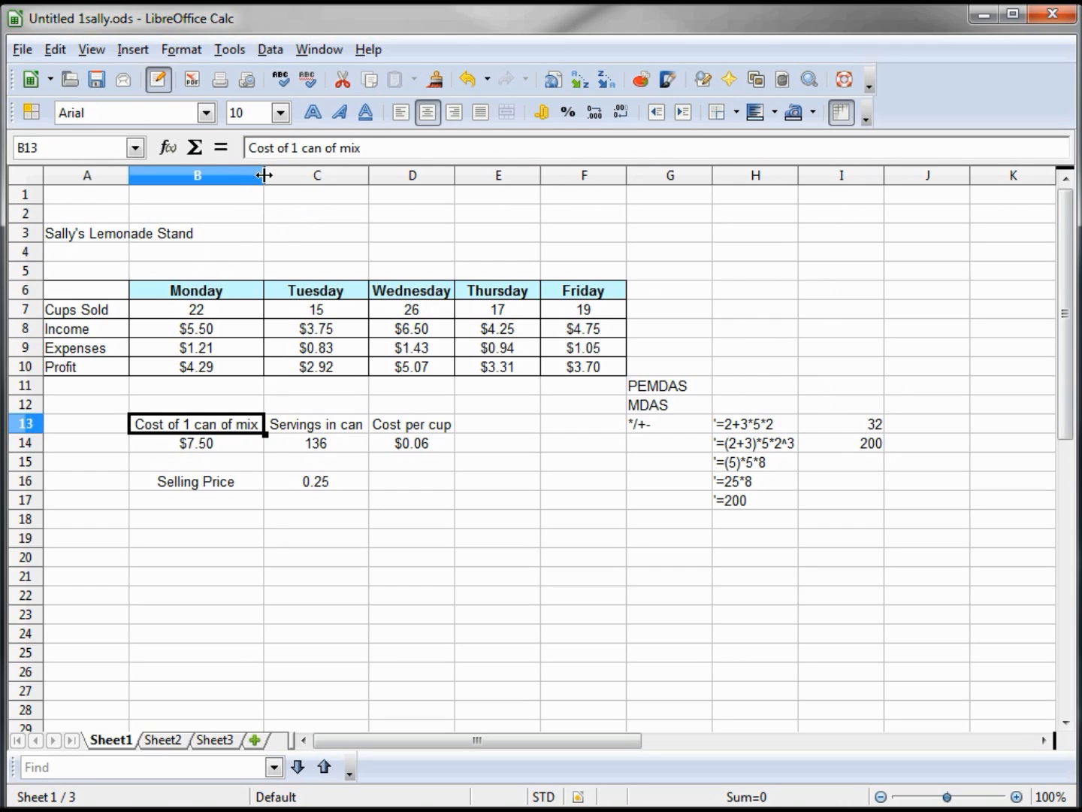
left_click_drag(264, 174, 226, 174)
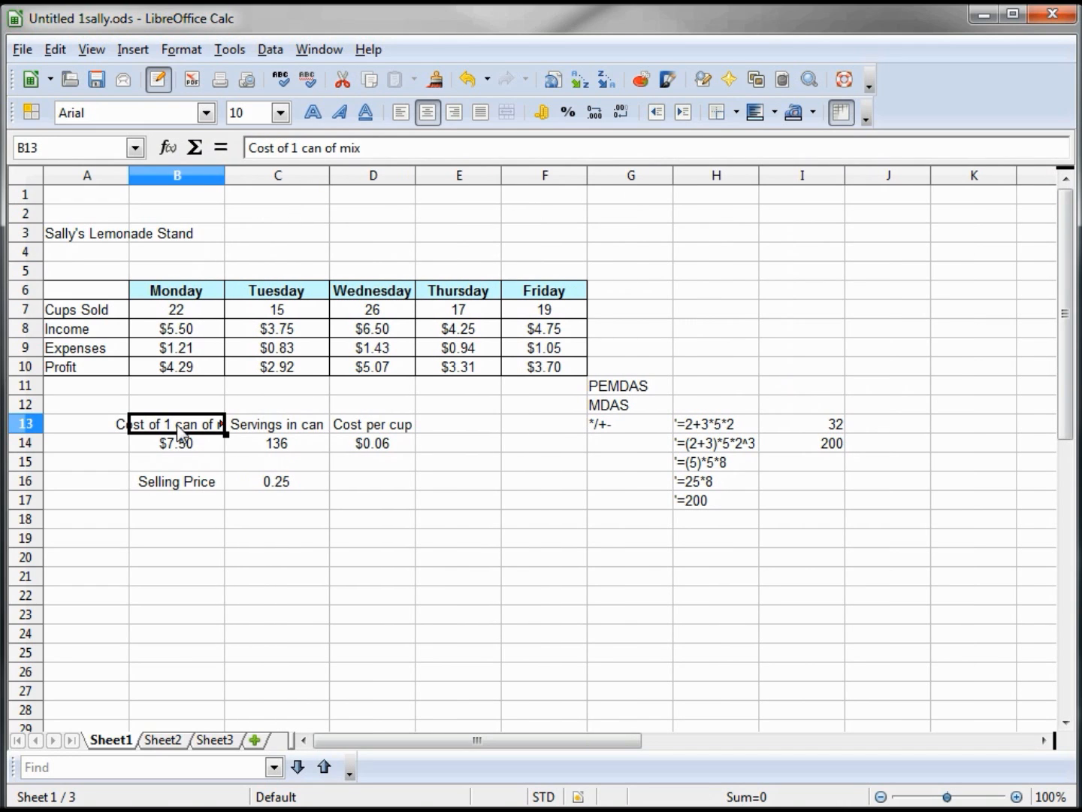
mouse_move(259, 475)
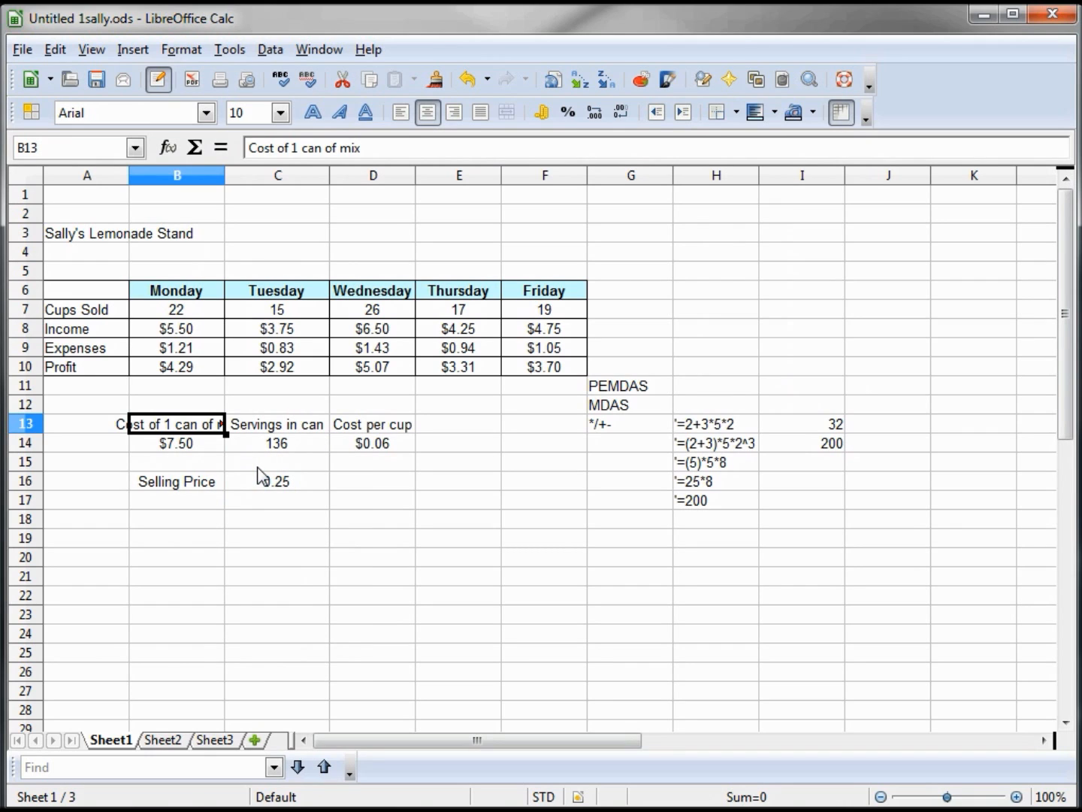
mouse_move(405, 453)
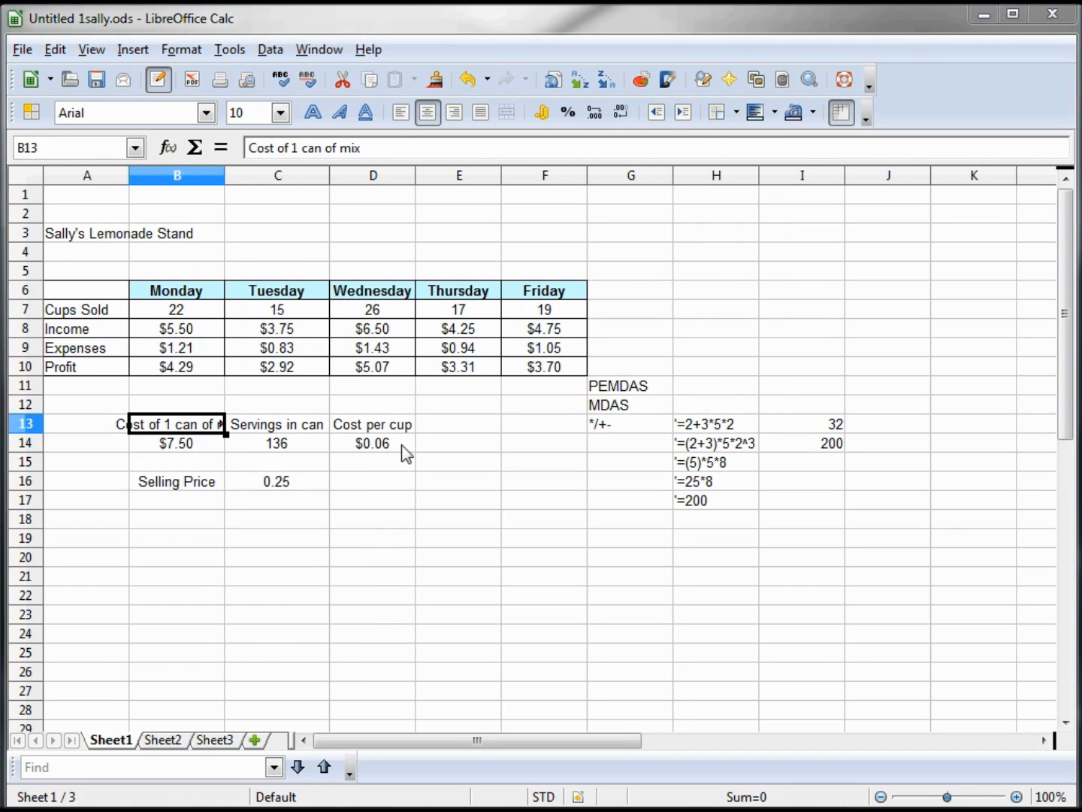
left_click(181, 49)
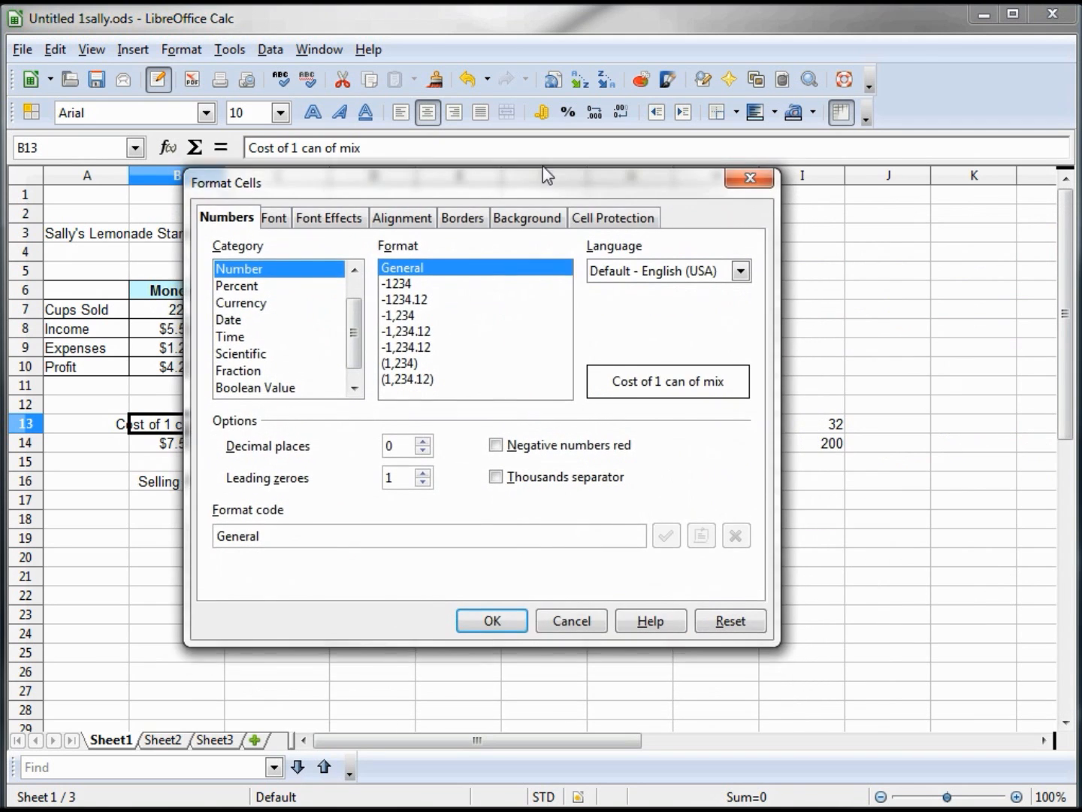
left_click(403, 217)
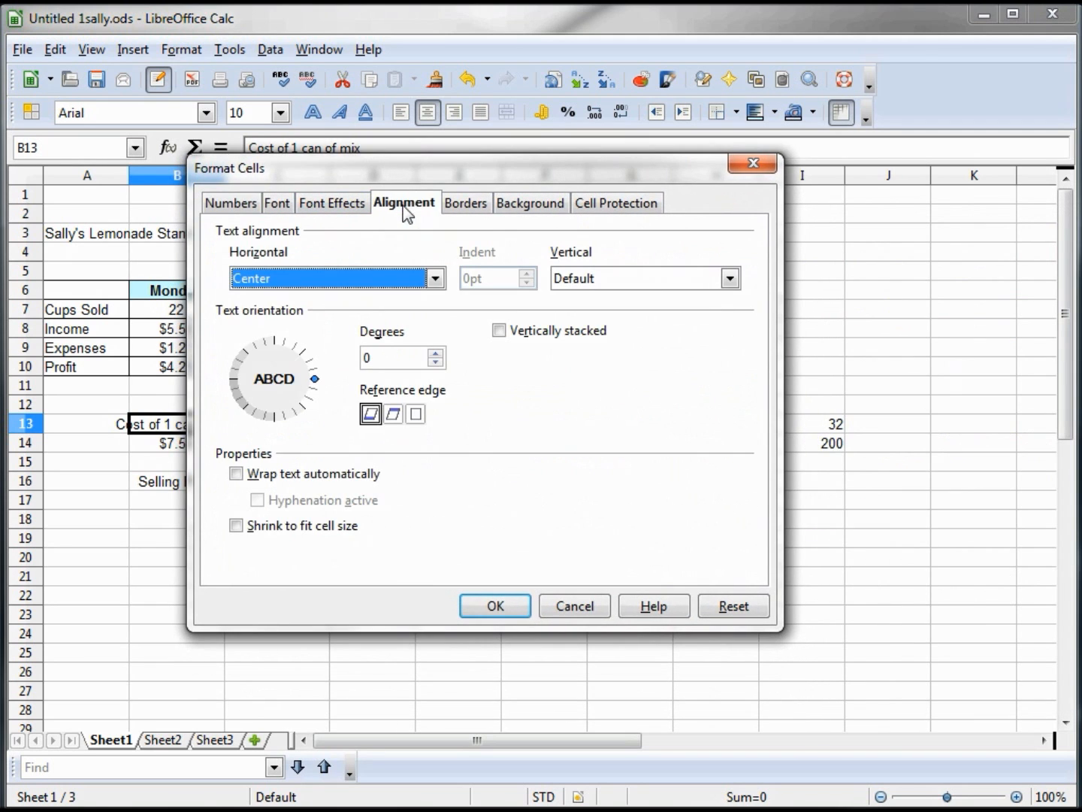
left_click(236, 474)
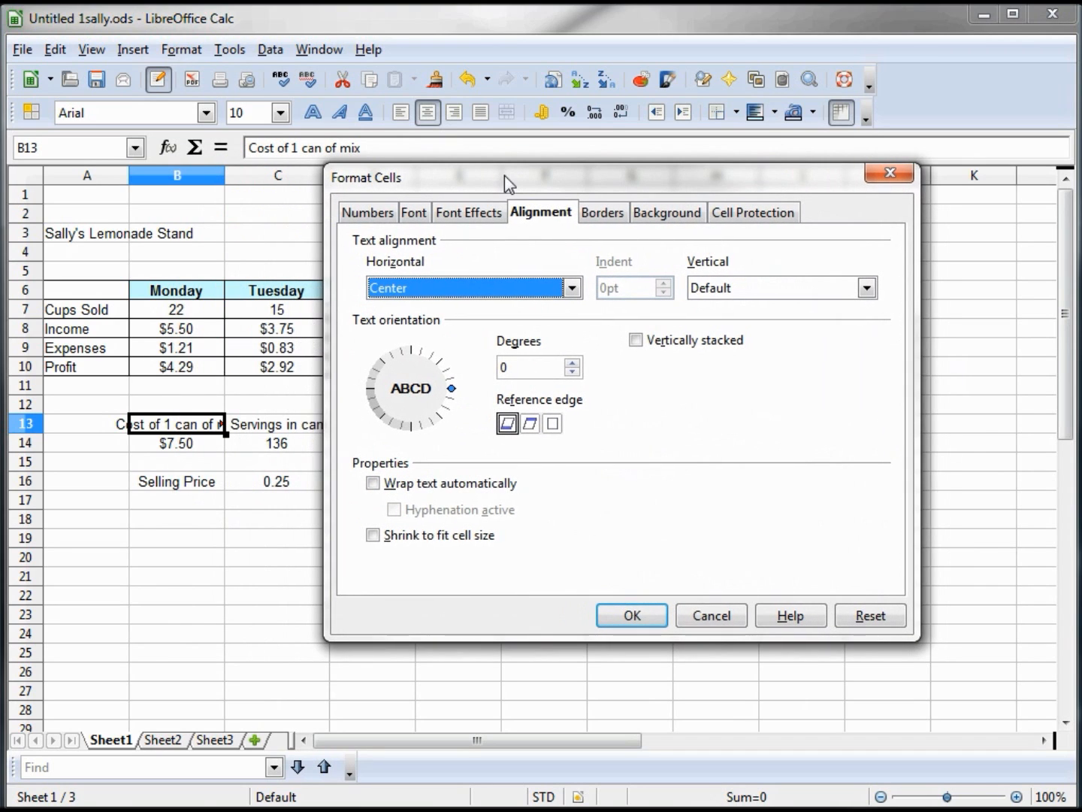
left_click(374, 482)
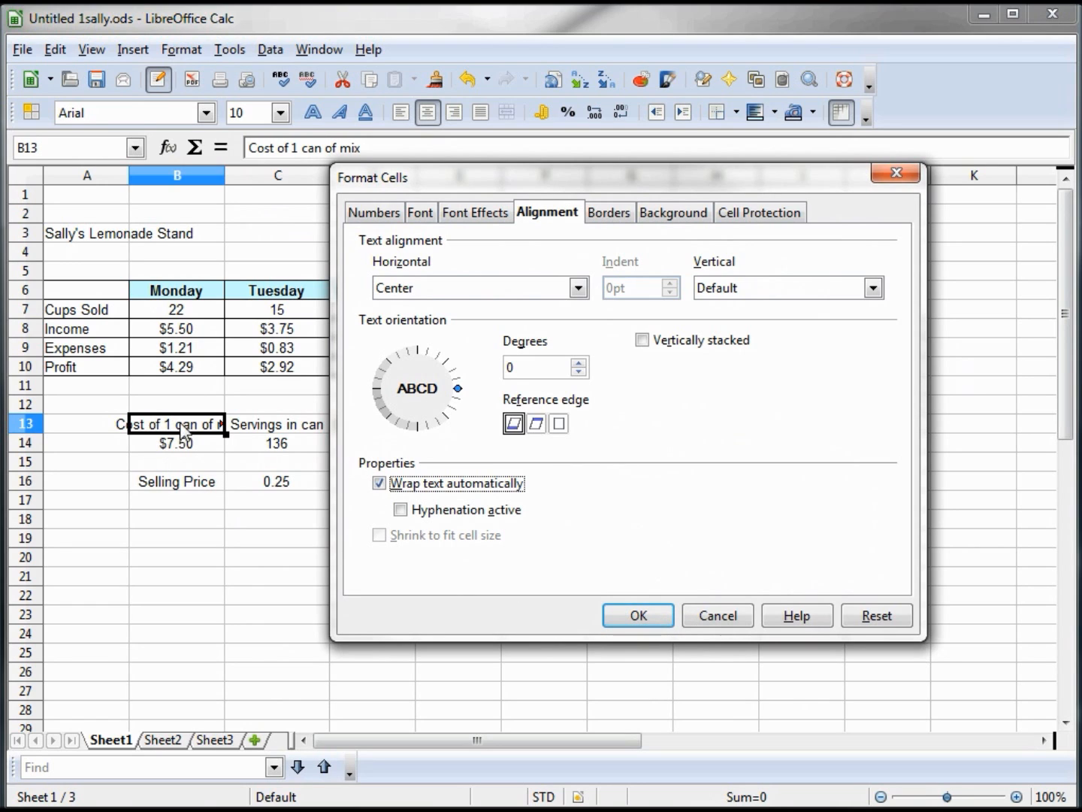
left_click(637, 615)
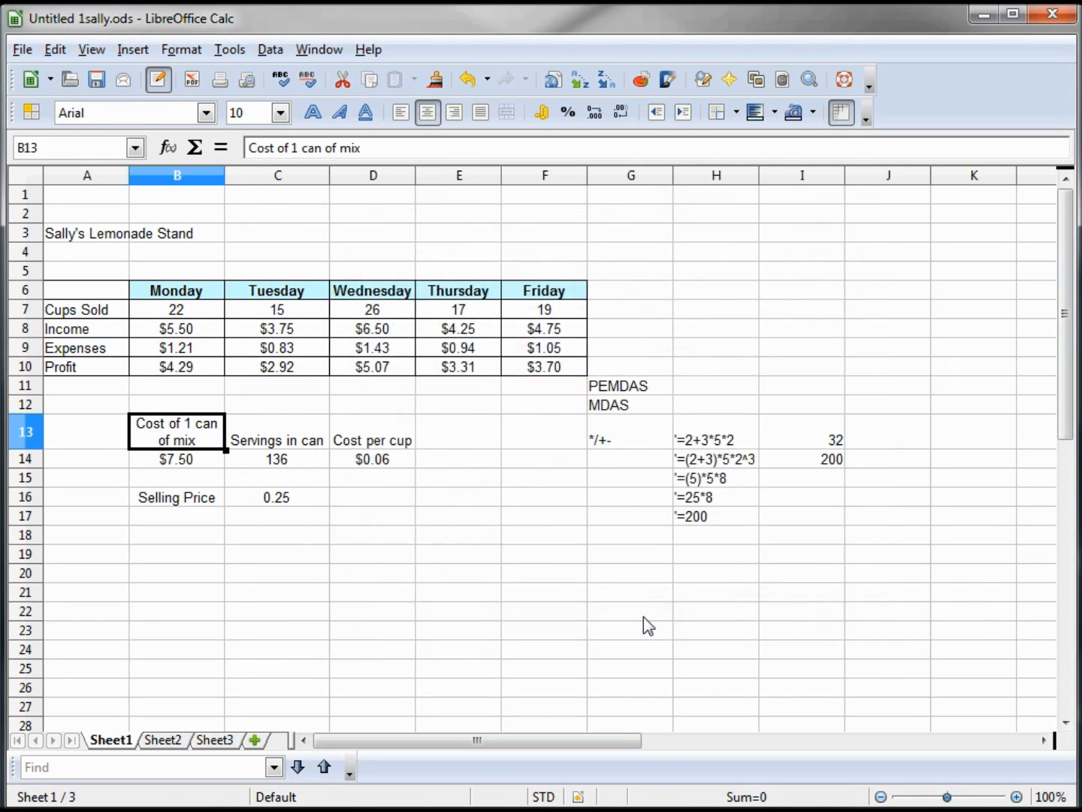
mouse_move(185, 440)
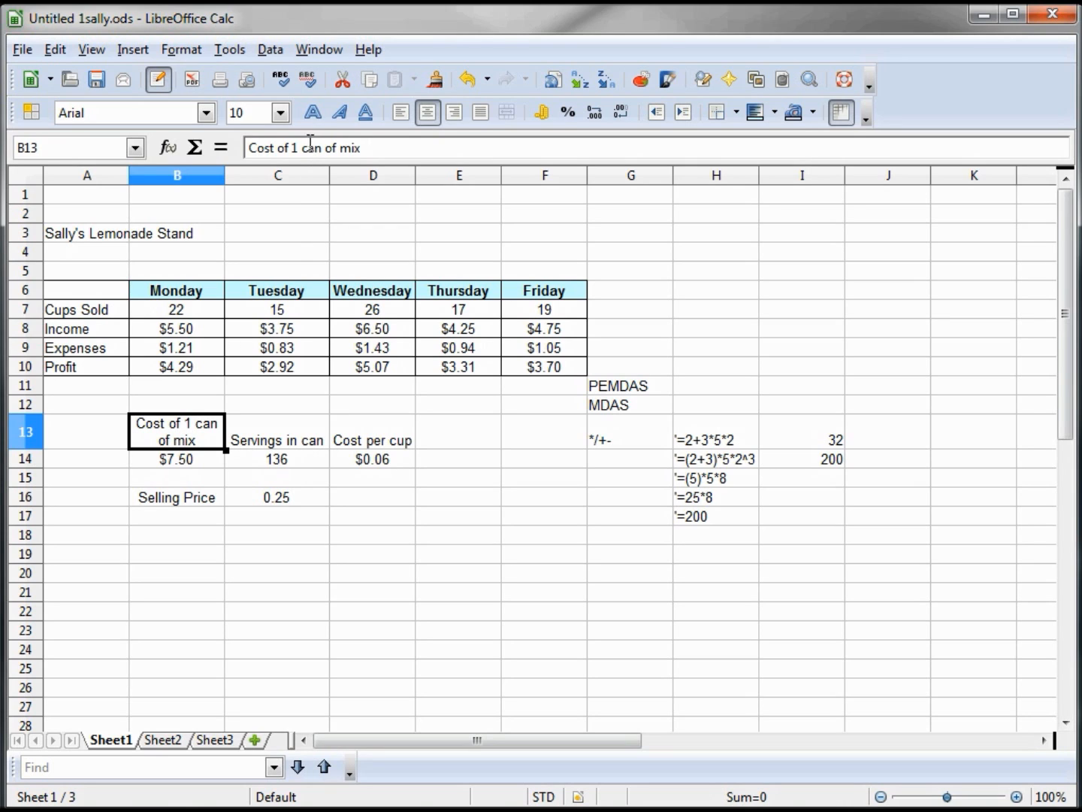
- Edit the B13 label so it breaks as 'Cost of 1' over 'Can of mix'
left_click(338, 147)
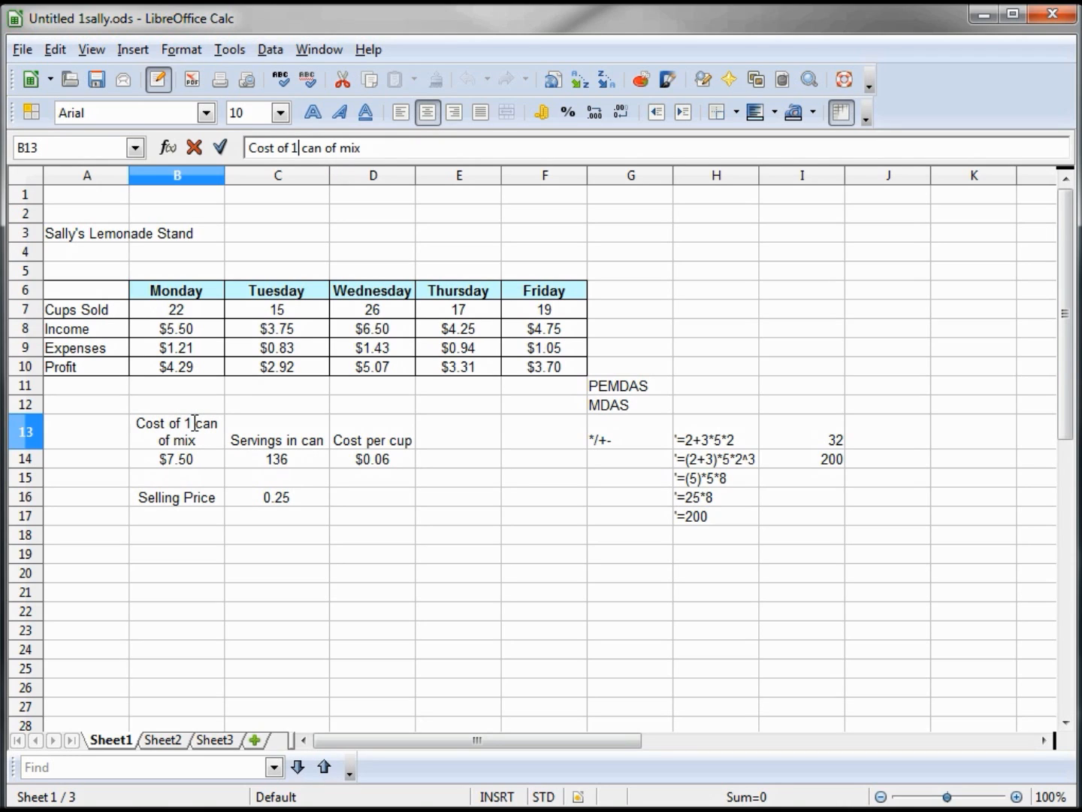
mouse_move(393, 449)
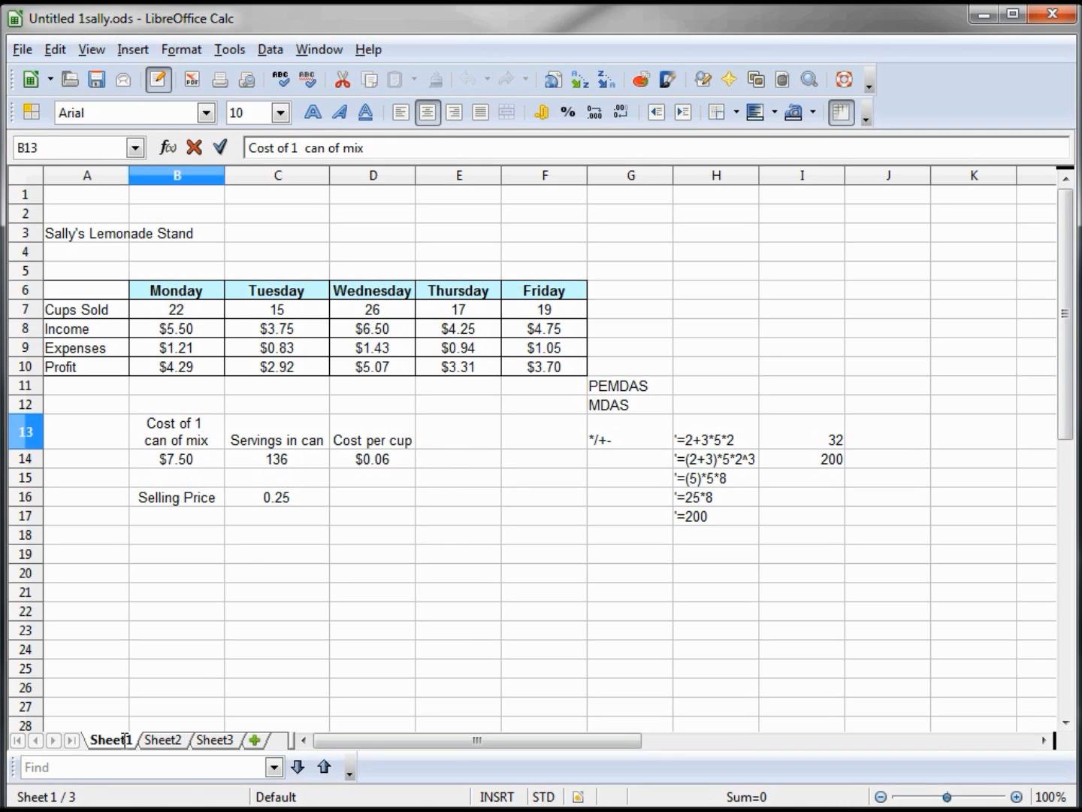
mouse_move(300, 447)
type("C")
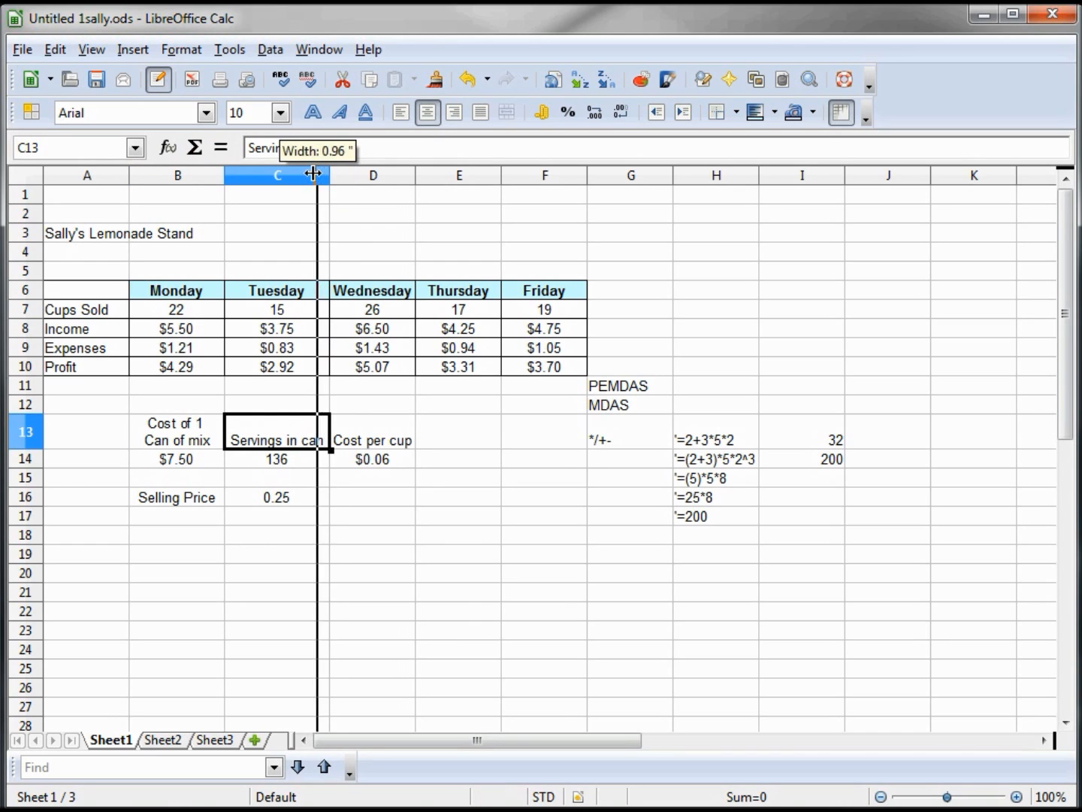
- Drag column C's right border narrower for the Servings / In can label
left_click_drag(314, 175, 301, 174)
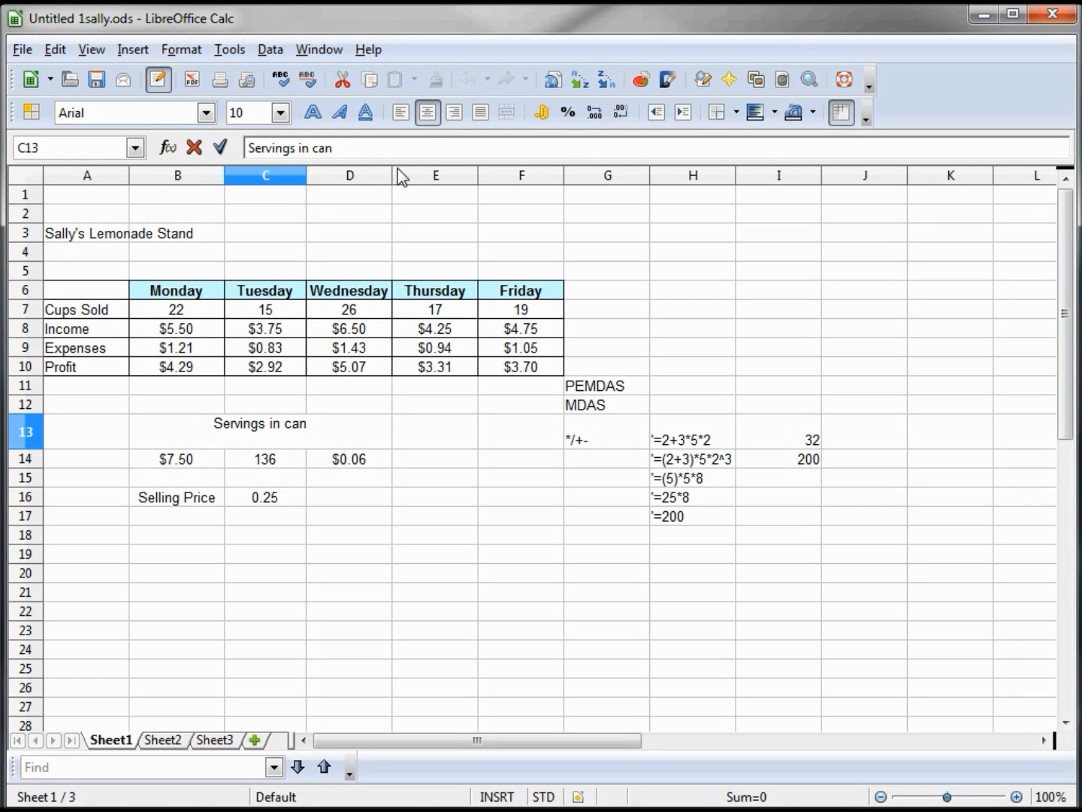
mouse_move(378, 182)
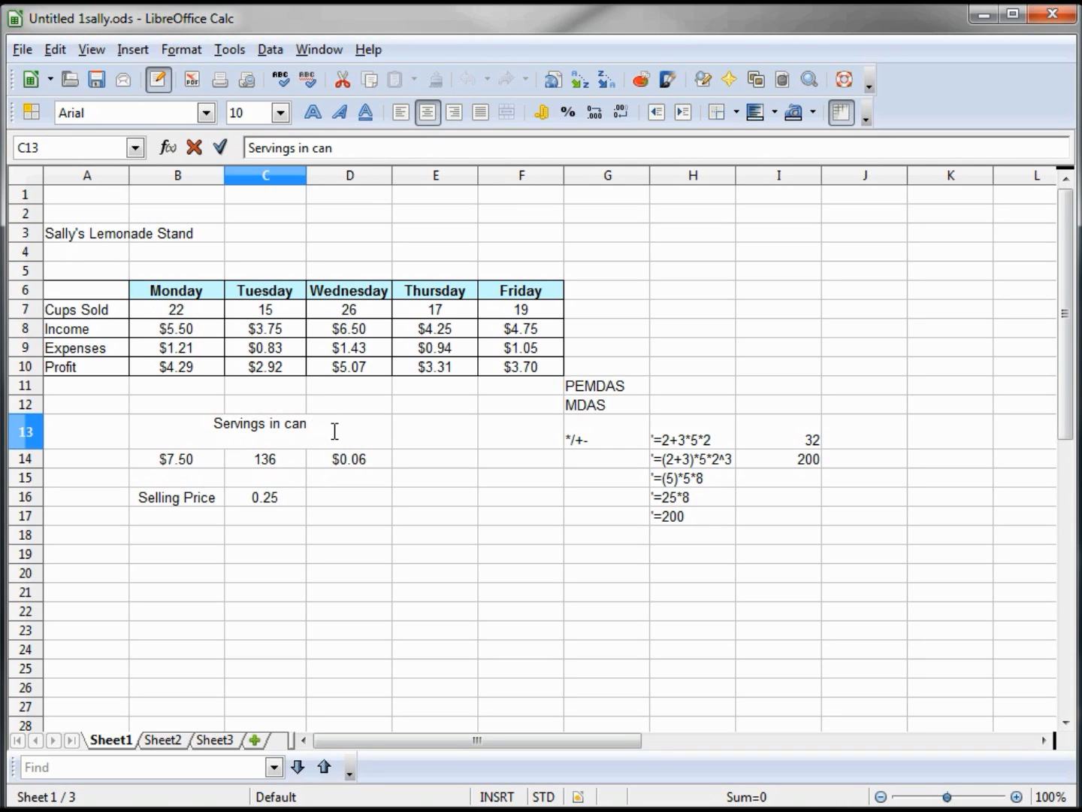
mouse_move(419, 448)
type("Cost per cup")
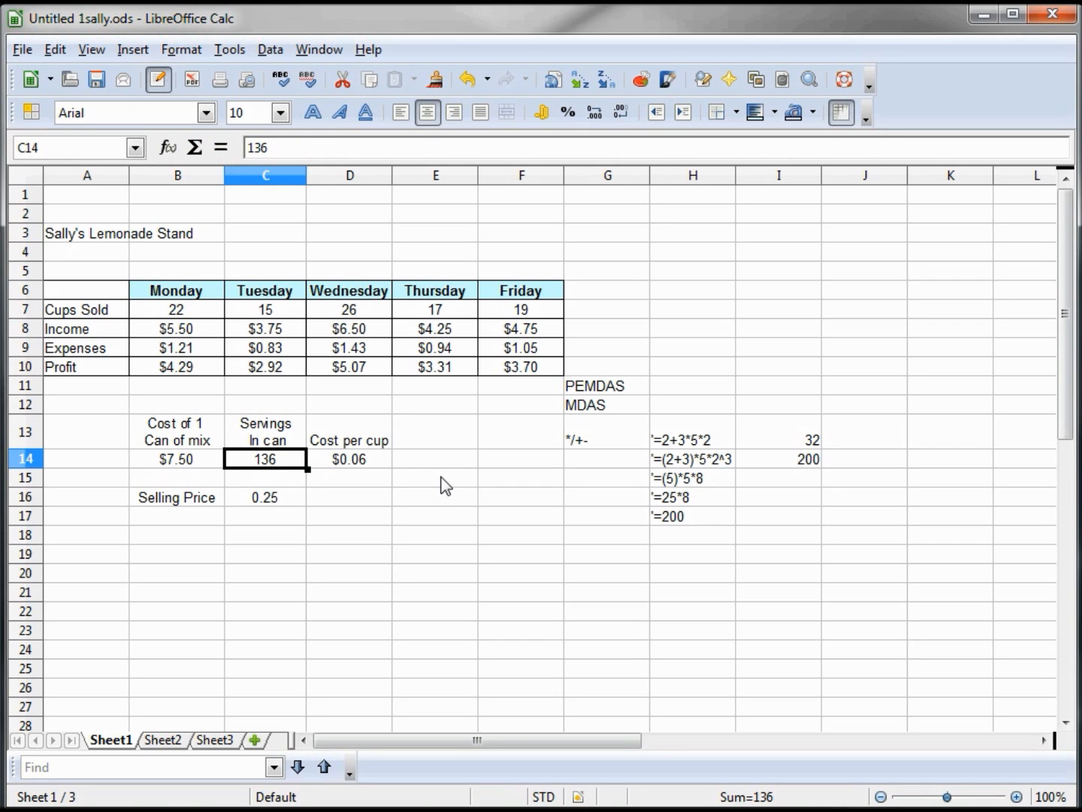
mouse_move(408, 492)
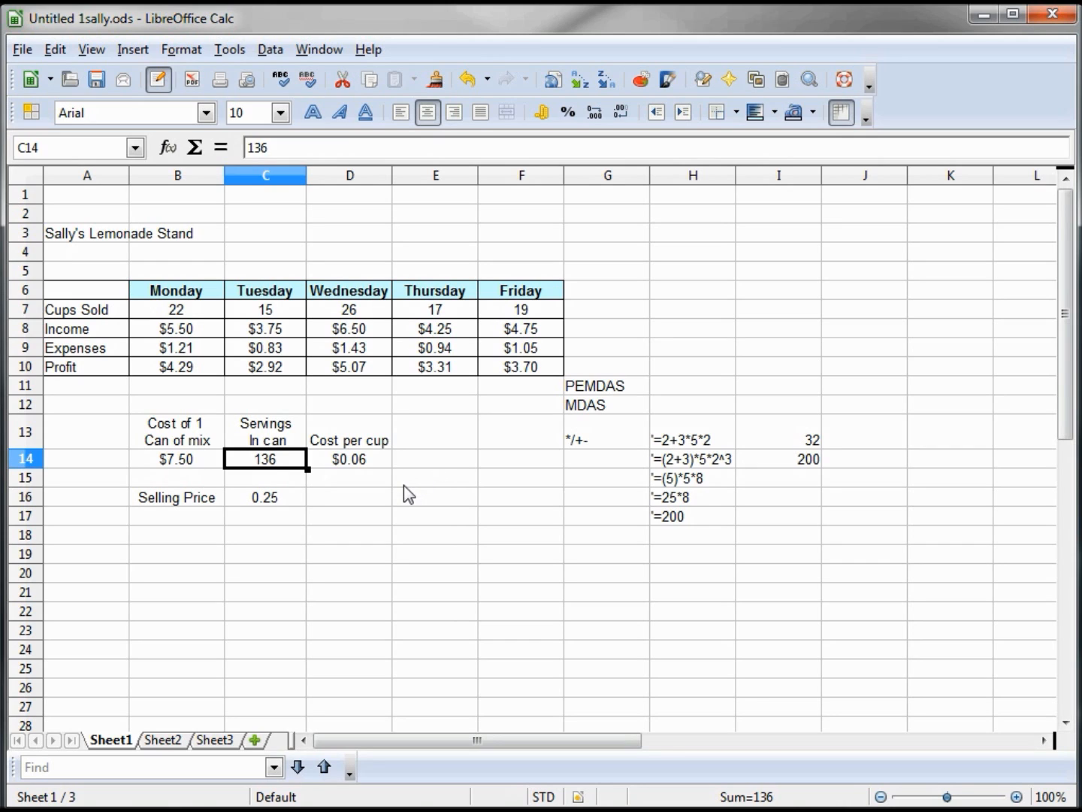
mouse_move(66, 244)
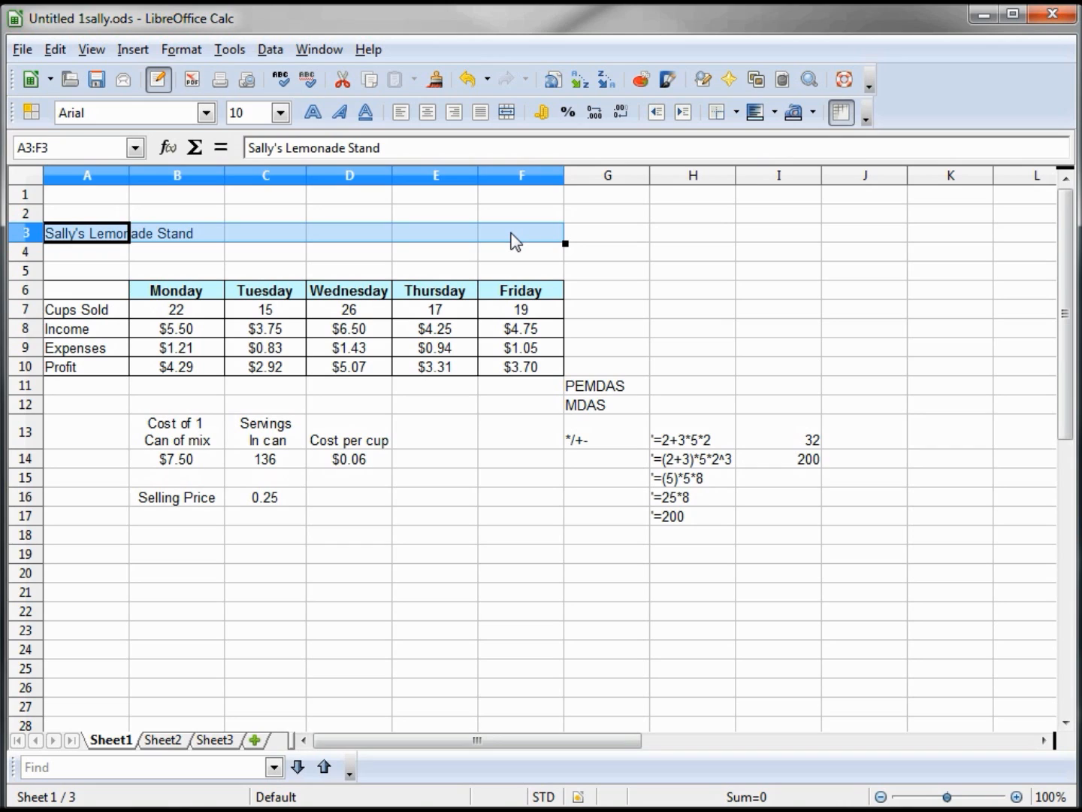
mouse_move(507, 112)
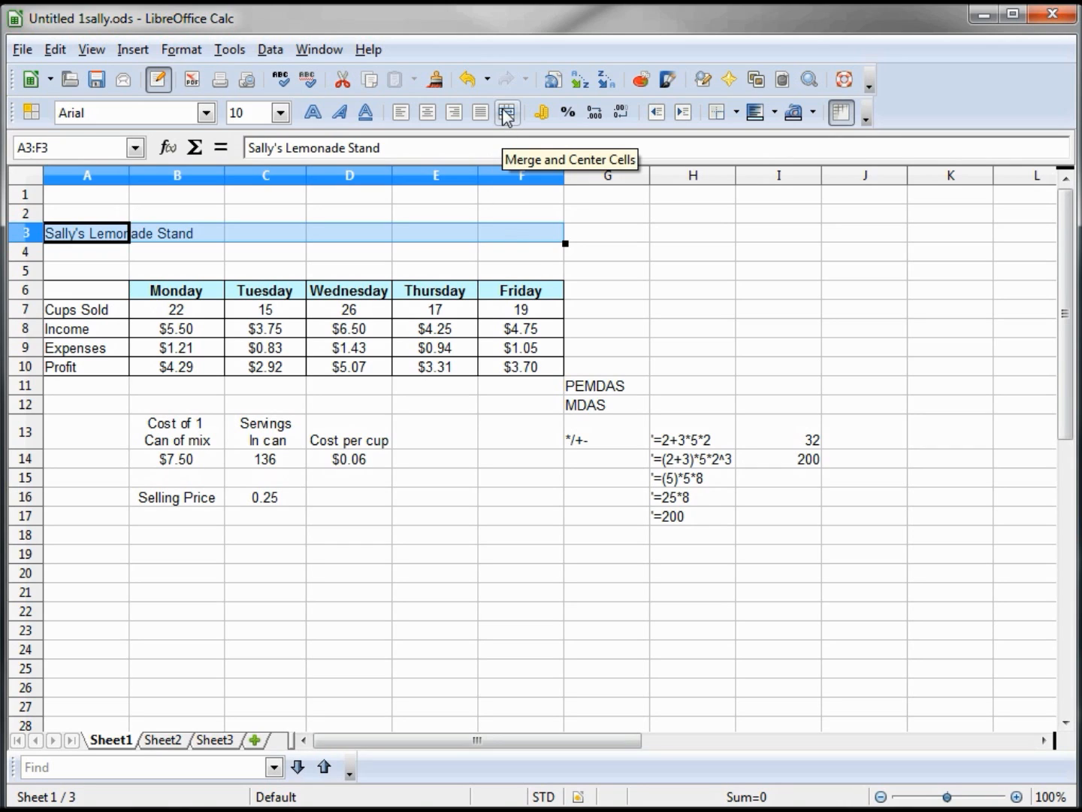
- Merge and center A3:F3, setting the Sally's Lemonade Stand title to bold 15-point Kristen ITC
left_click(507, 112)
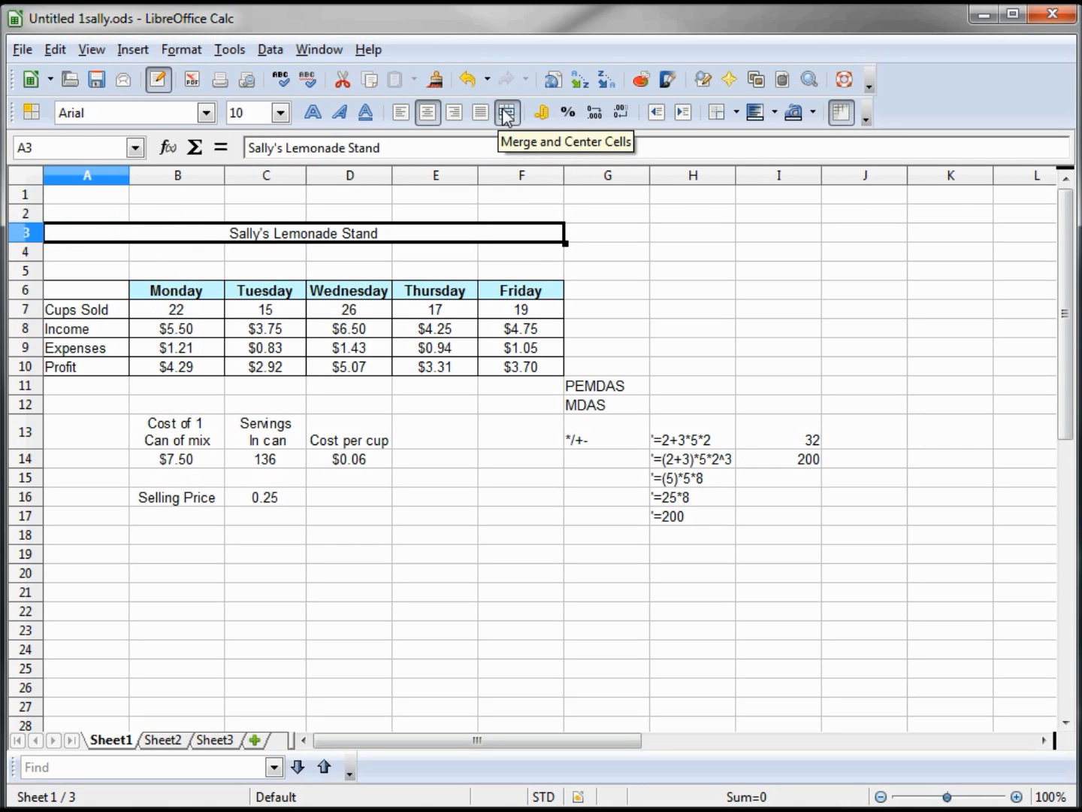
left_click(206, 112)
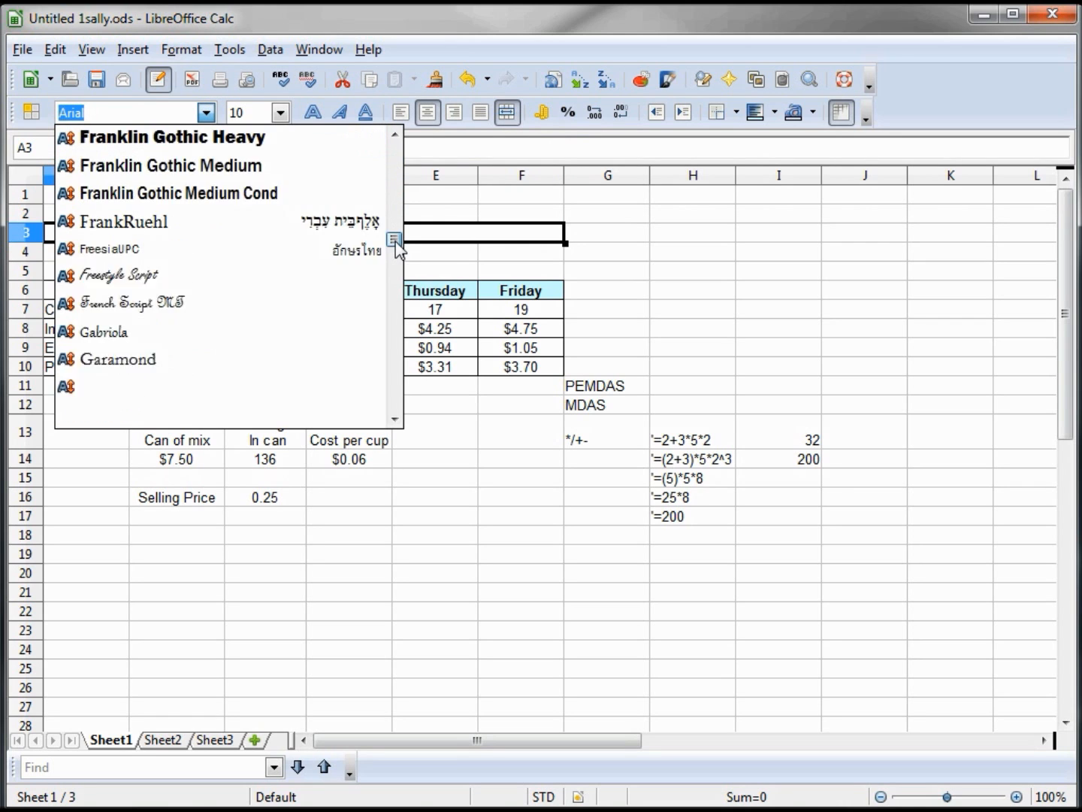
scroll("down", 3)
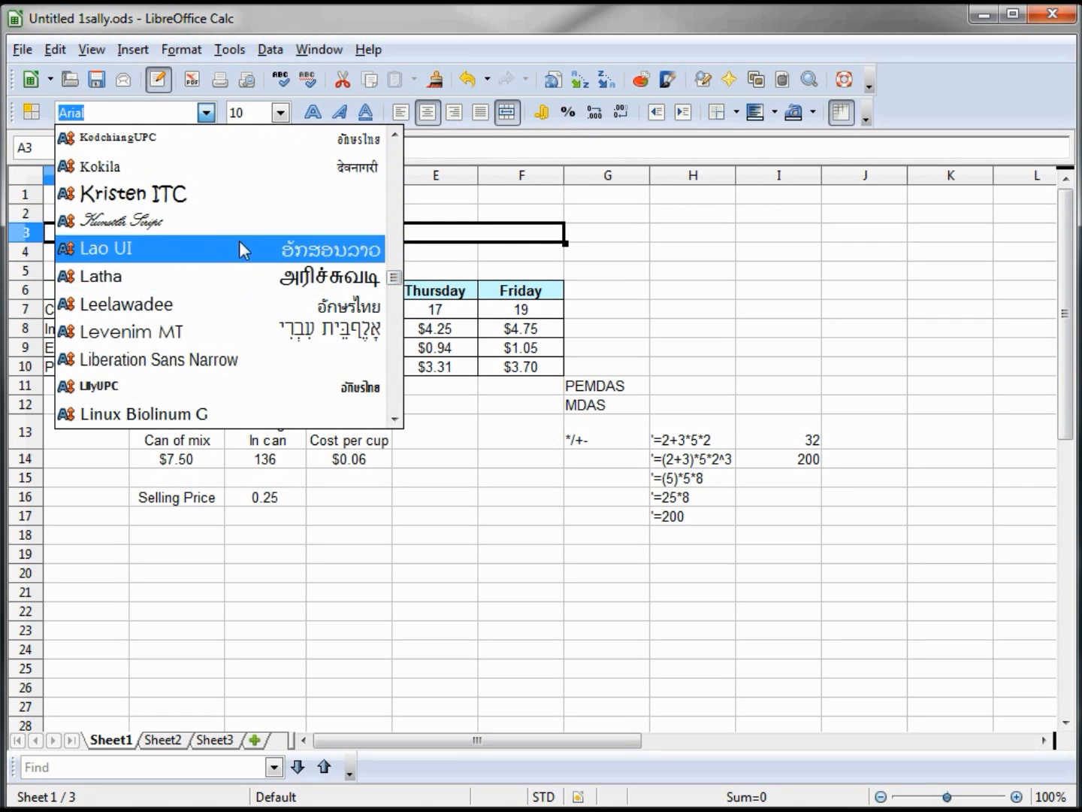
left_click(134, 193)
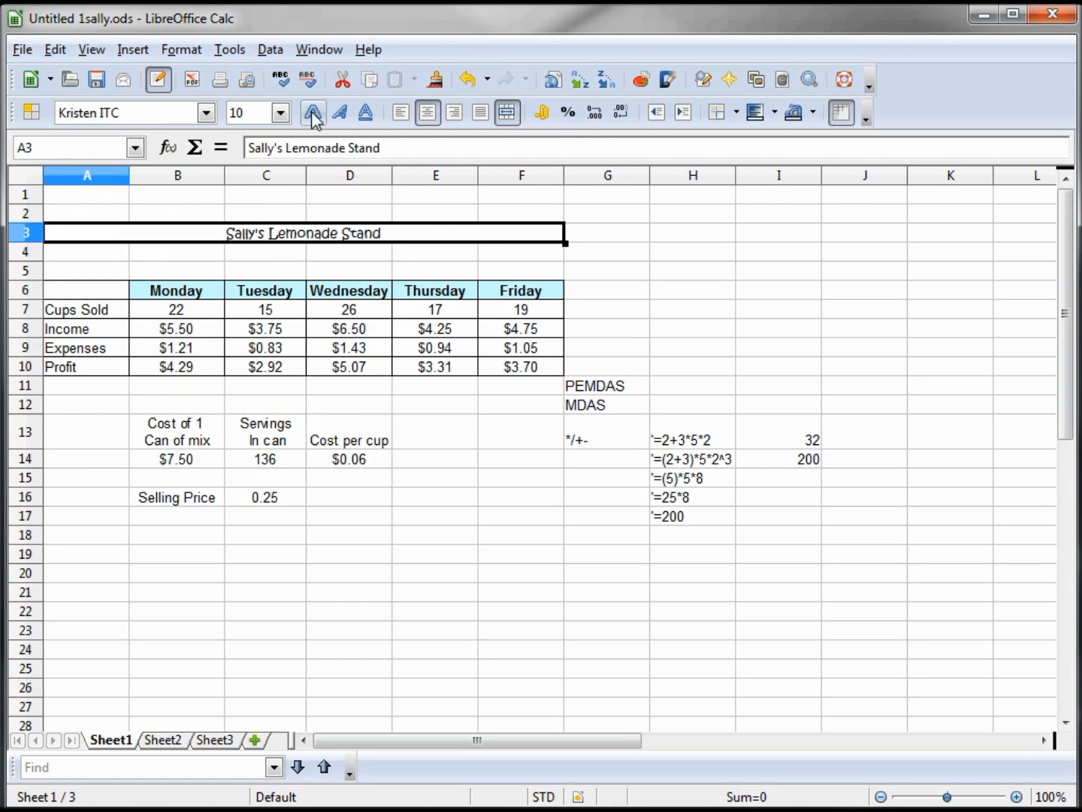
left_click(280, 111)
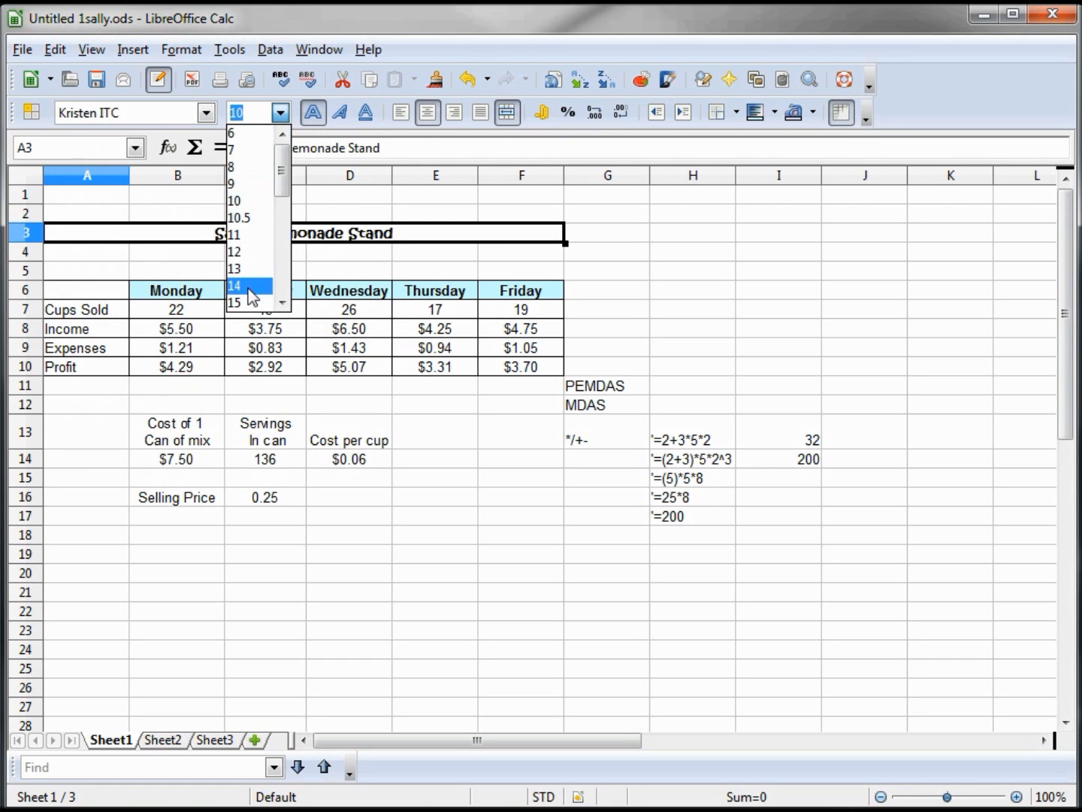
left_click(235, 301)
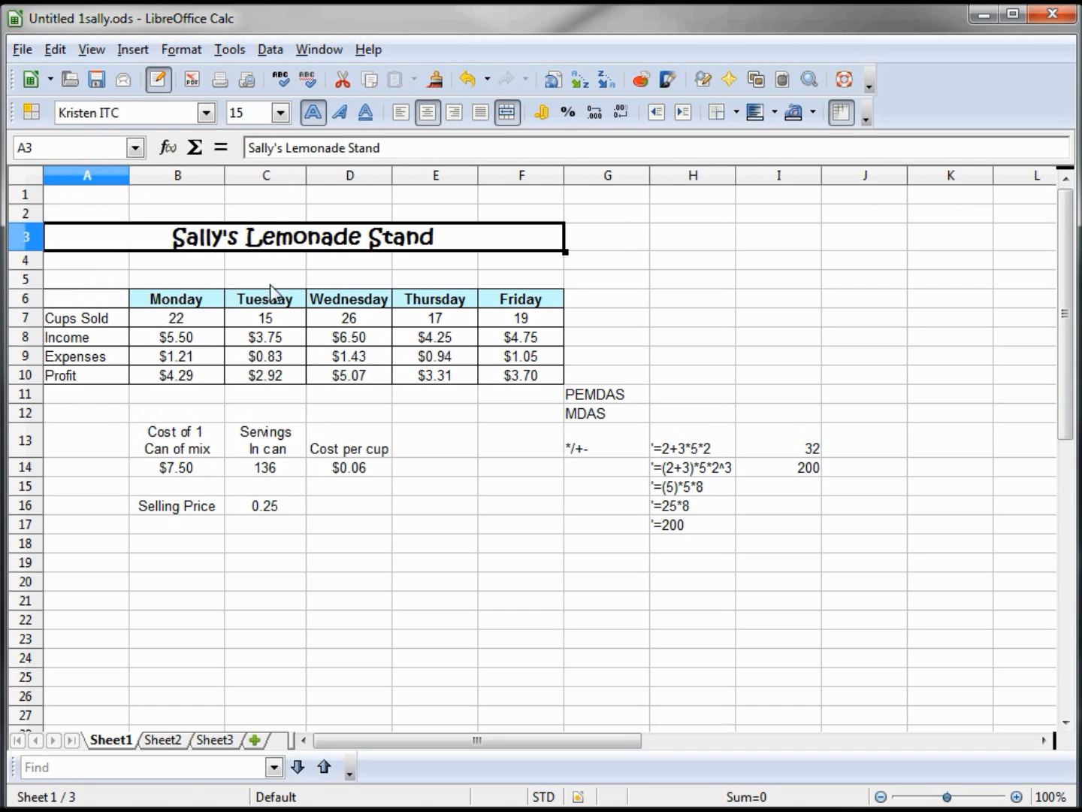
left_click(265, 260)
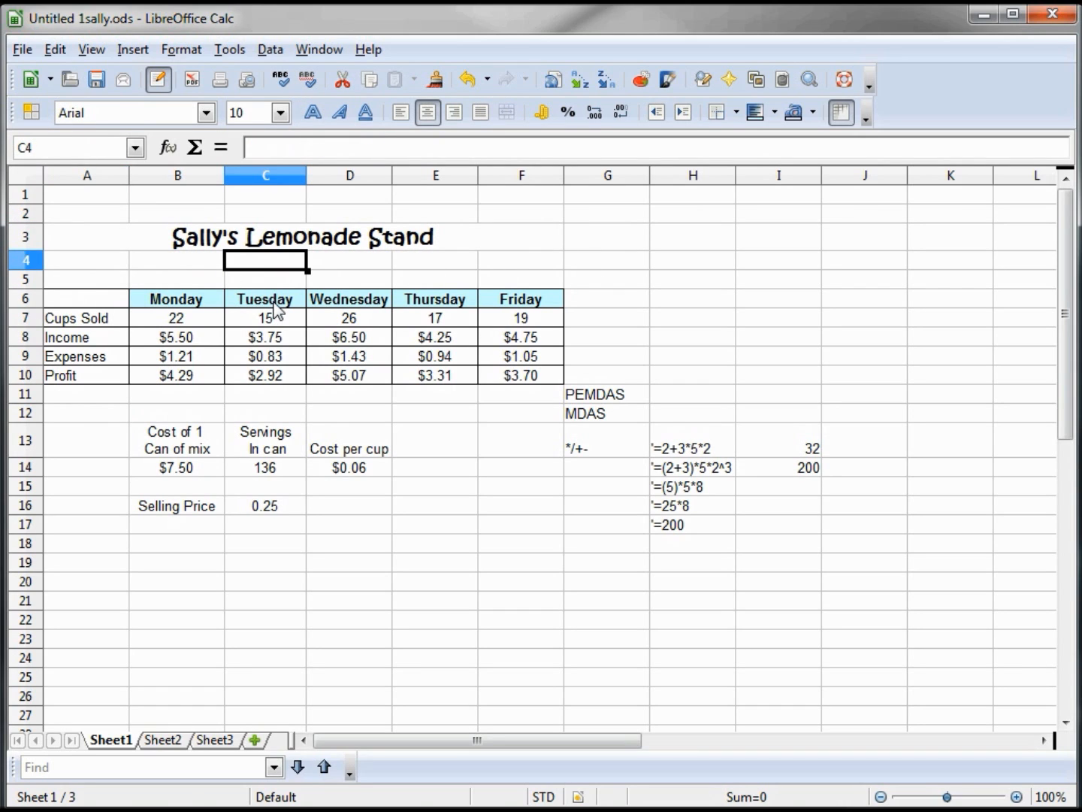
mouse_move(233, 318)
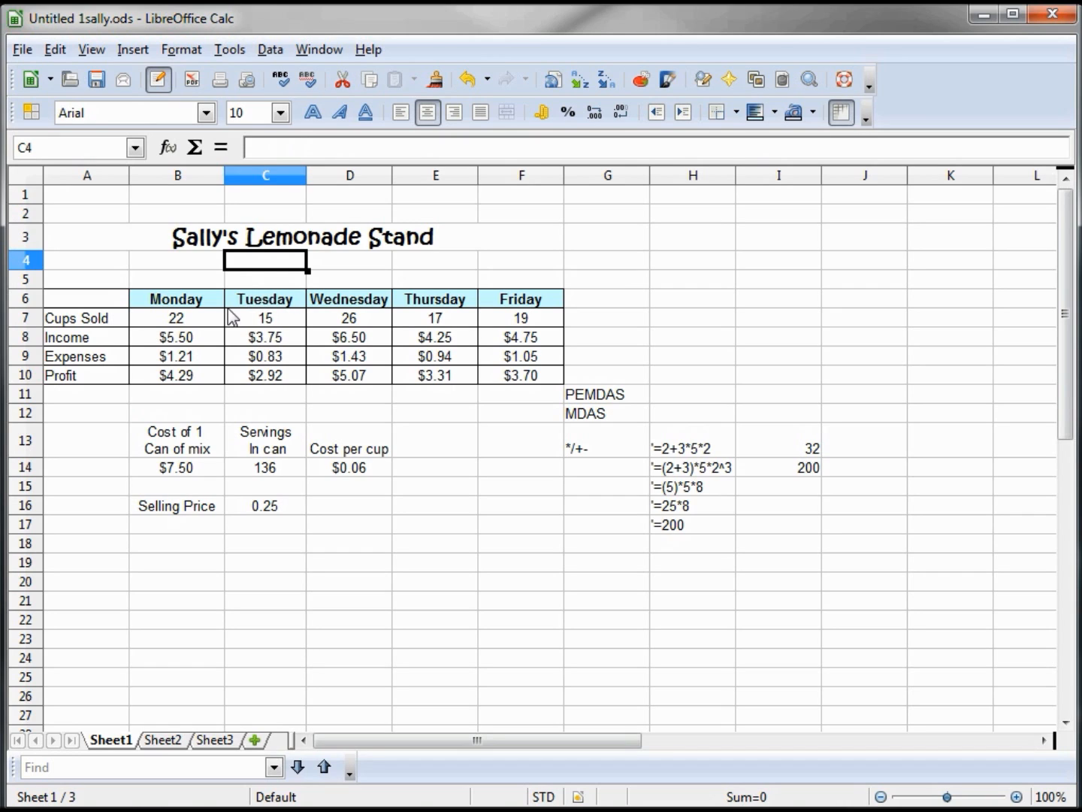
mouse_move(192, 323)
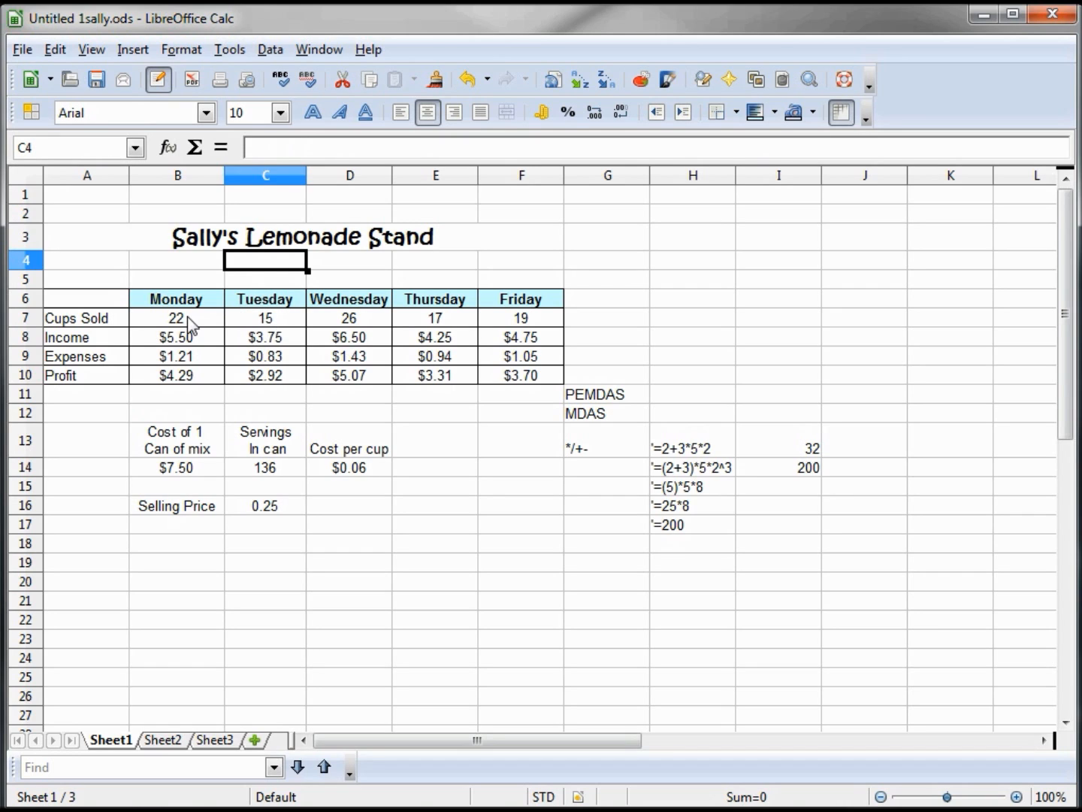
left_click(177, 337)
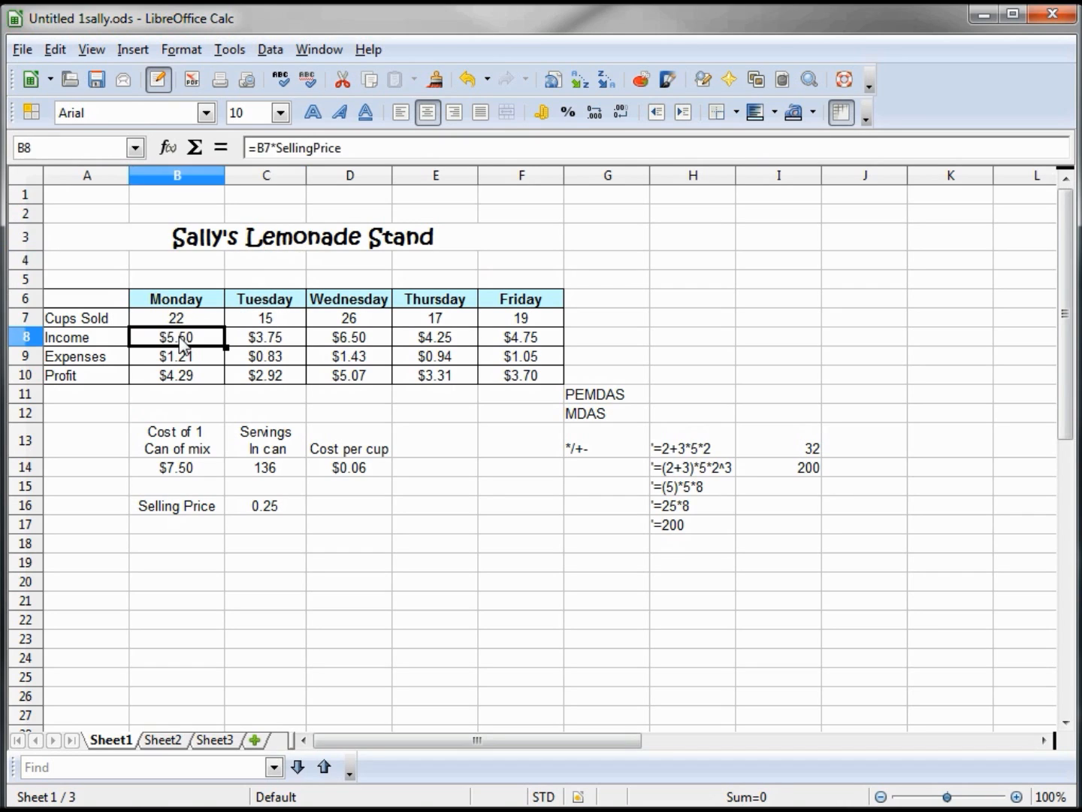
left_click_drag(176, 337, 521, 337)
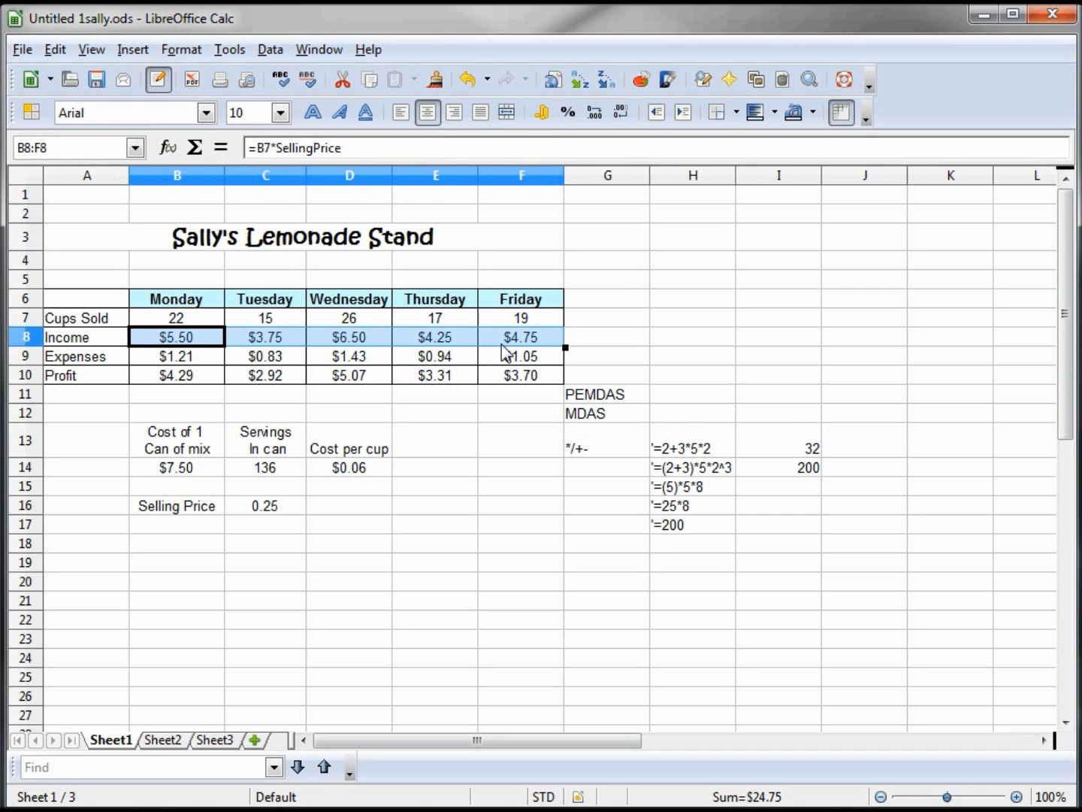
left_click(541, 112)
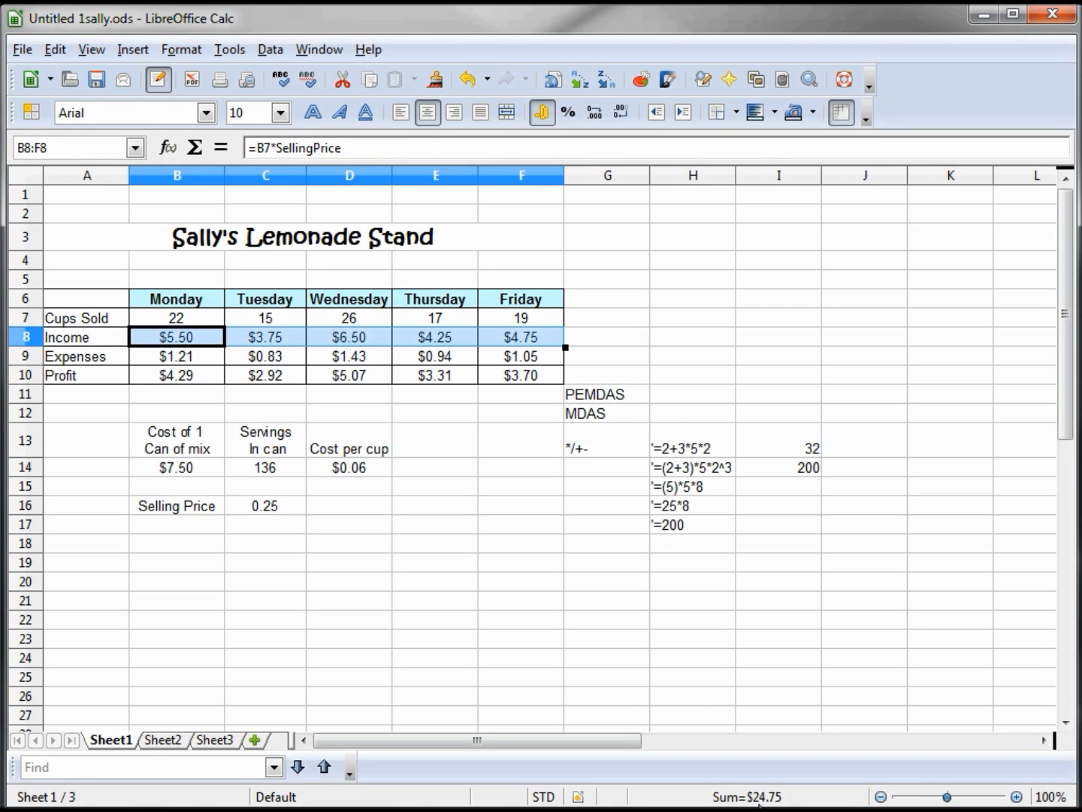
mouse_move(488, 347)
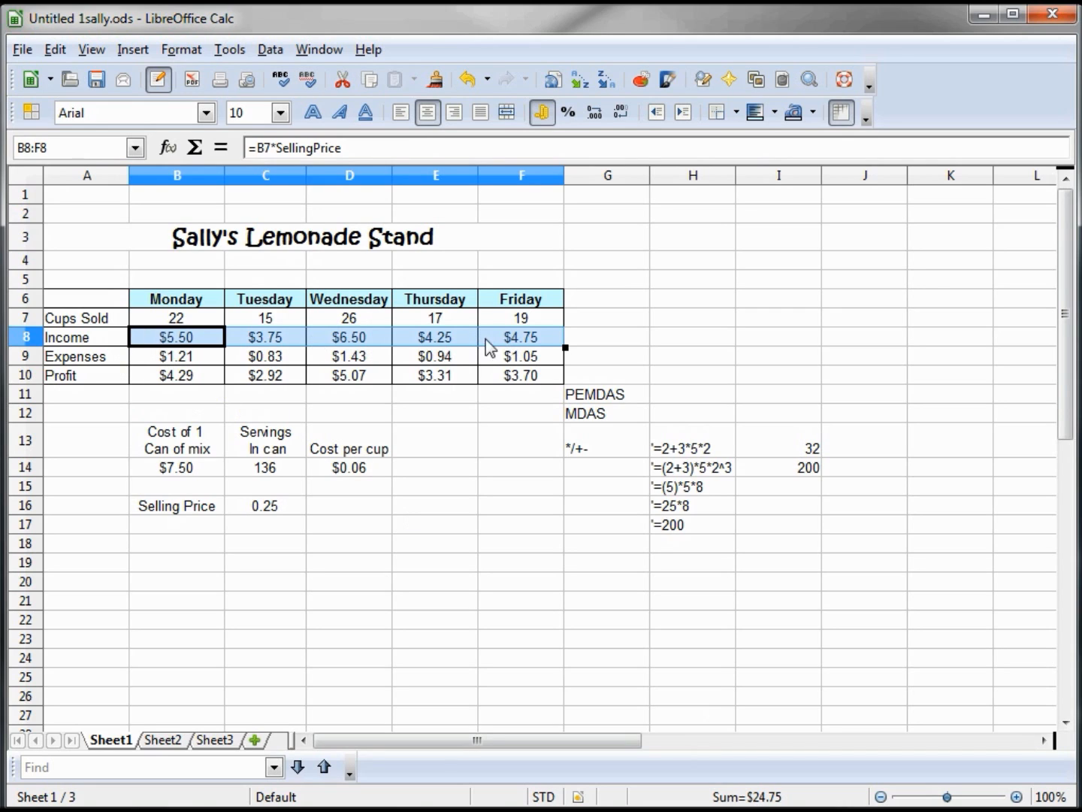
left_click(435, 337)
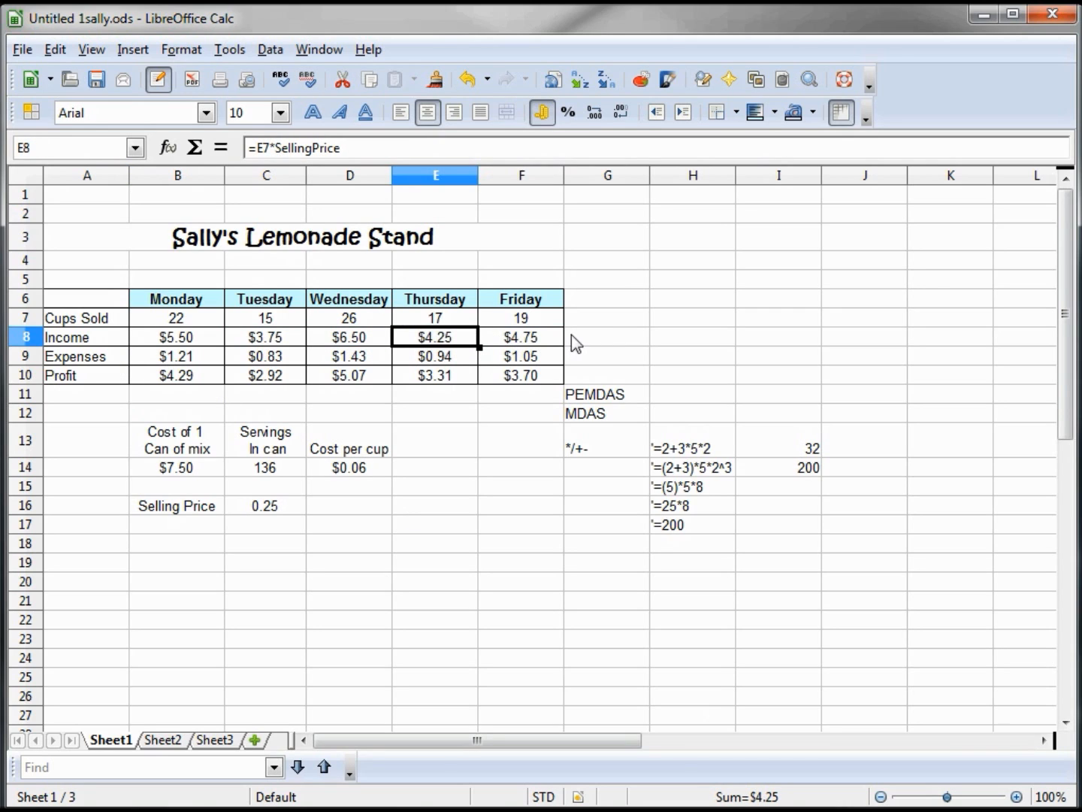
mouse_move(539, 344)
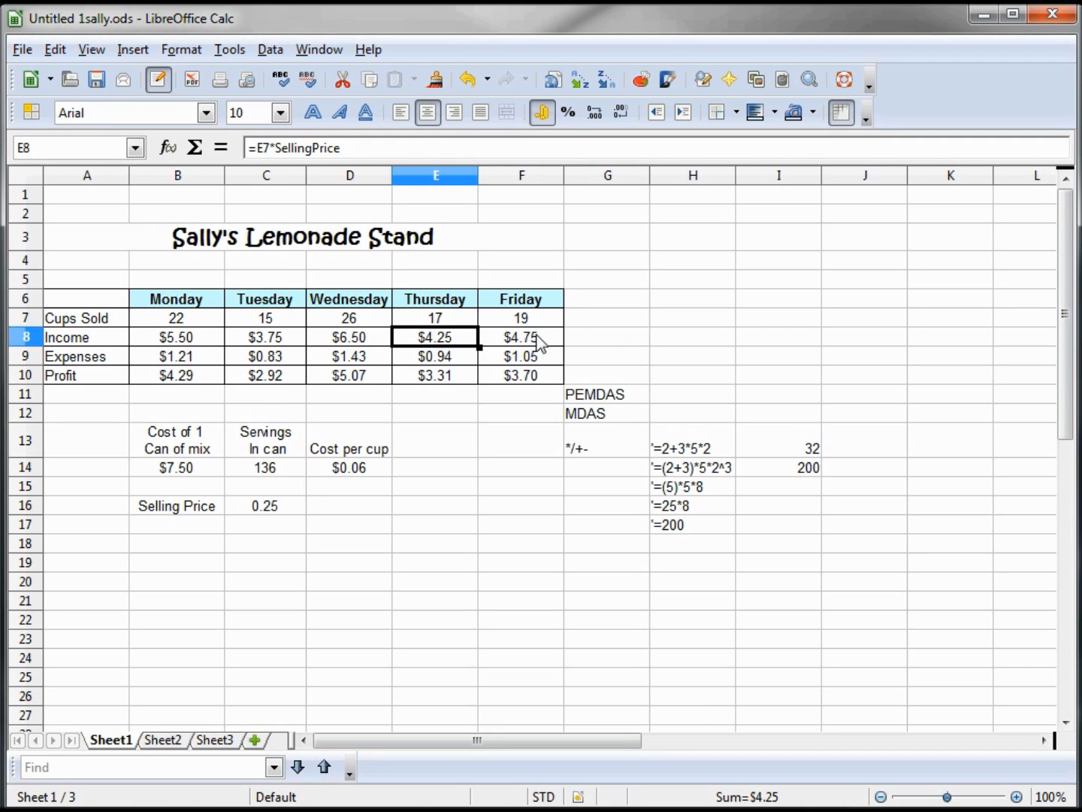
mouse_move(598, 302)
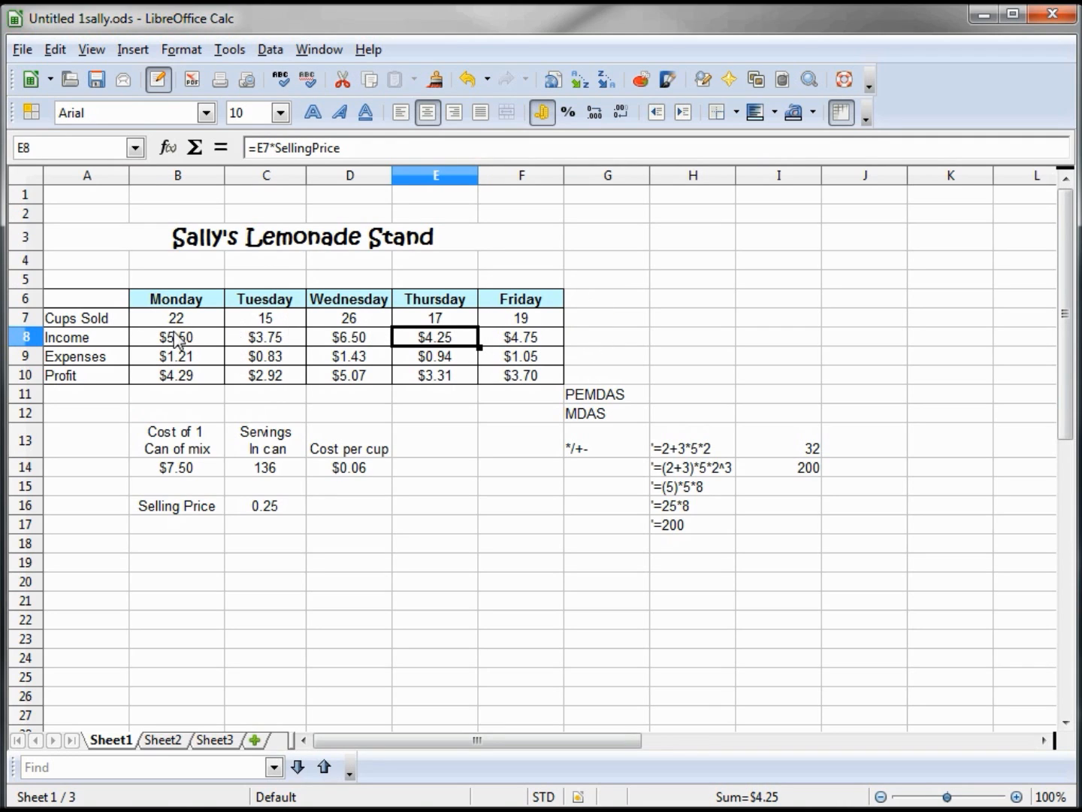
left_click_drag(176, 337, 521, 336)
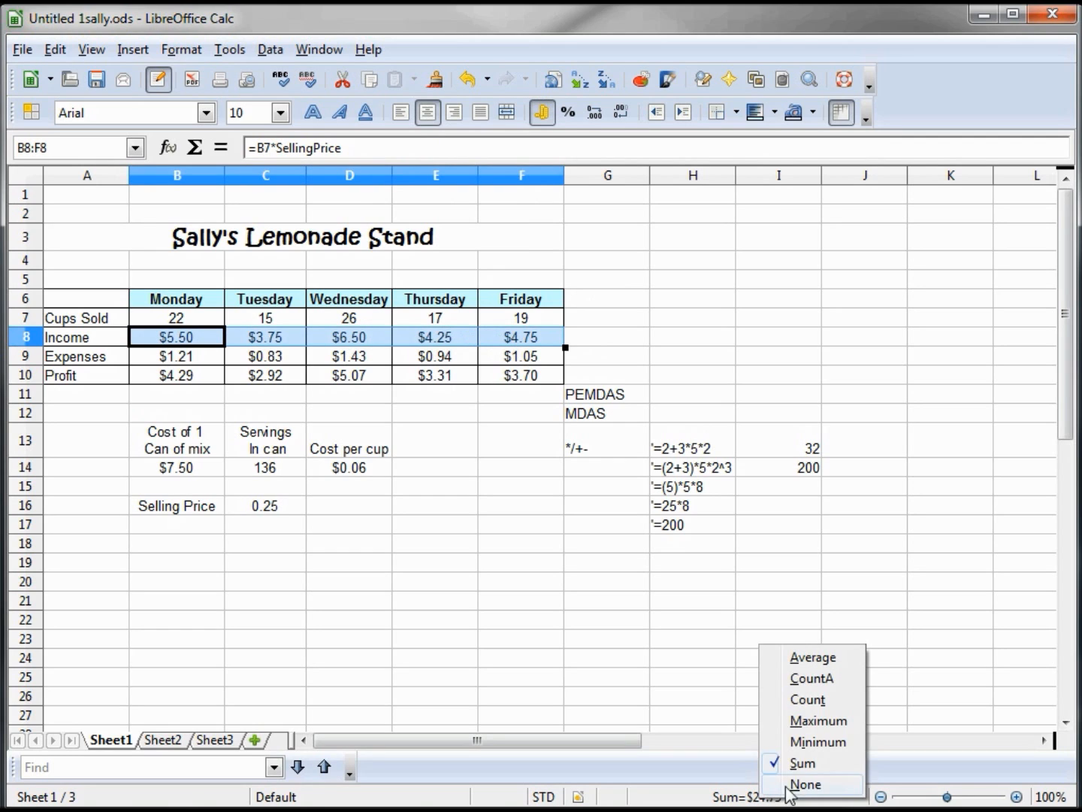
left_click(811, 656)
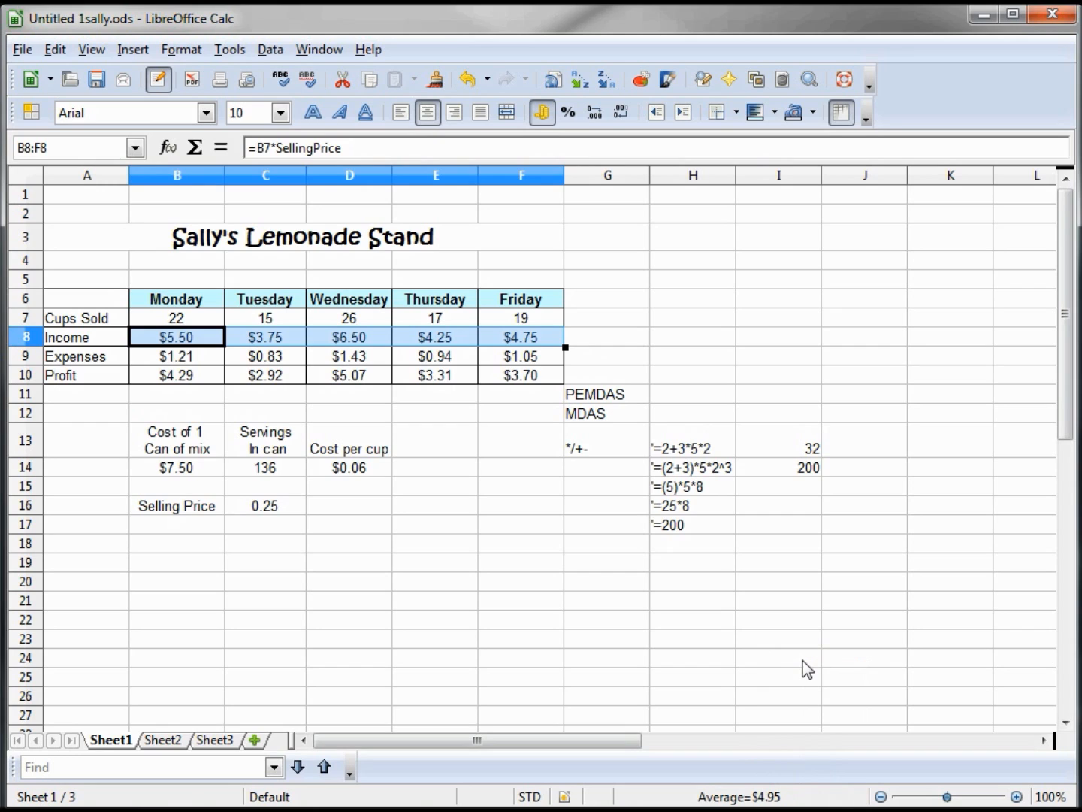
left_click(176, 318)
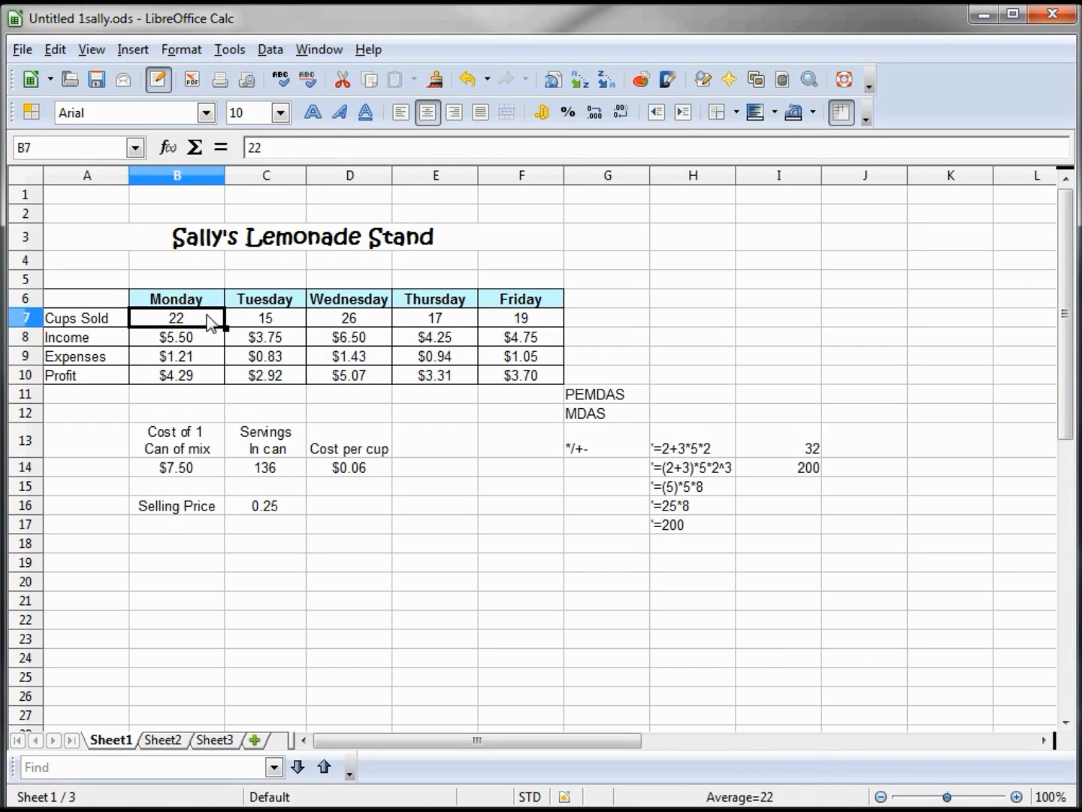
left_click_drag(176, 317, 521, 317)
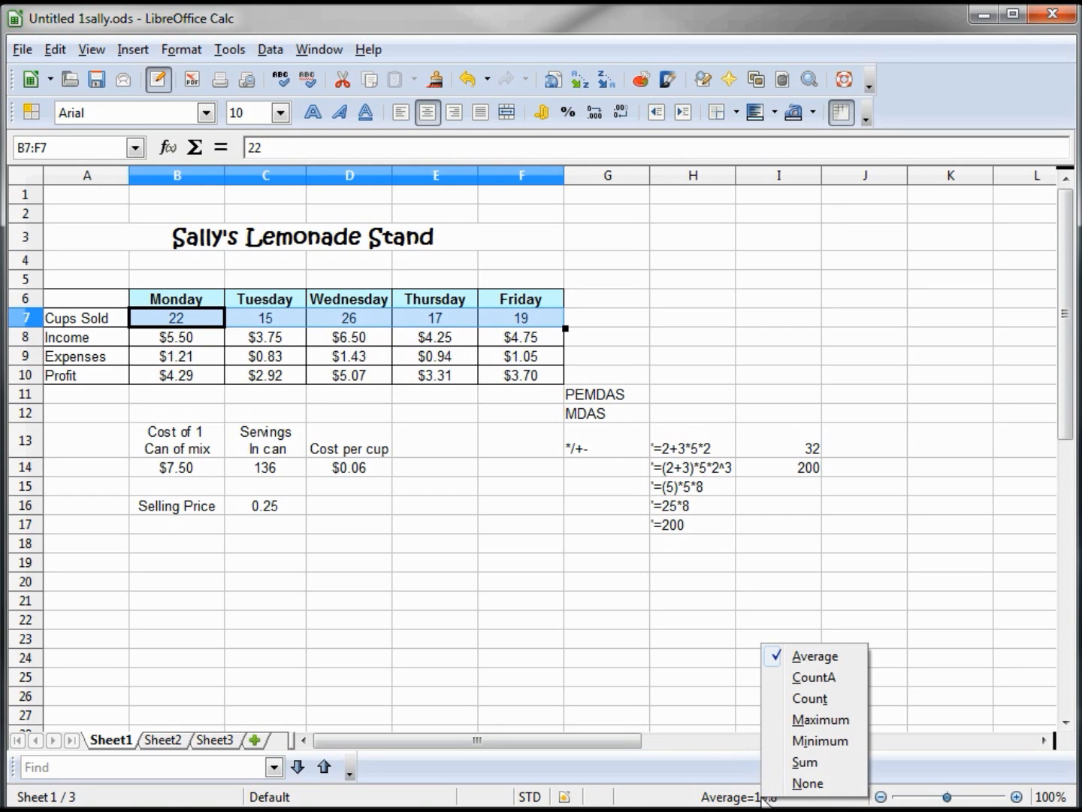
left_click(821, 719)
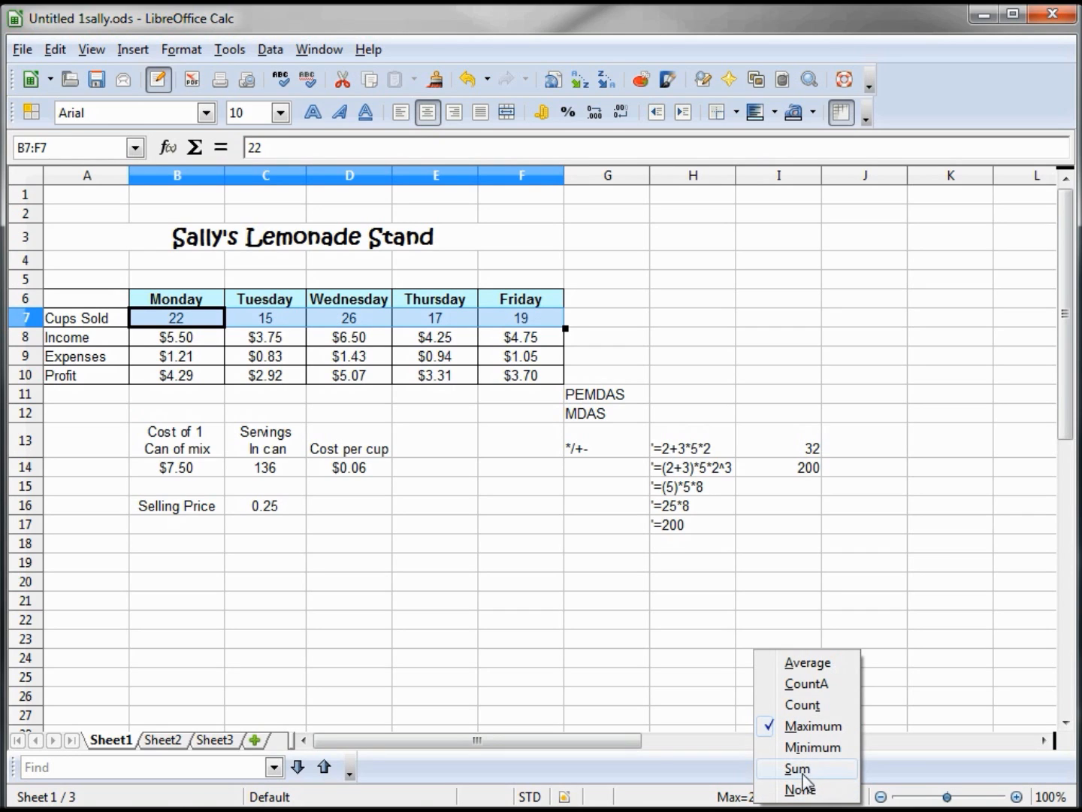
left_click(796, 768)
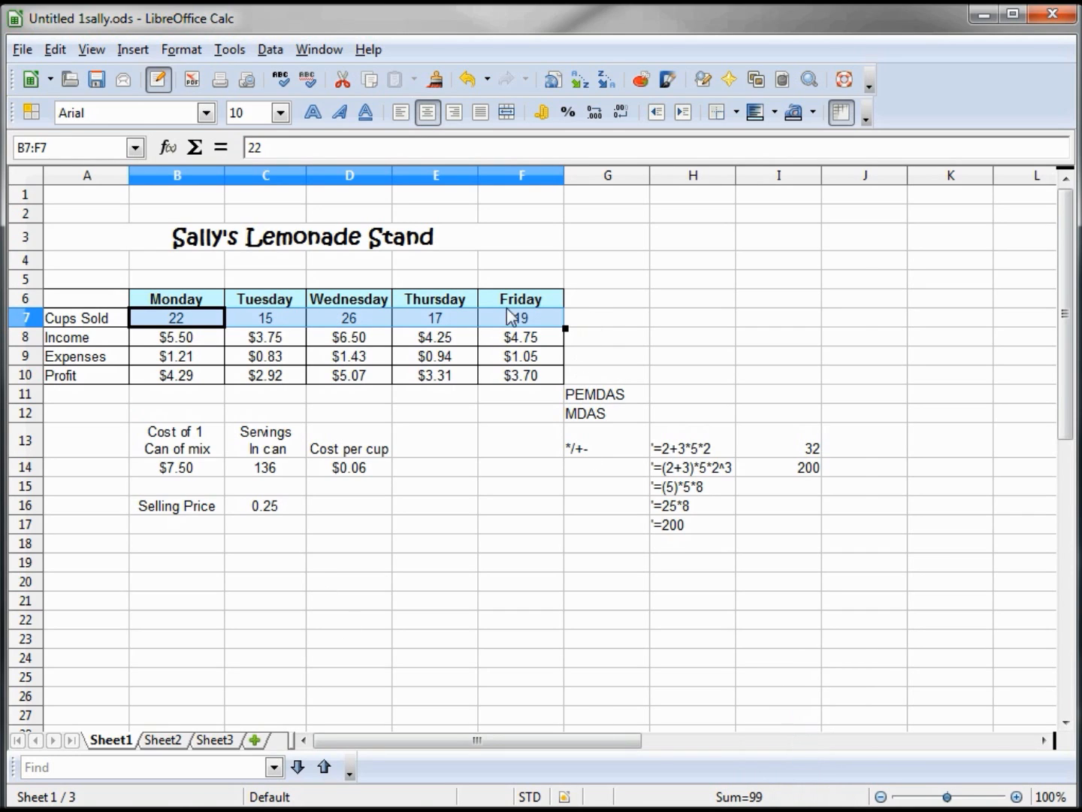
left_click(606, 317)
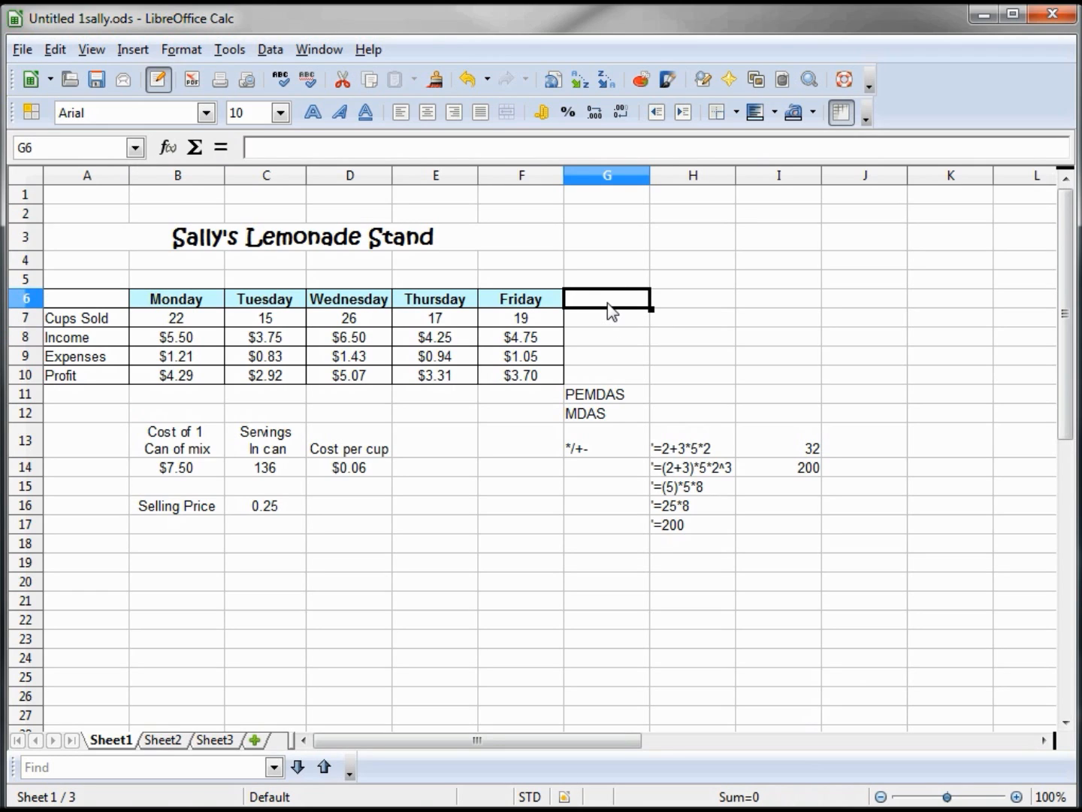
- Label G6 'Average' and enter =AVERAGE(B7:F7) in G7, giving 19.8
type("Aver")
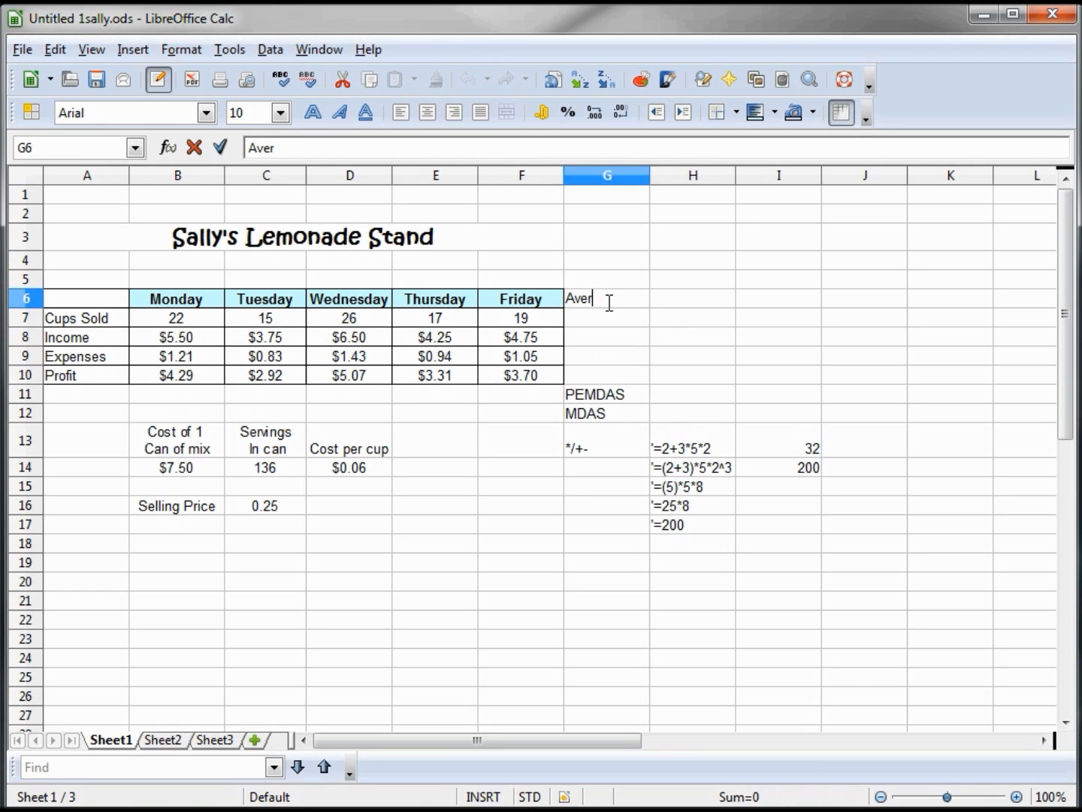
type("age")
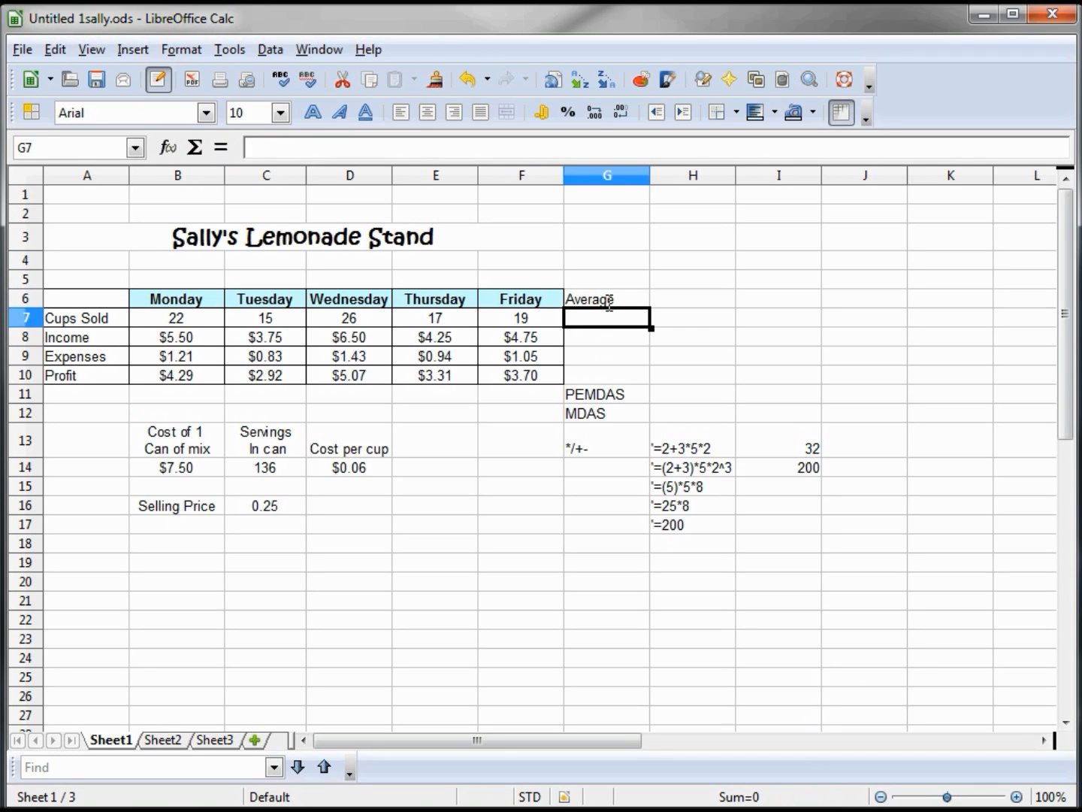
type("=")
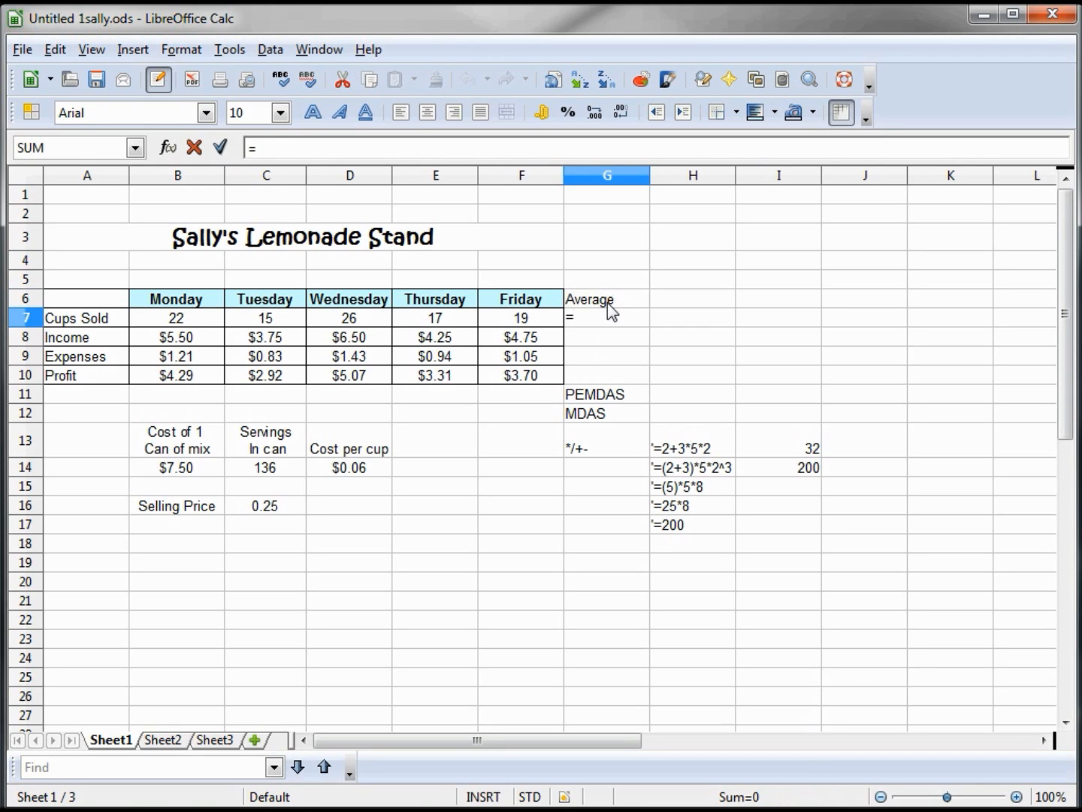
type("AVERAGE(")
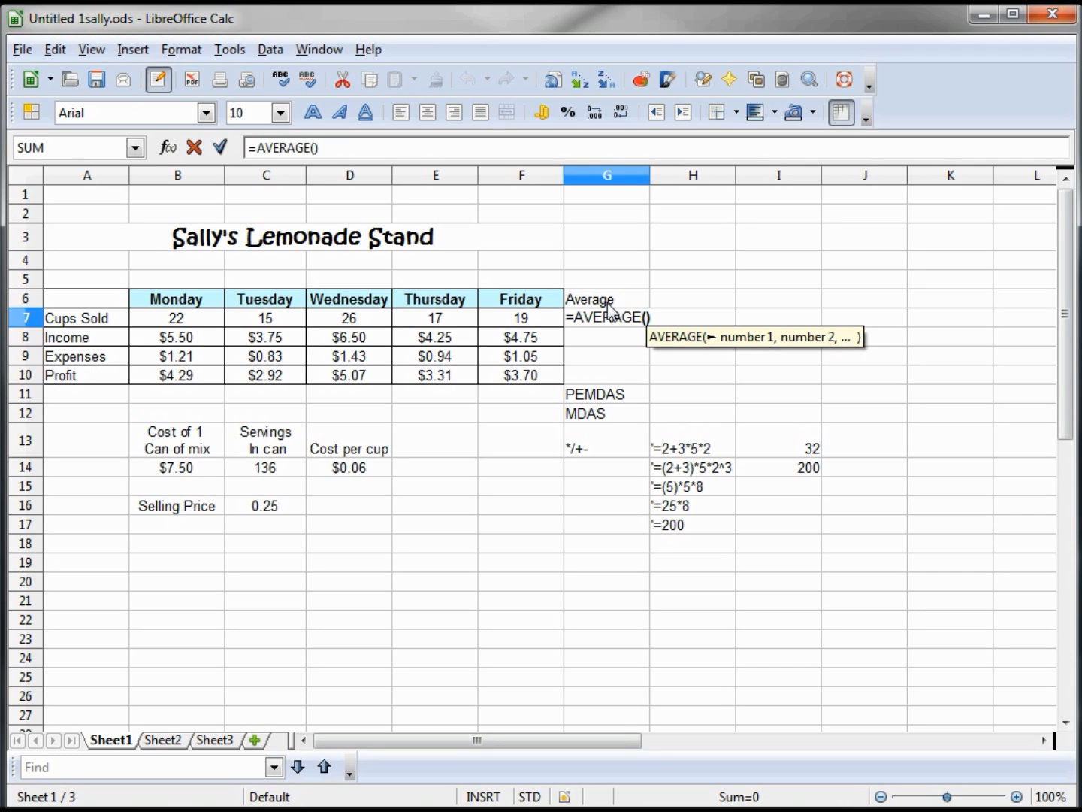
left_click(520, 317)
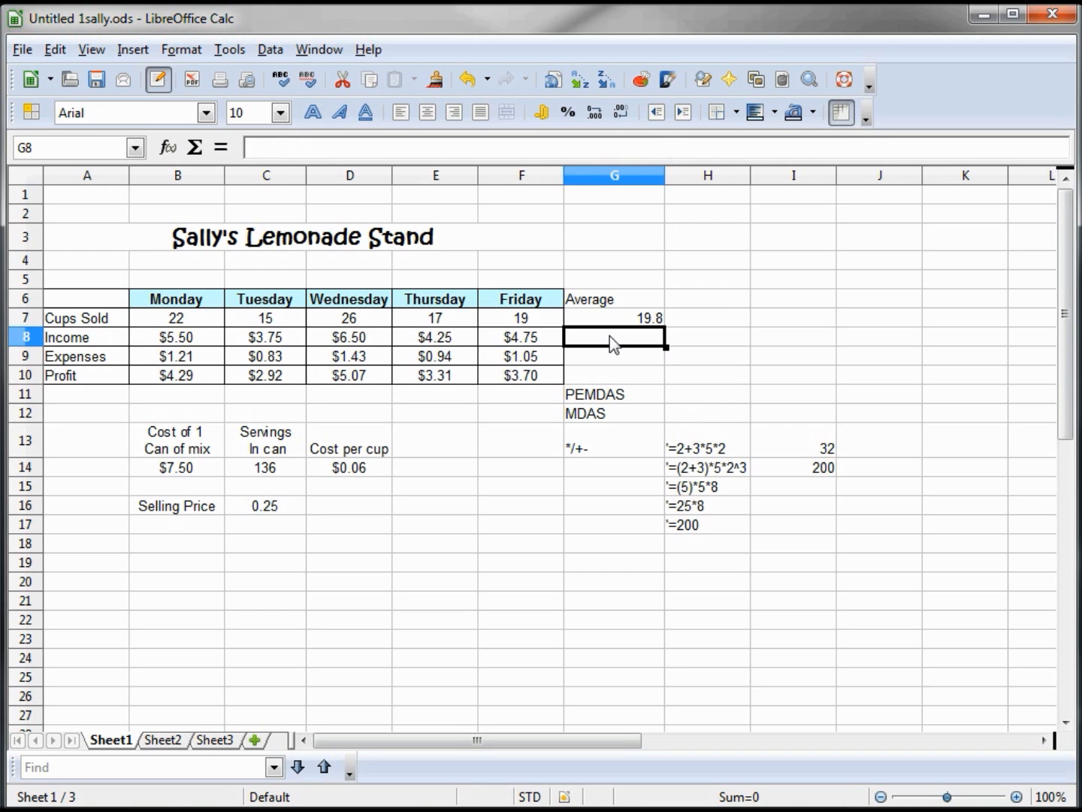
mouse_move(166, 148)
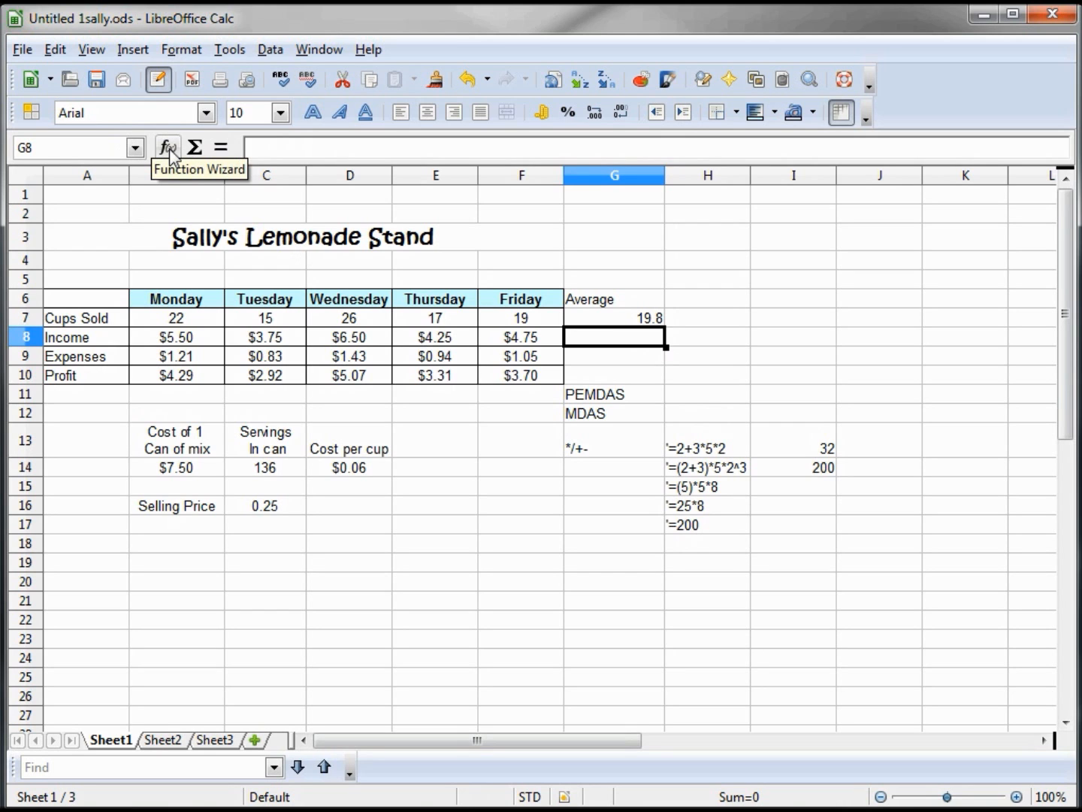
- Open the Function Wizard and browse the Mathematical functions list
left_click(168, 146)
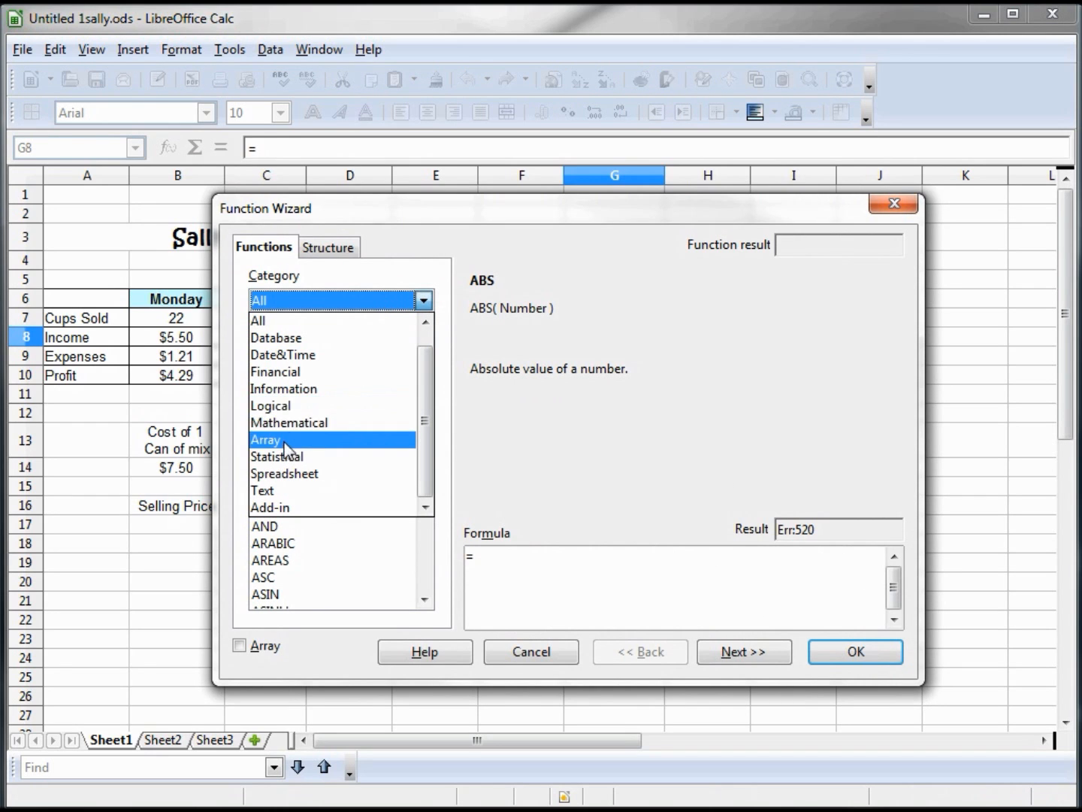
left_click(289, 422)
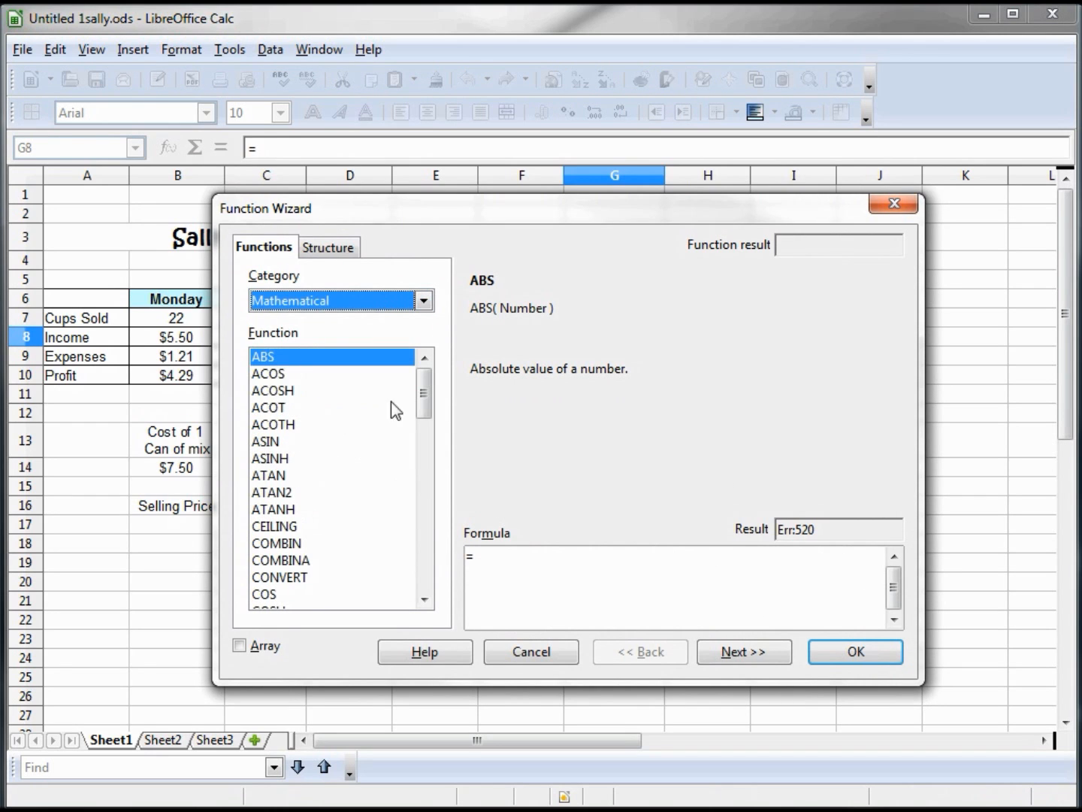
scroll("down", 3)
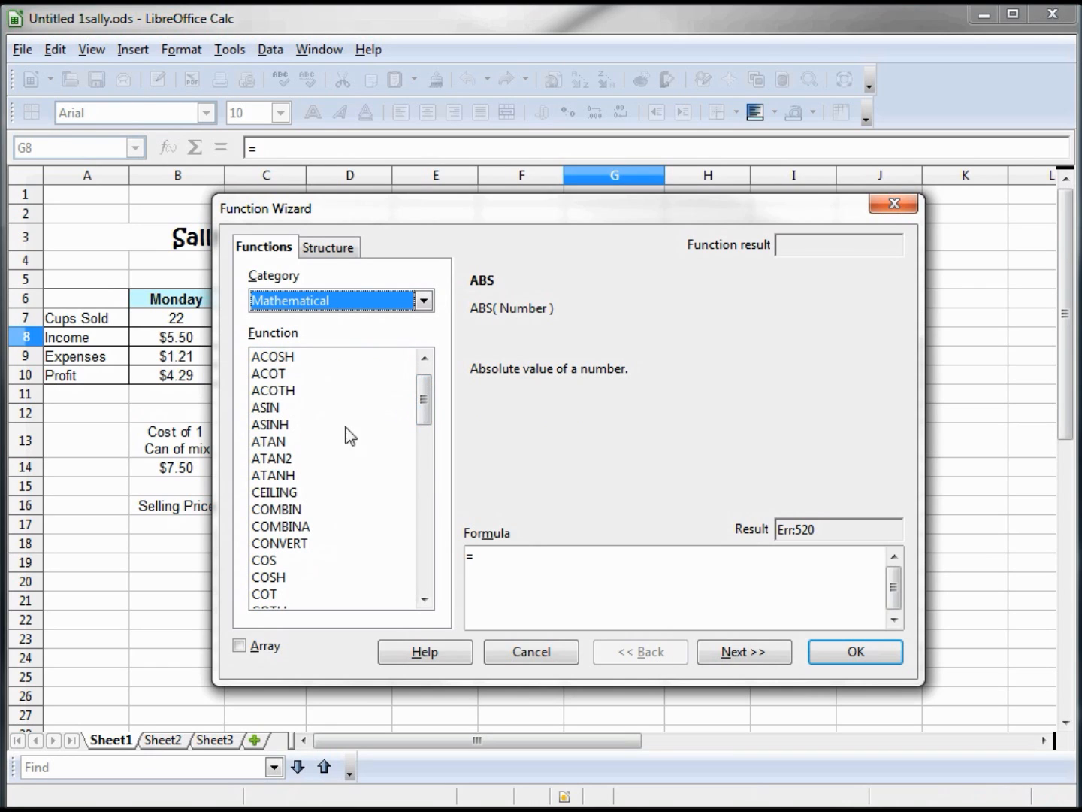
left_click_drag(423, 398, 423, 440)
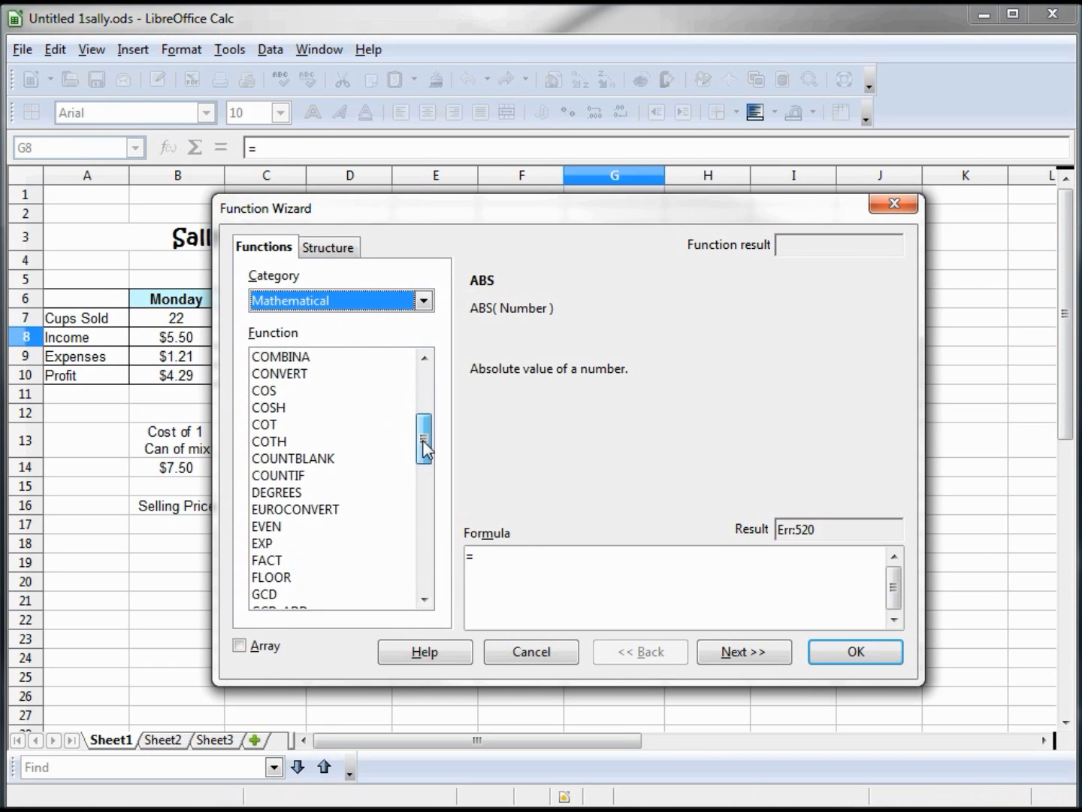
left_click_drag(423, 440, 424, 567)
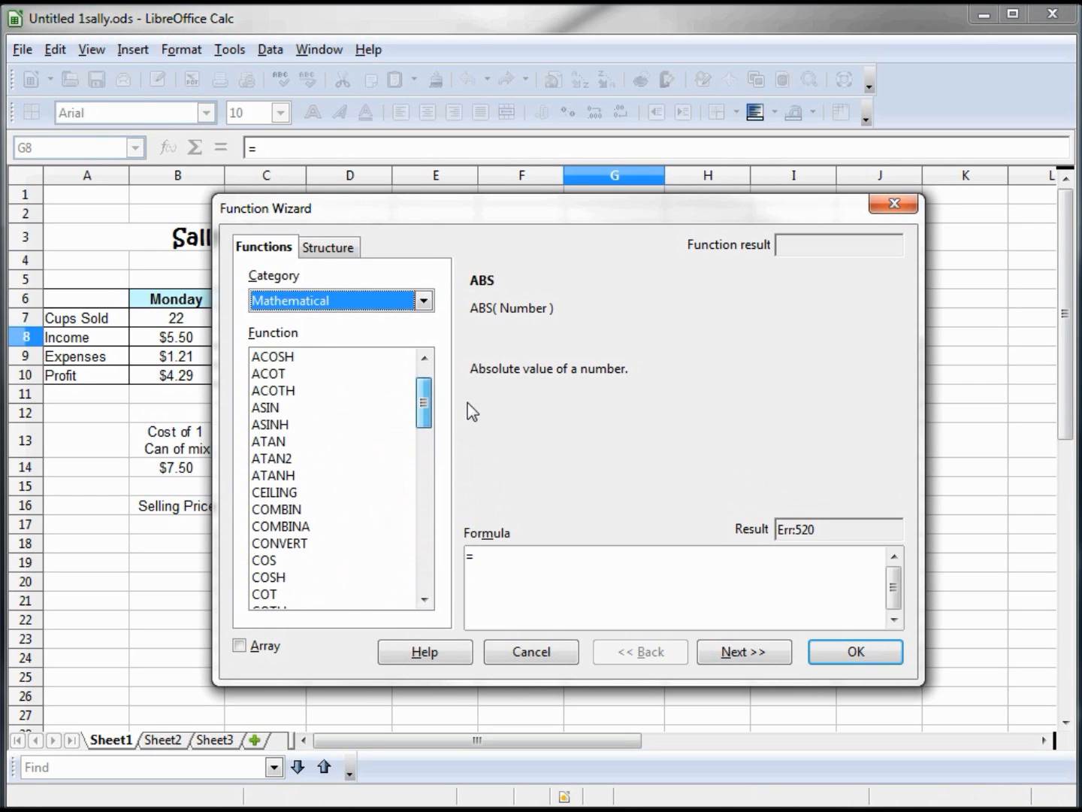
- Browse the Spreadsheet, Date&Time and Financial function categories
left_click(422, 301)
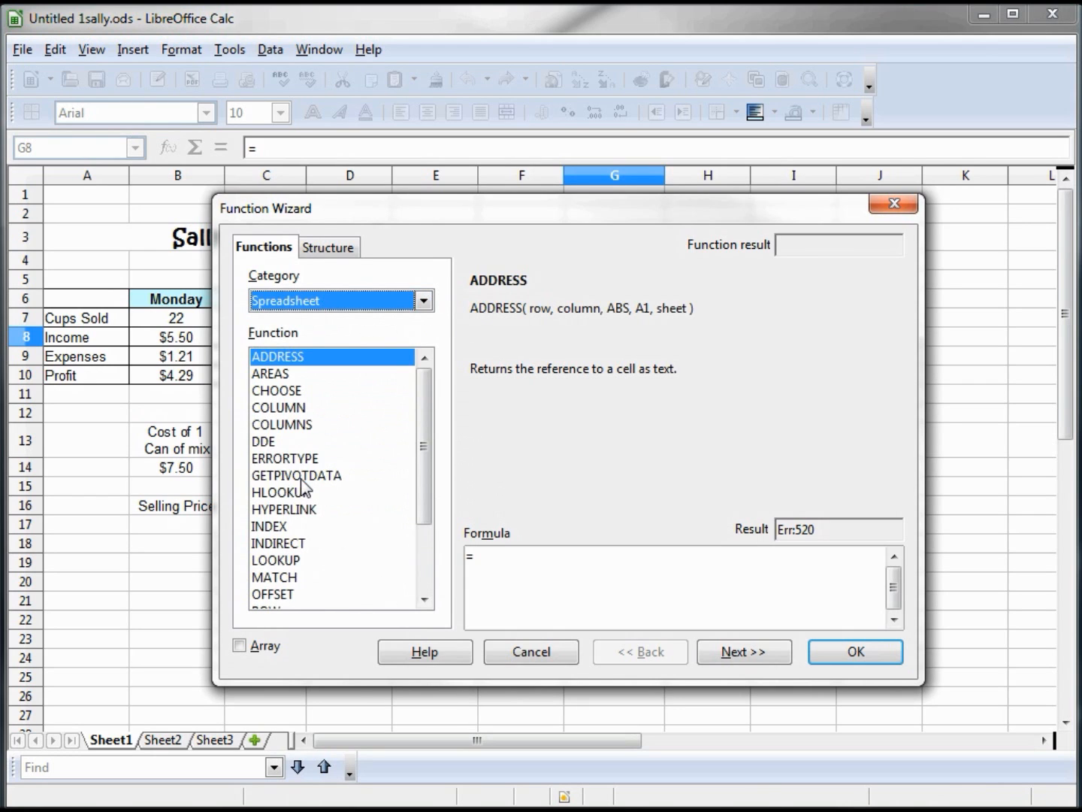
left_click(422, 300)
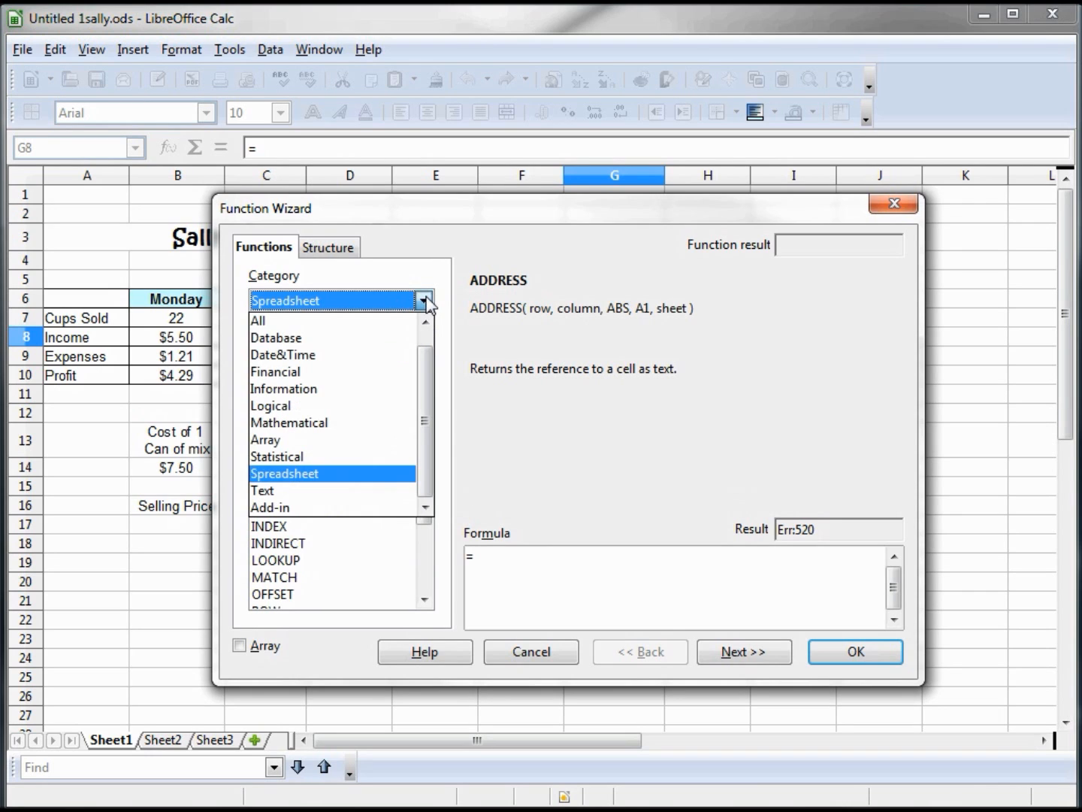
left_click(284, 354)
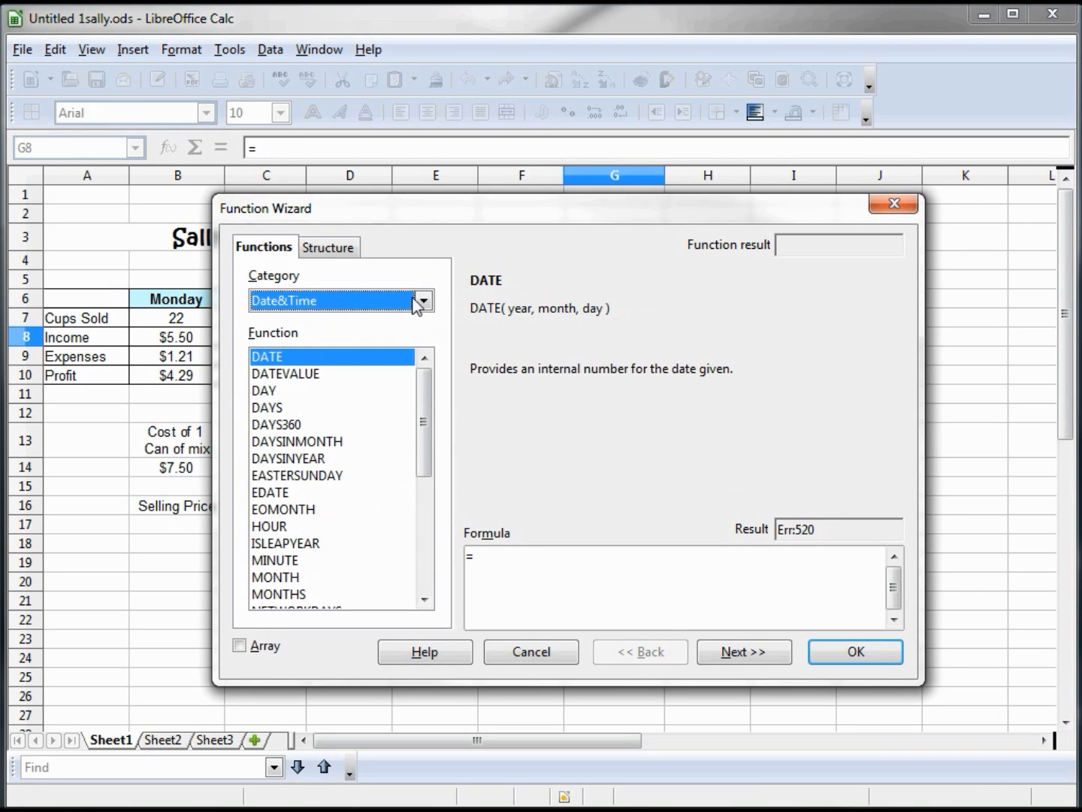
left_click(423, 300)
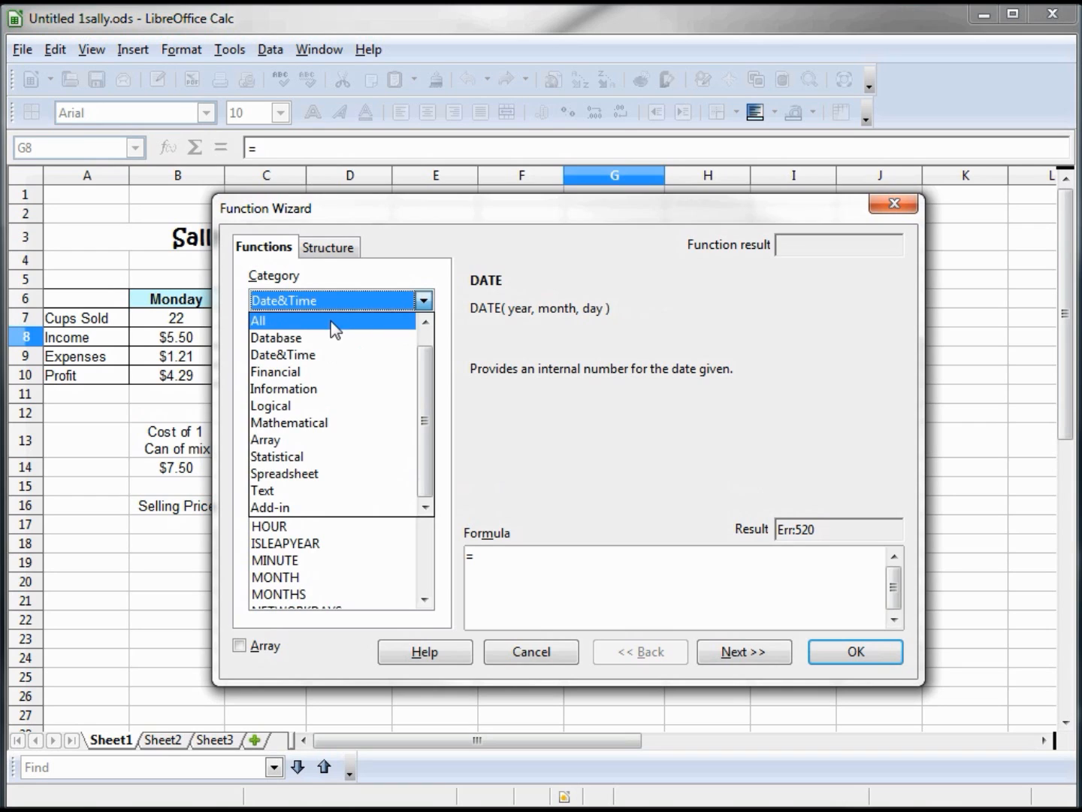
left_click(275, 370)
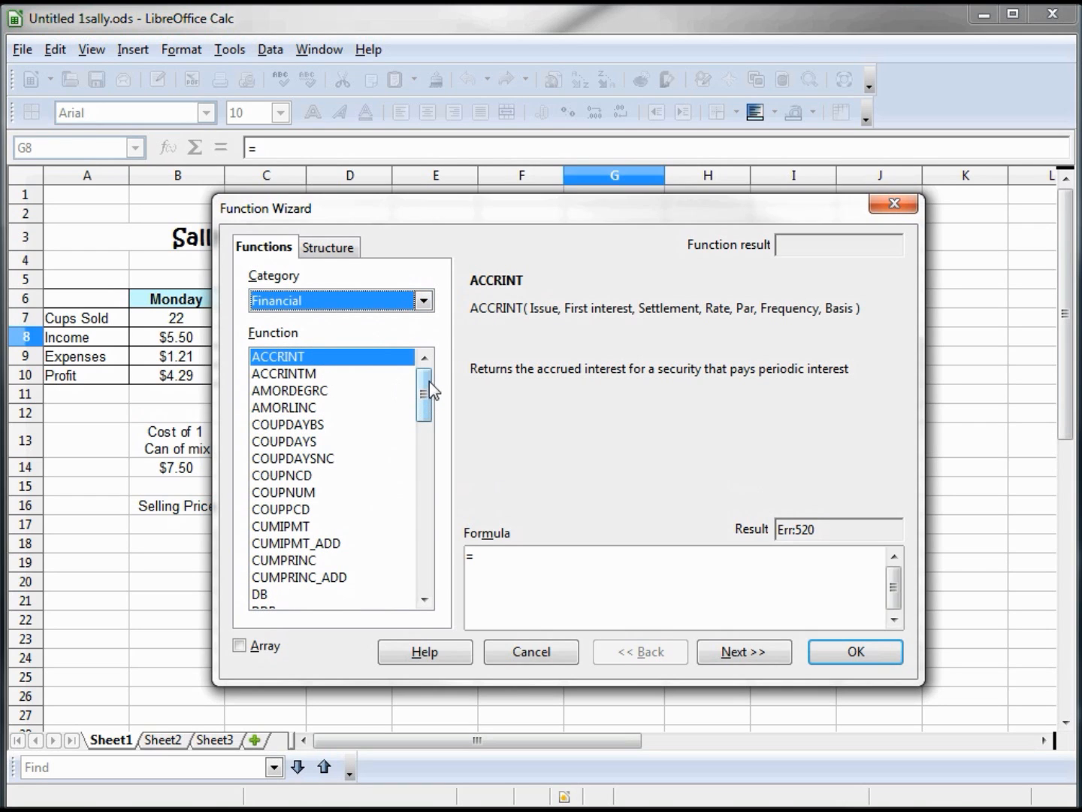
left_click_drag(423, 398, 423, 481)
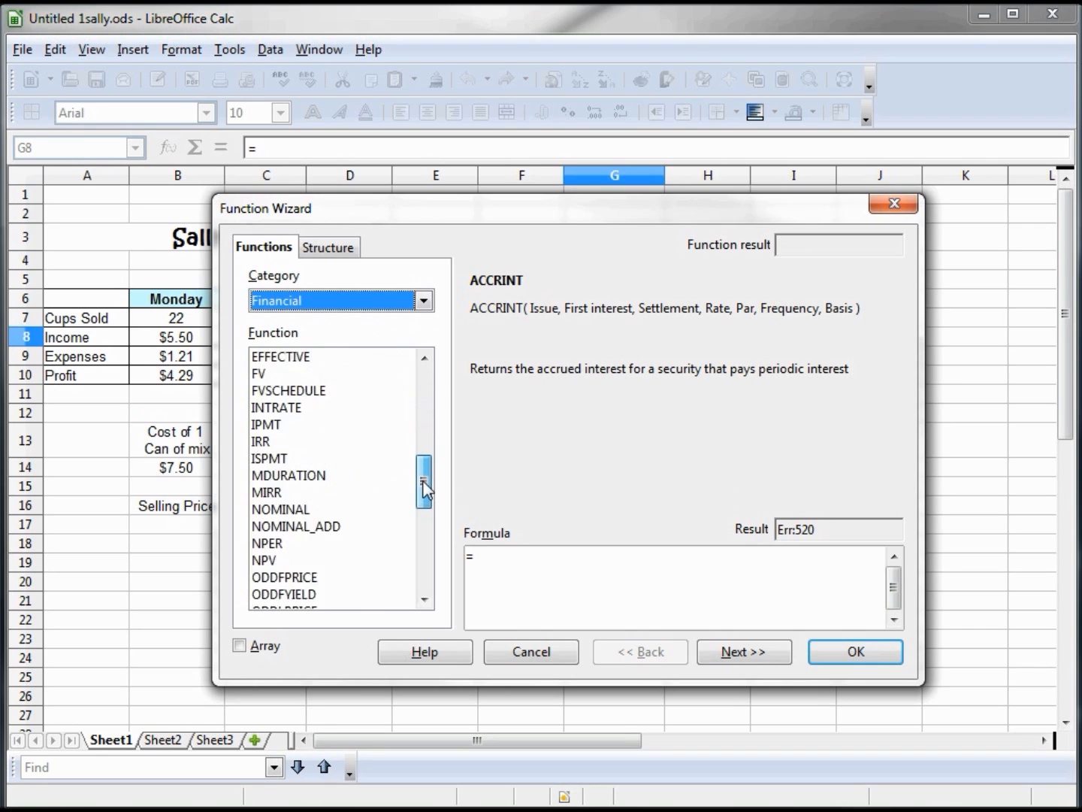
left_click_drag(423, 488, 423, 560)
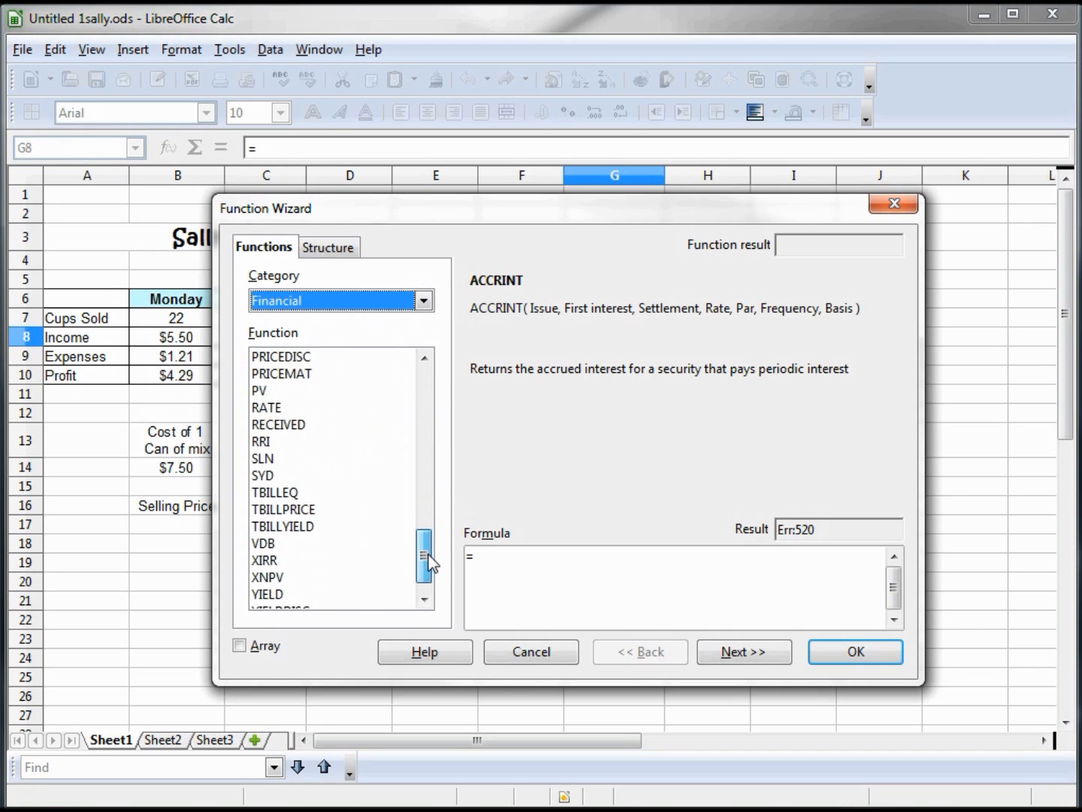
- View the Structure tab, return to Functions, and cancel without inserting anything
left_click(327, 247)
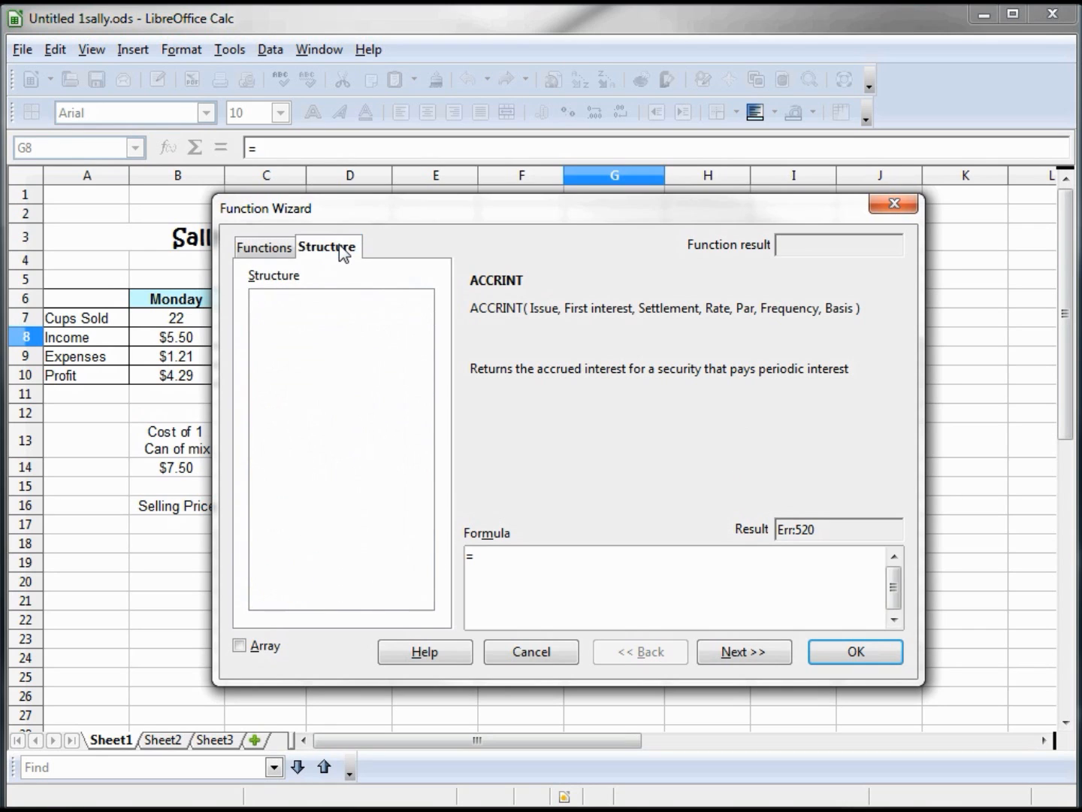
left_click(263, 248)
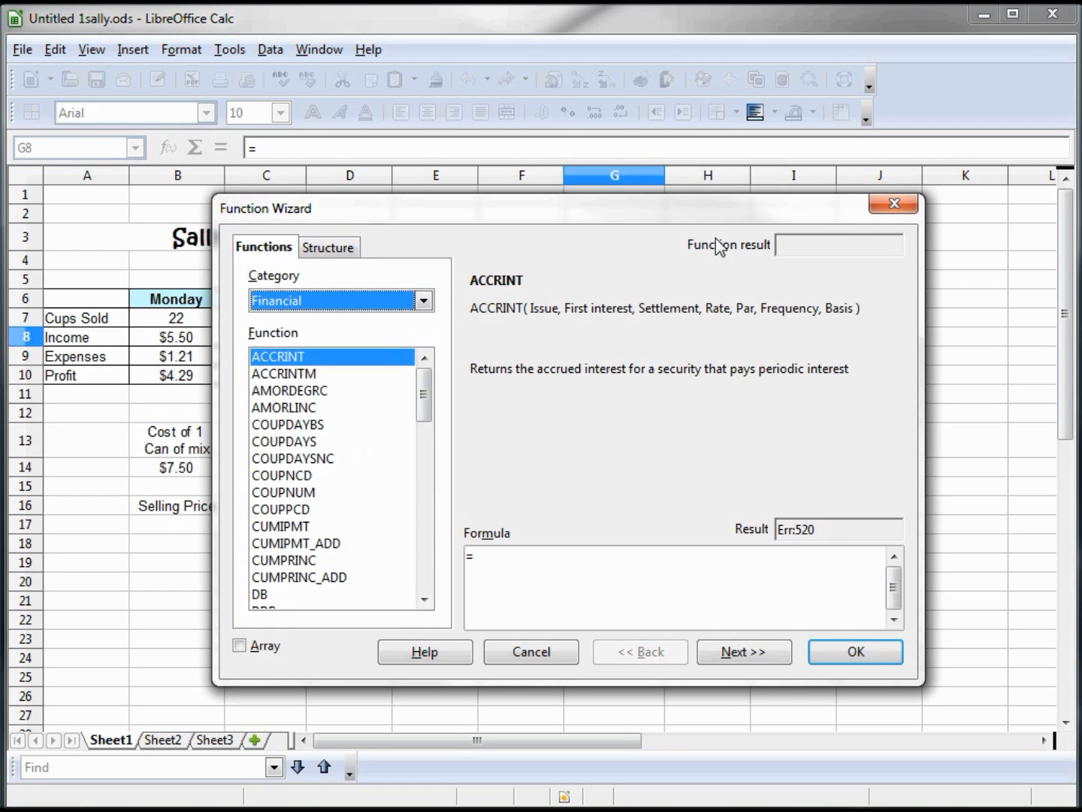
left_click(530, 651)
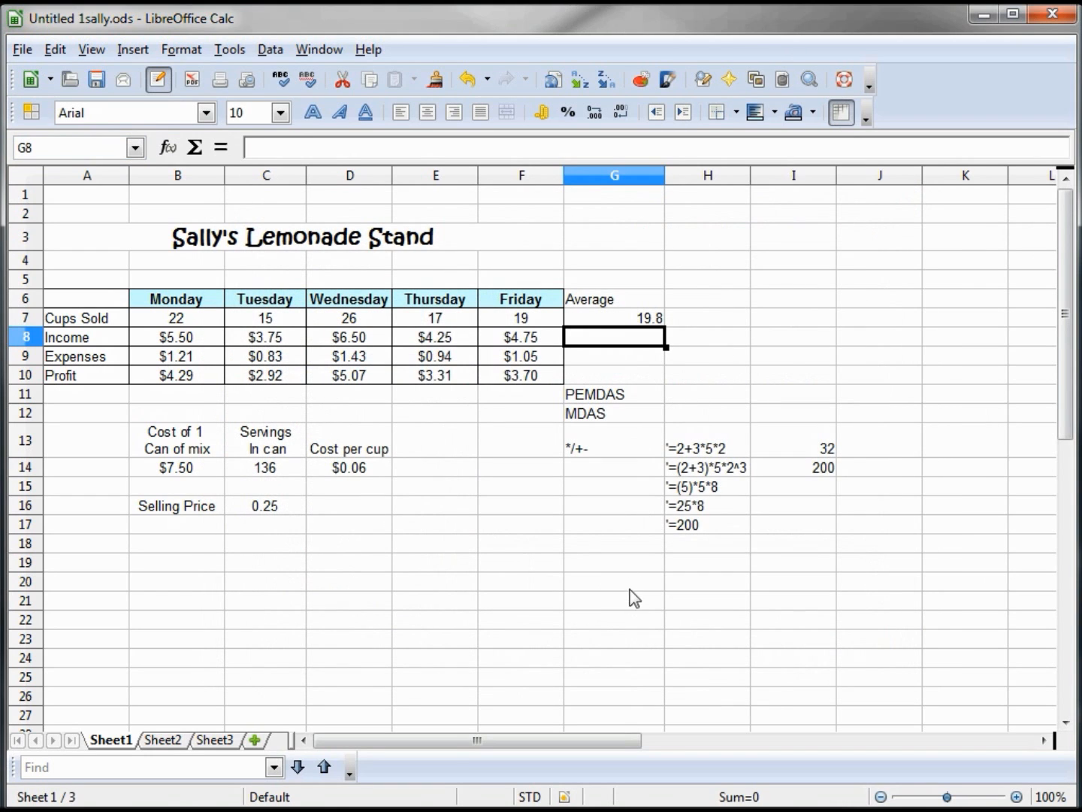
mouse_move(178, 794)
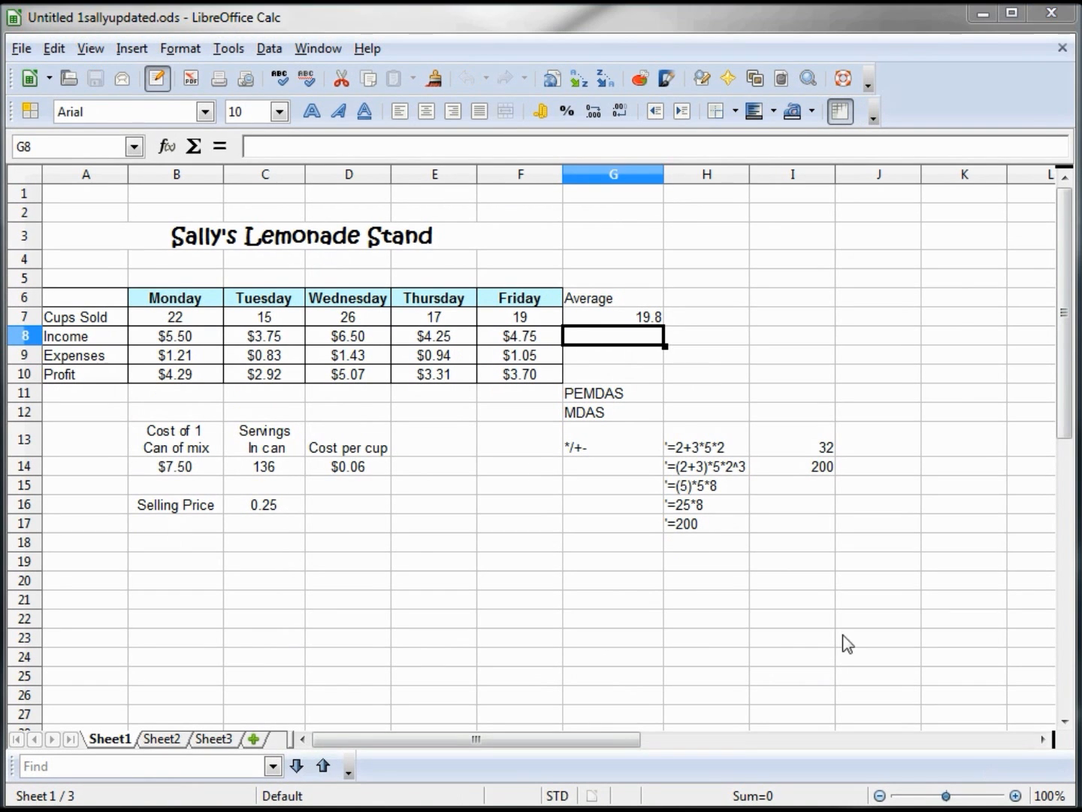
- Rotate the B6:F6 day headers 44 degrees from the lower cell edge
left_click_drag(174, 297, 520, 297)
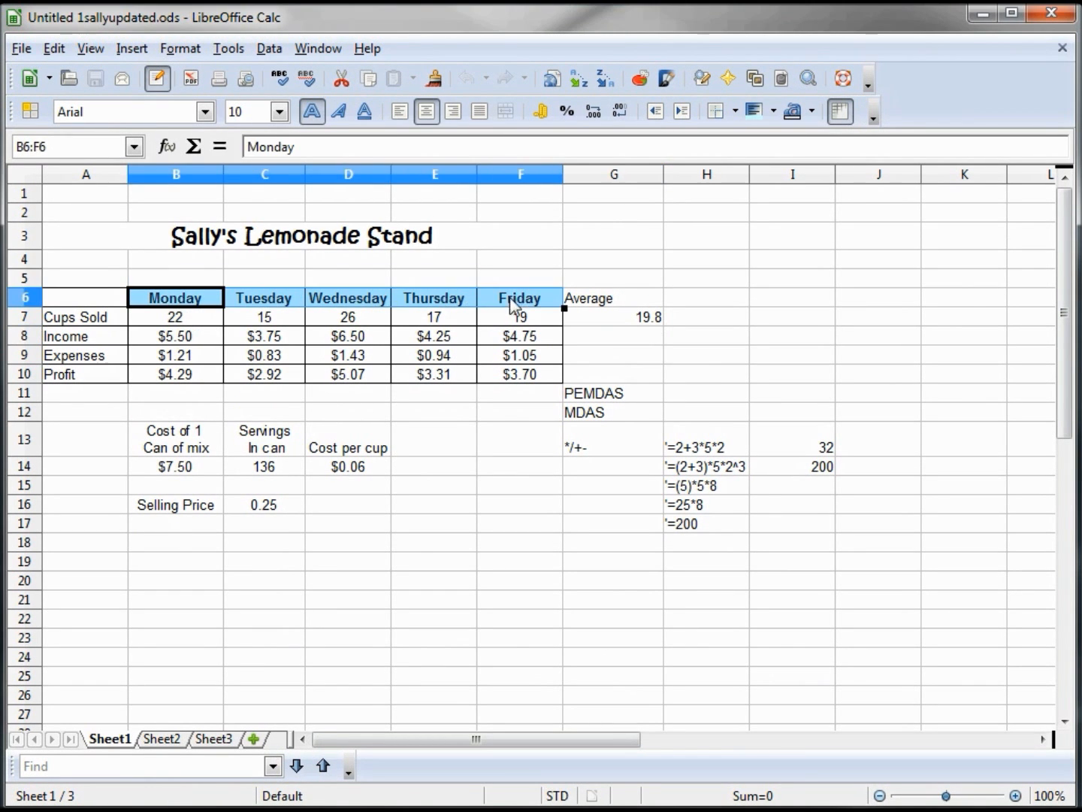
right_click(517, 300)
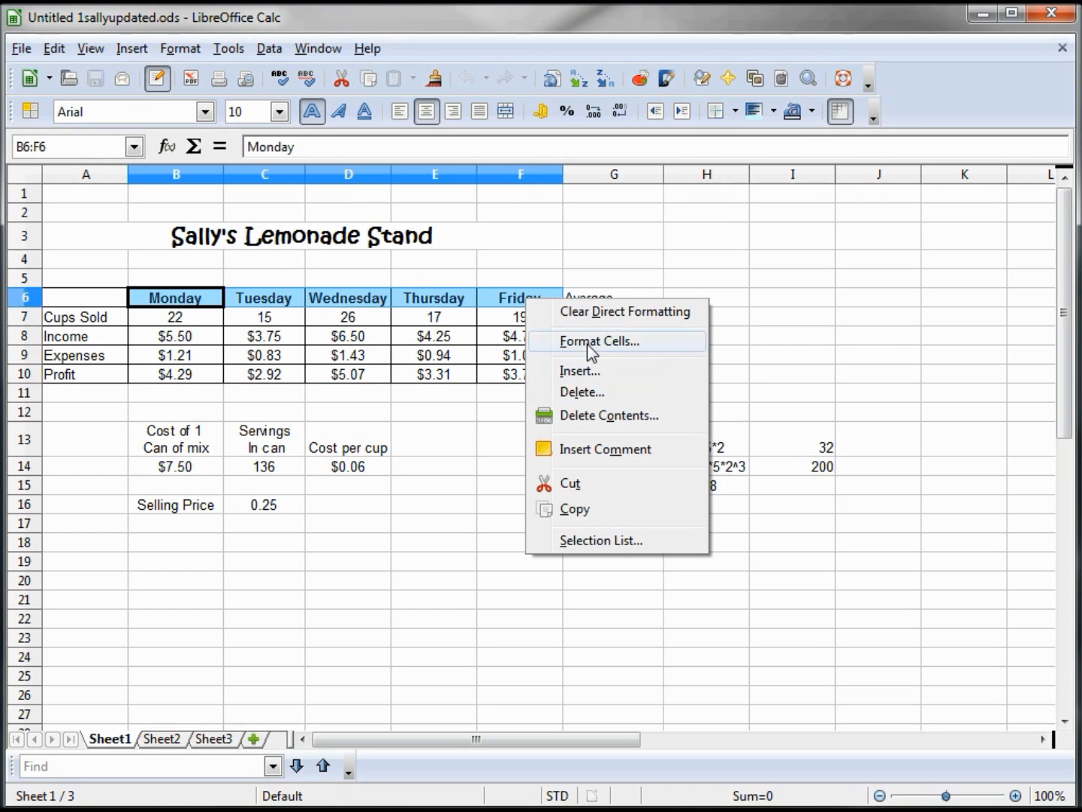
left_click(599, 341)
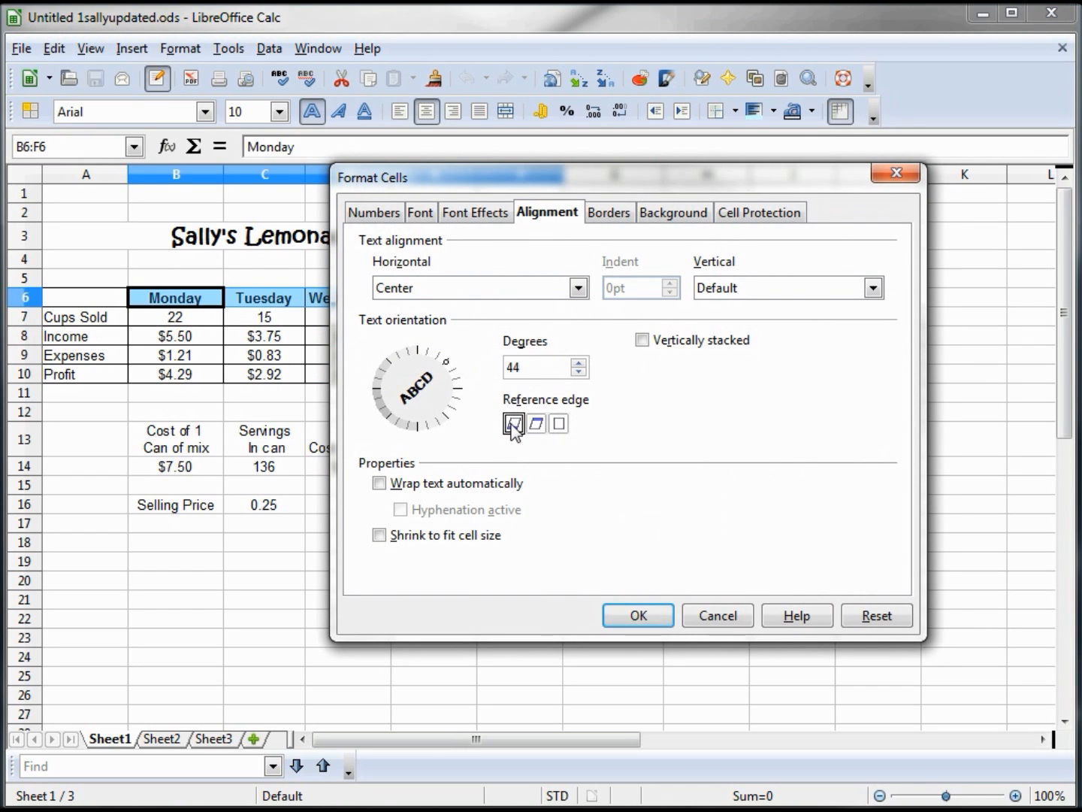
mouse_move(514, 423)
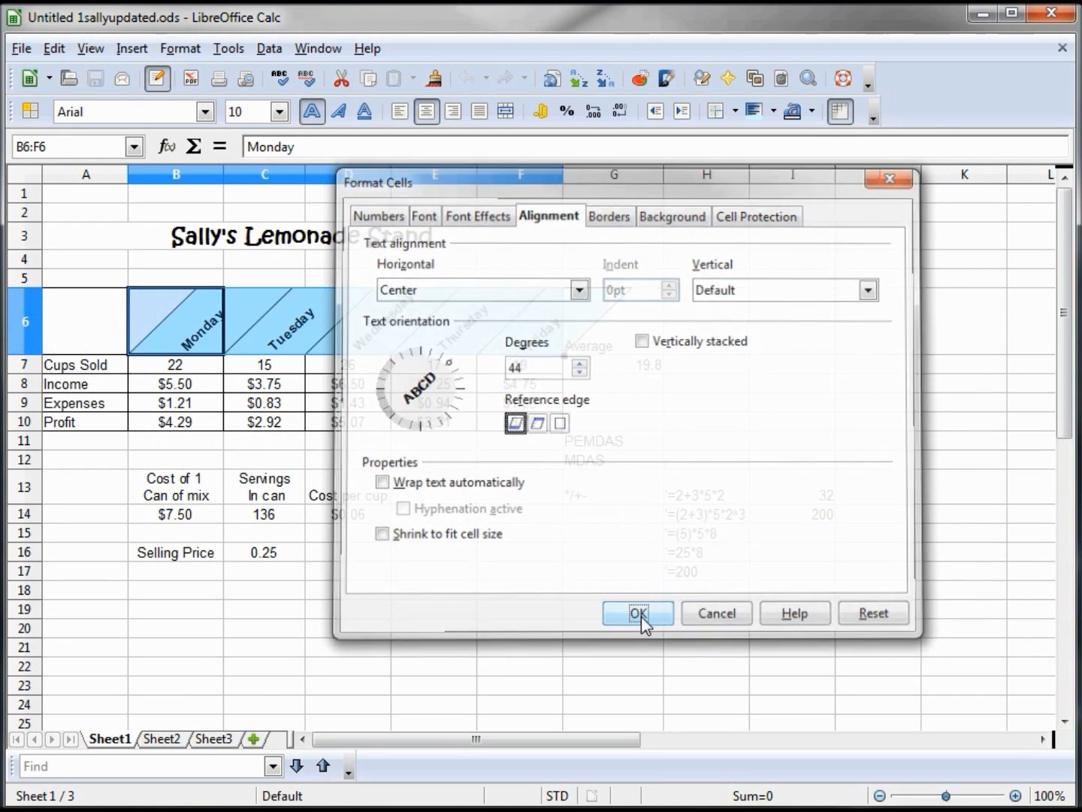
left_click(637, 613)
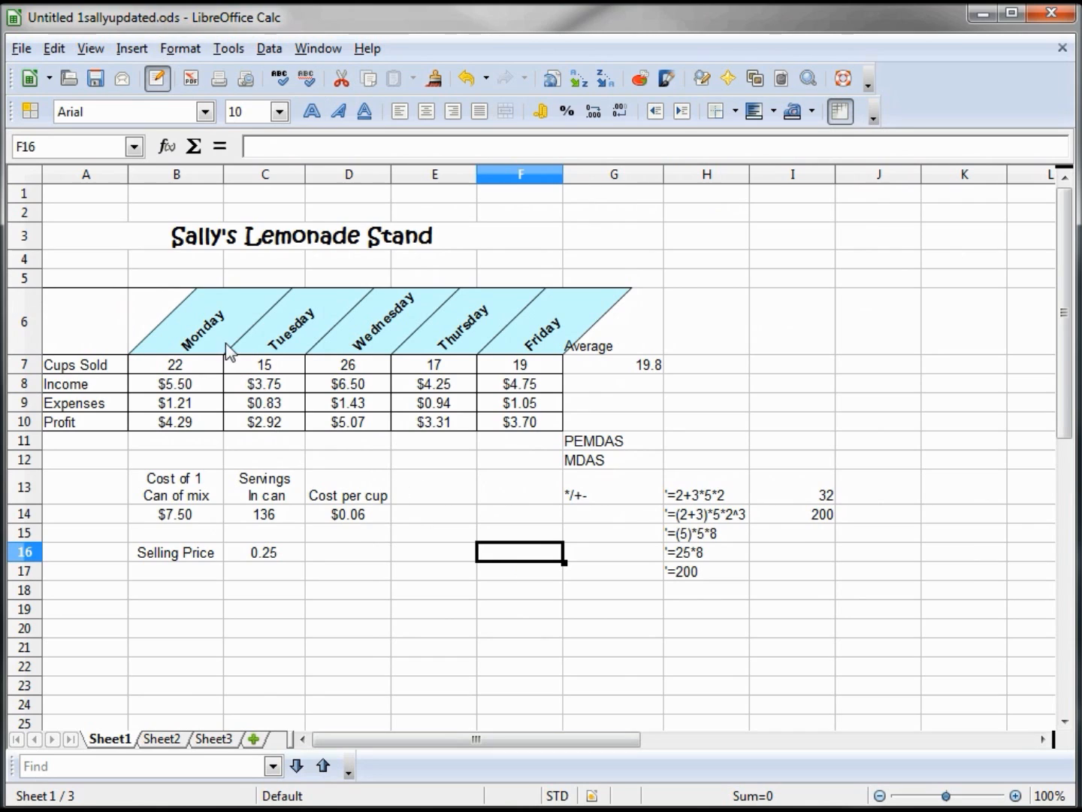
- Move the day headers to row 11 and set their rotation reference to the upper cell edge
left_click(176, 320)
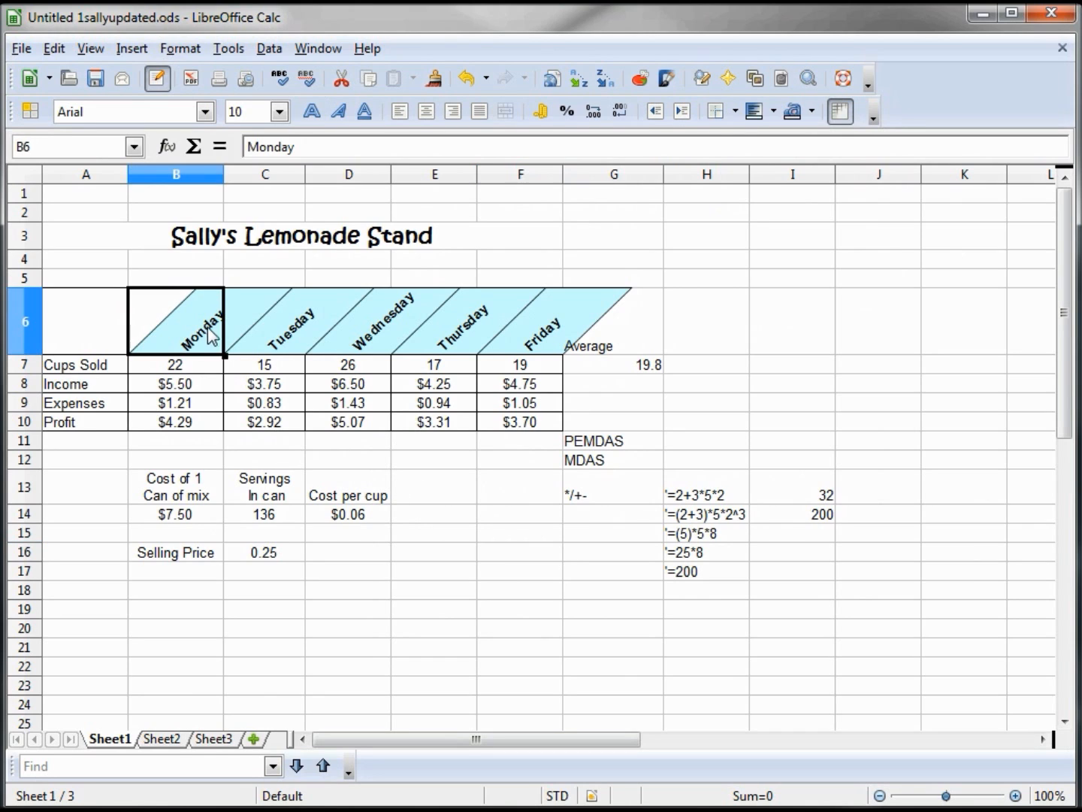
left_click_drag(176, 321, 520, 321)
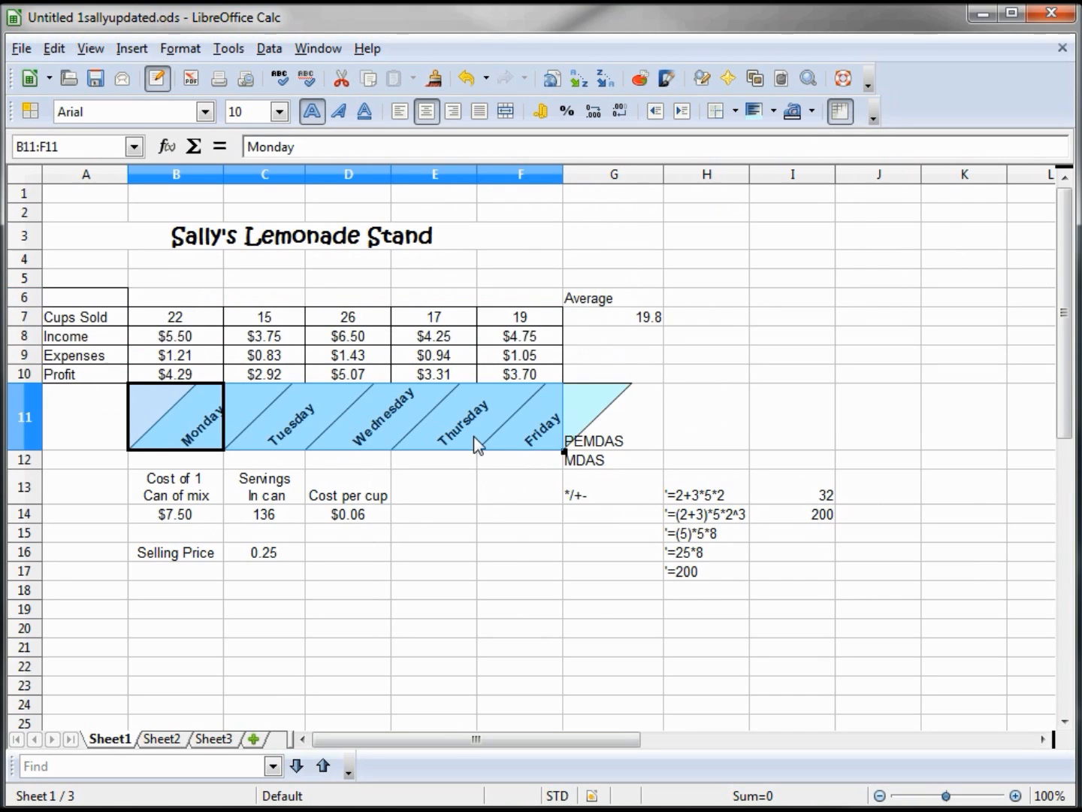
mouse_move(406, 430)
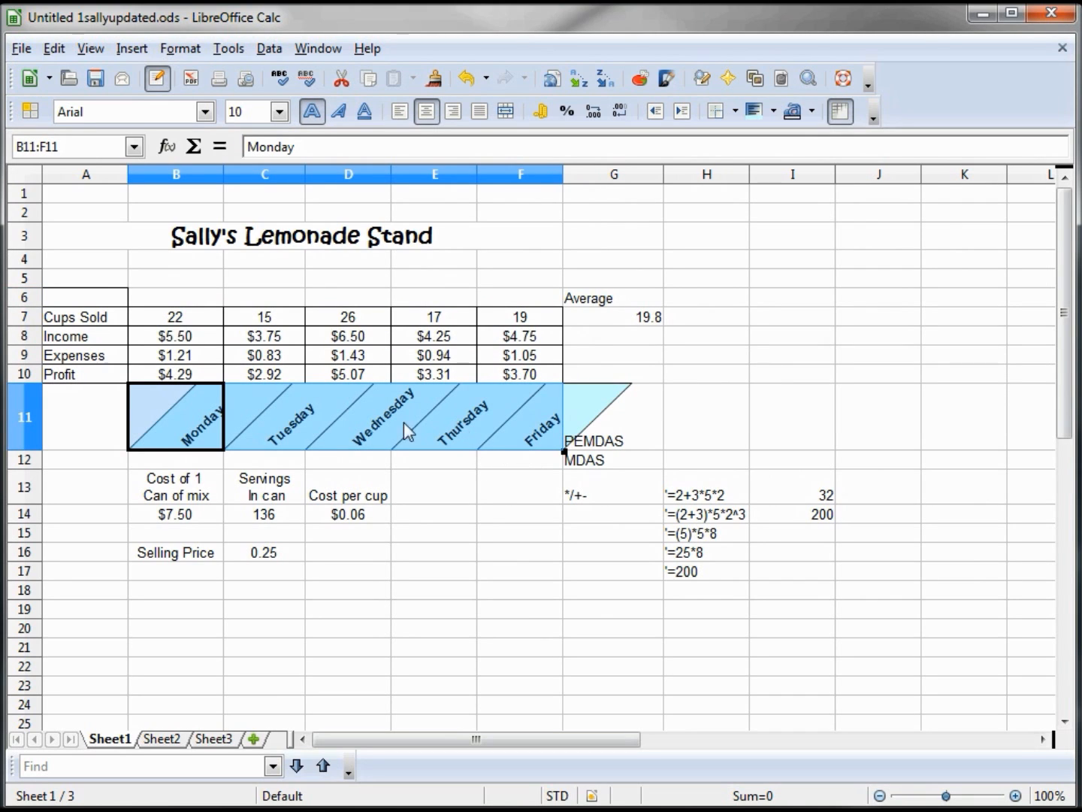
mouse_move(387, 439)
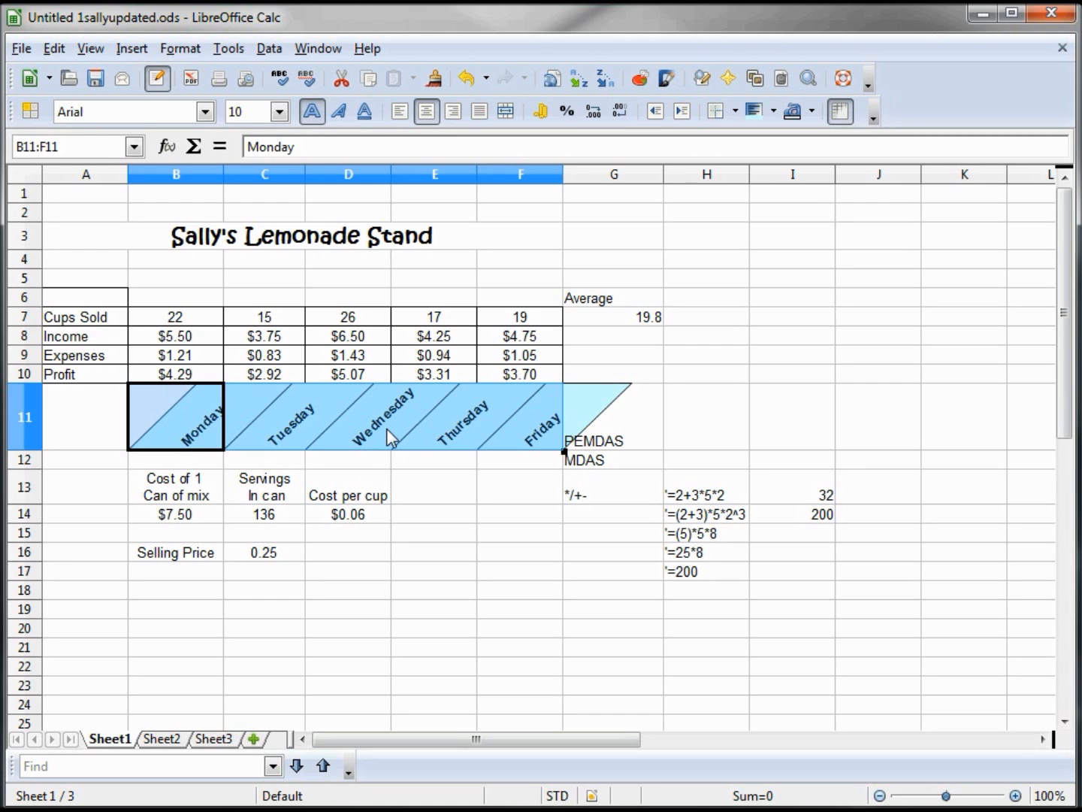
right_click(390, 436)
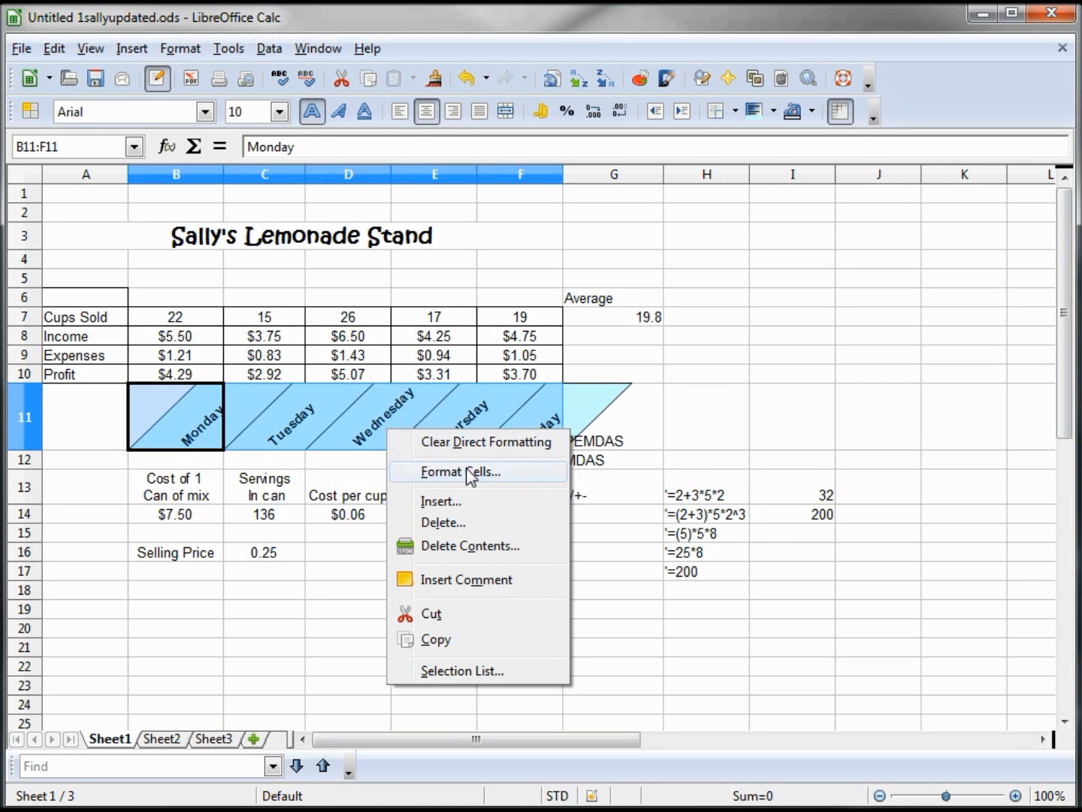
left_click(461, 471)
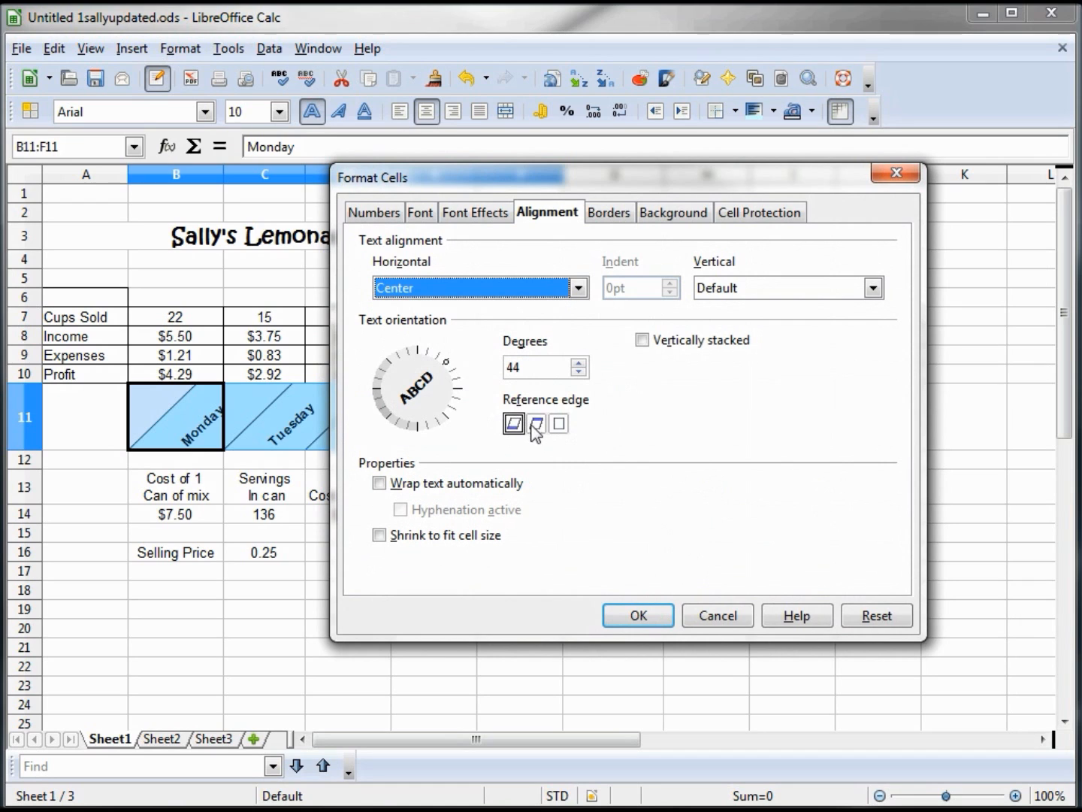
mouse_move(535, 423)
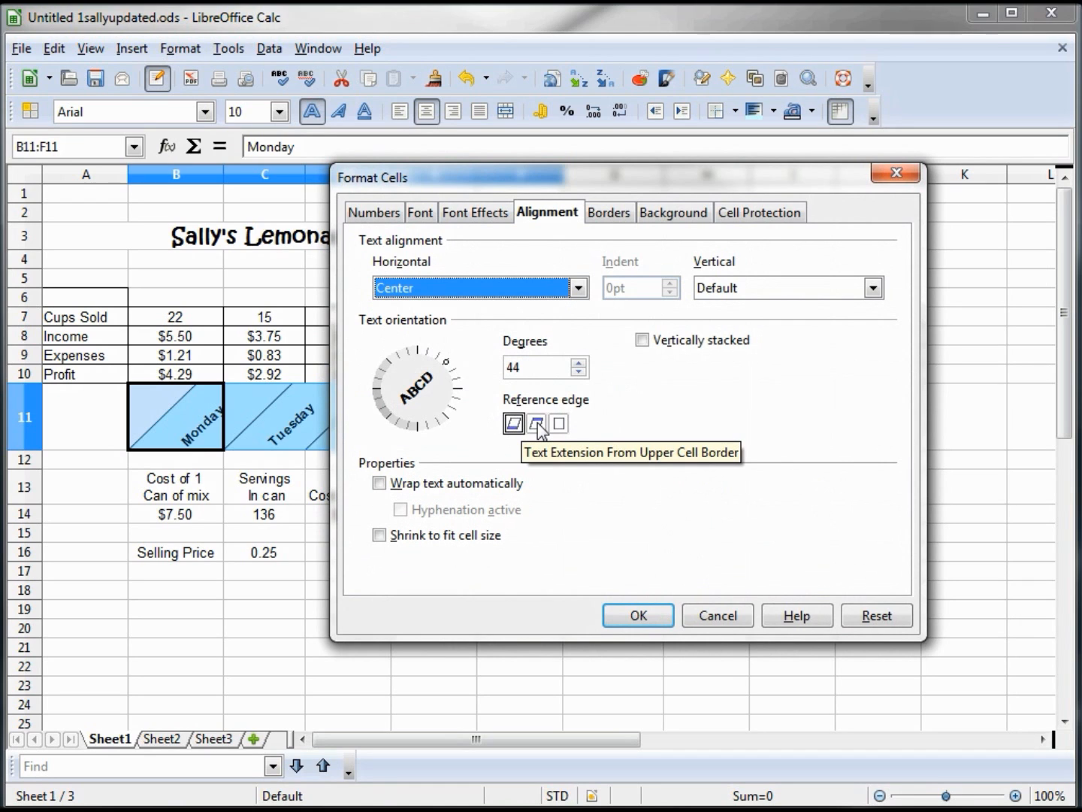
left_click(638, 614)
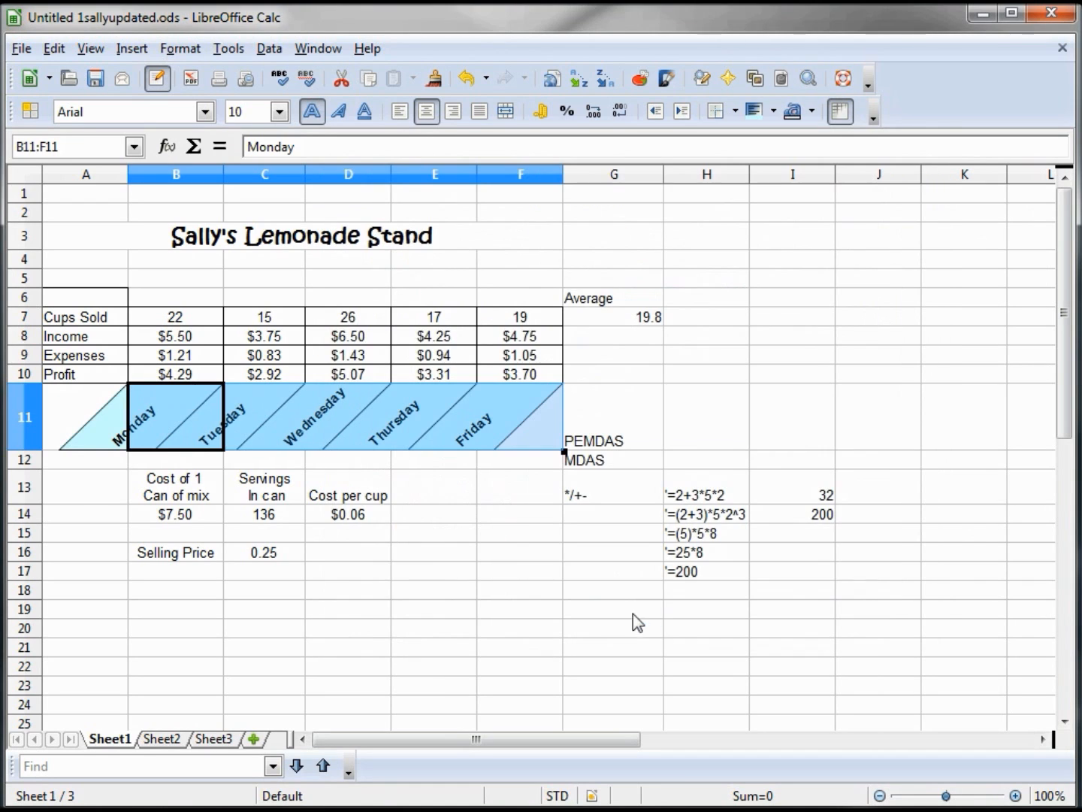
left_click(174, 487)
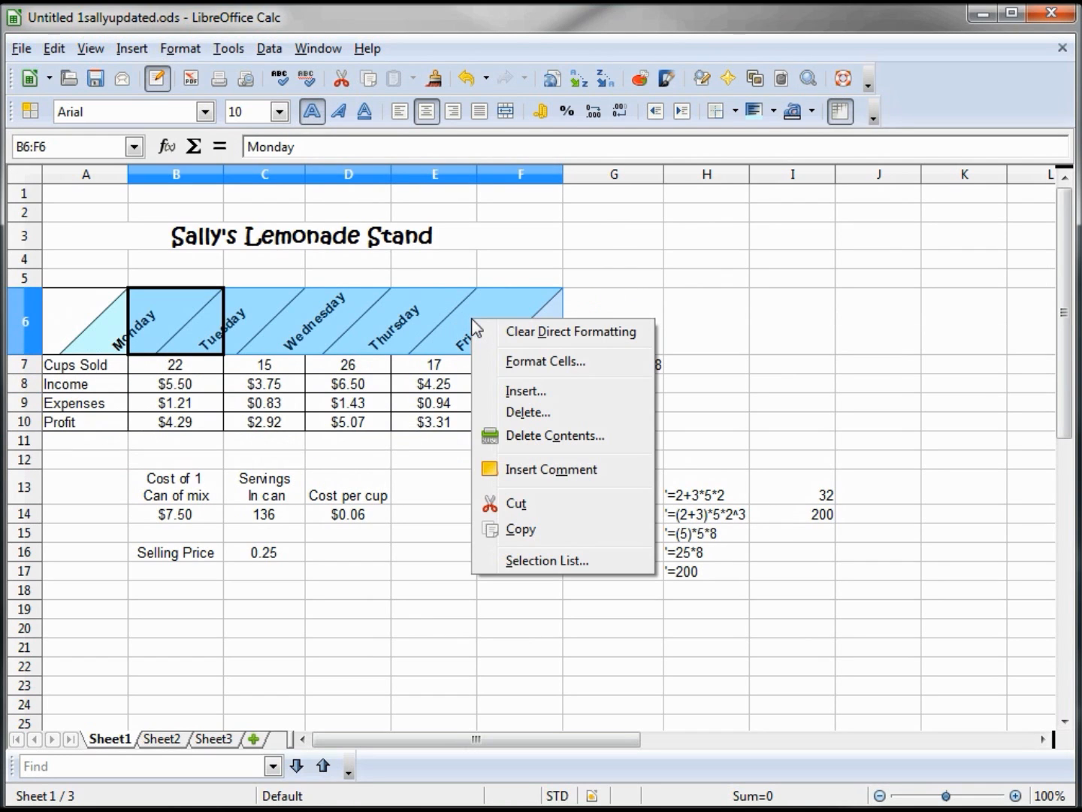
- Set the Monday–Friday headers to vertically stacked text, then reselect the header cells
left_click(545, 362)
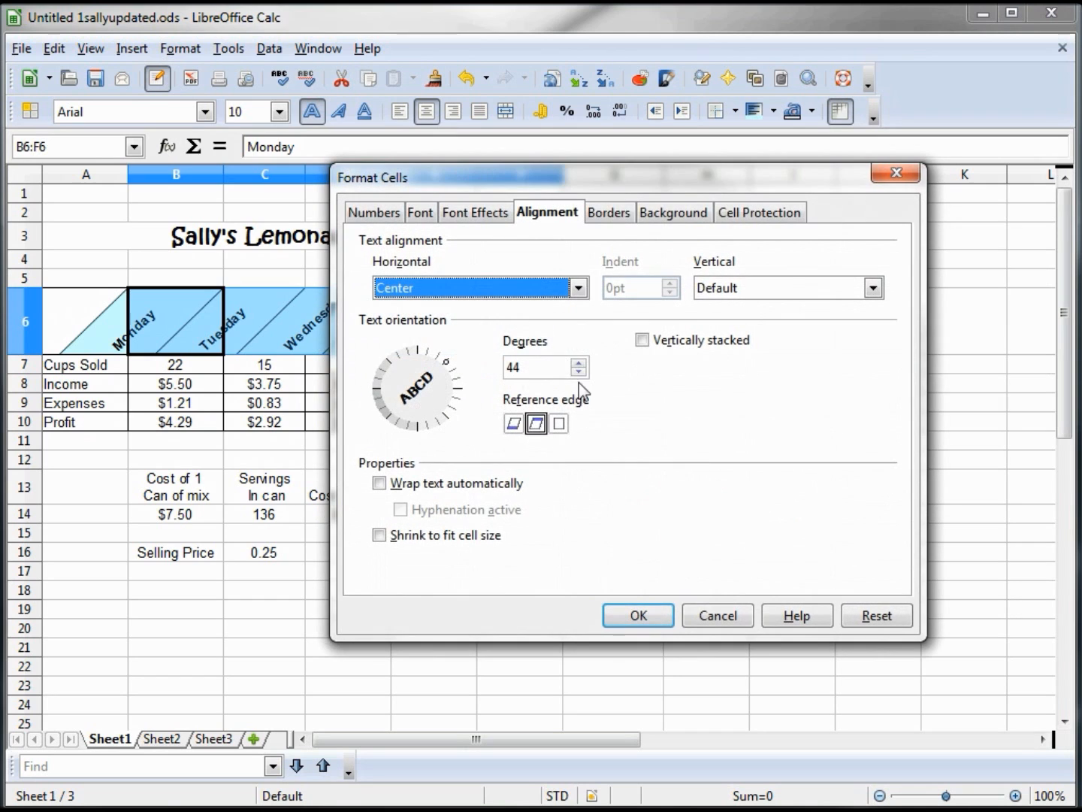
left_click(643, 340)
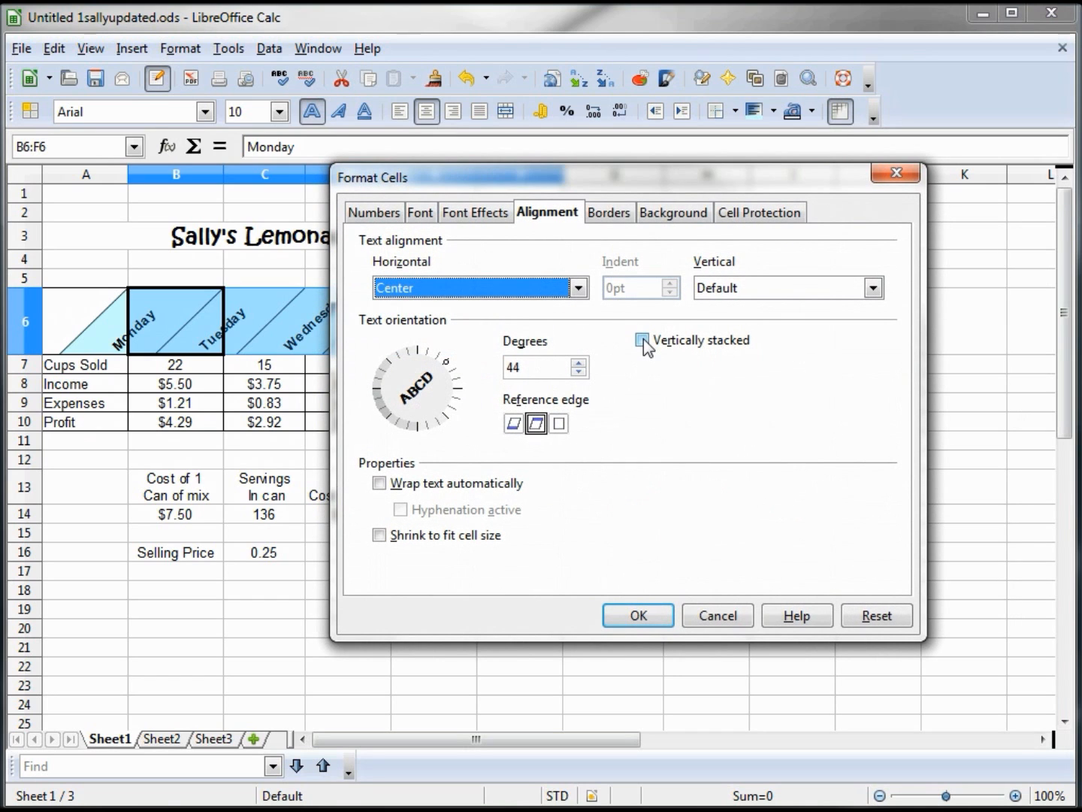
left_click(637, 615)
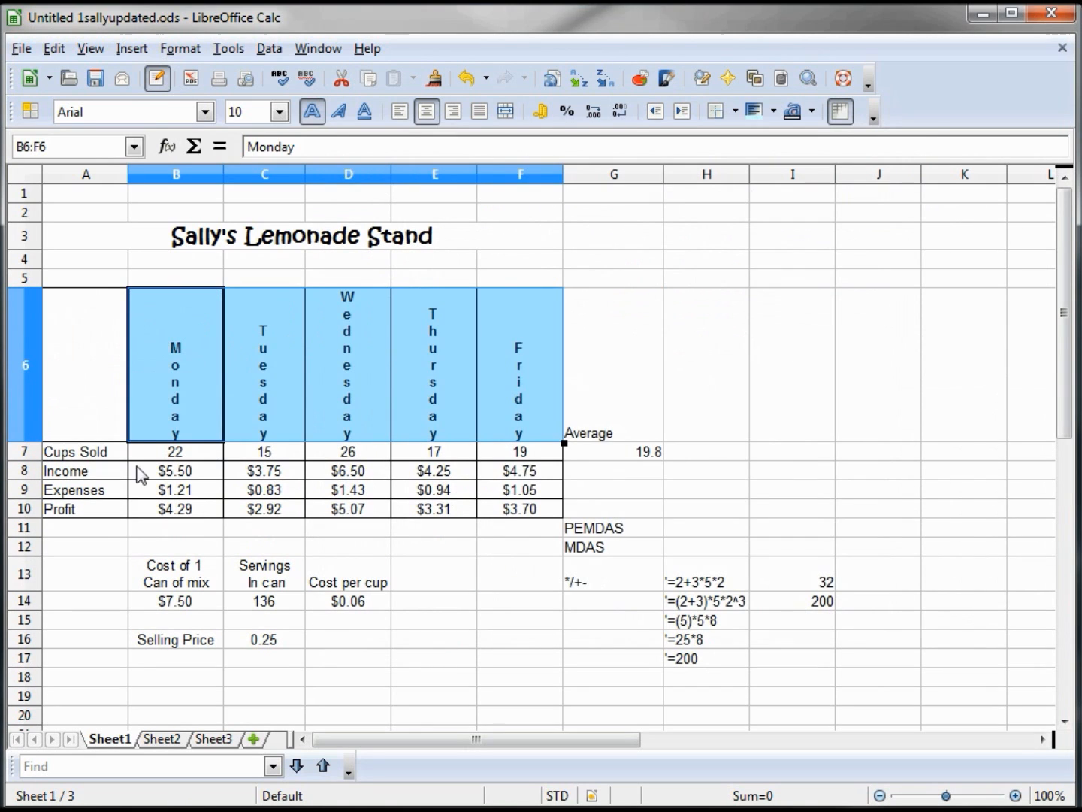
left_click(176, 363)
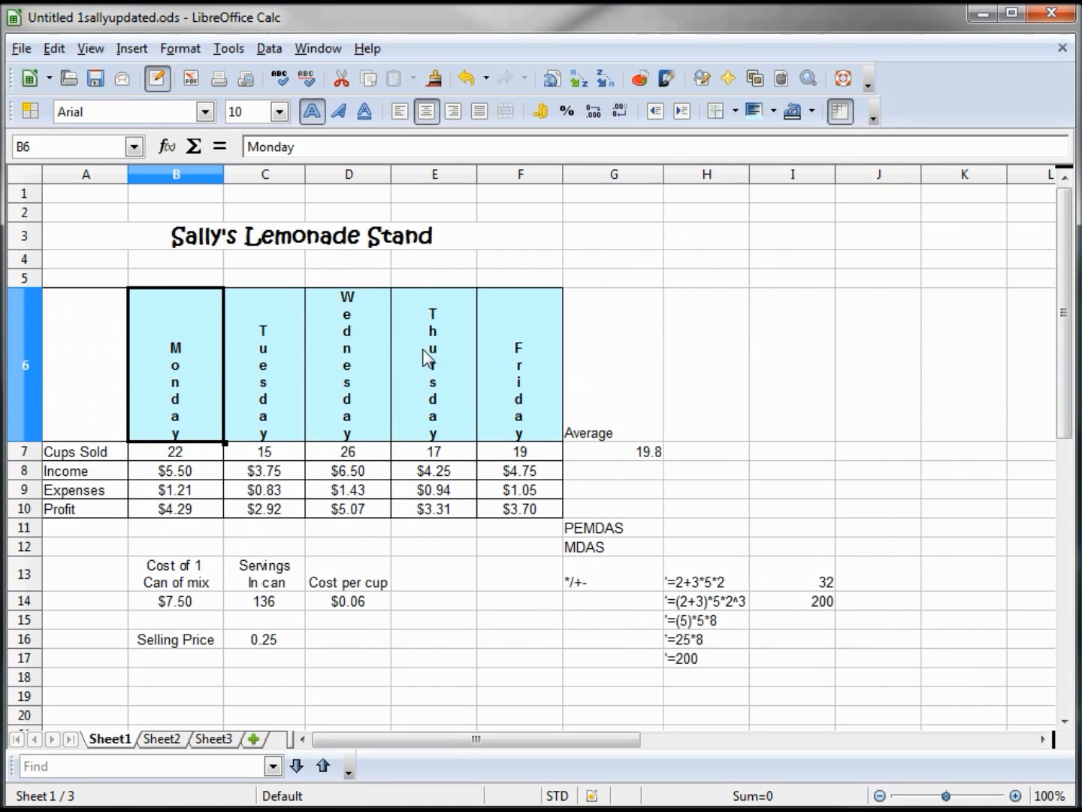
mouse_move(188, 372)
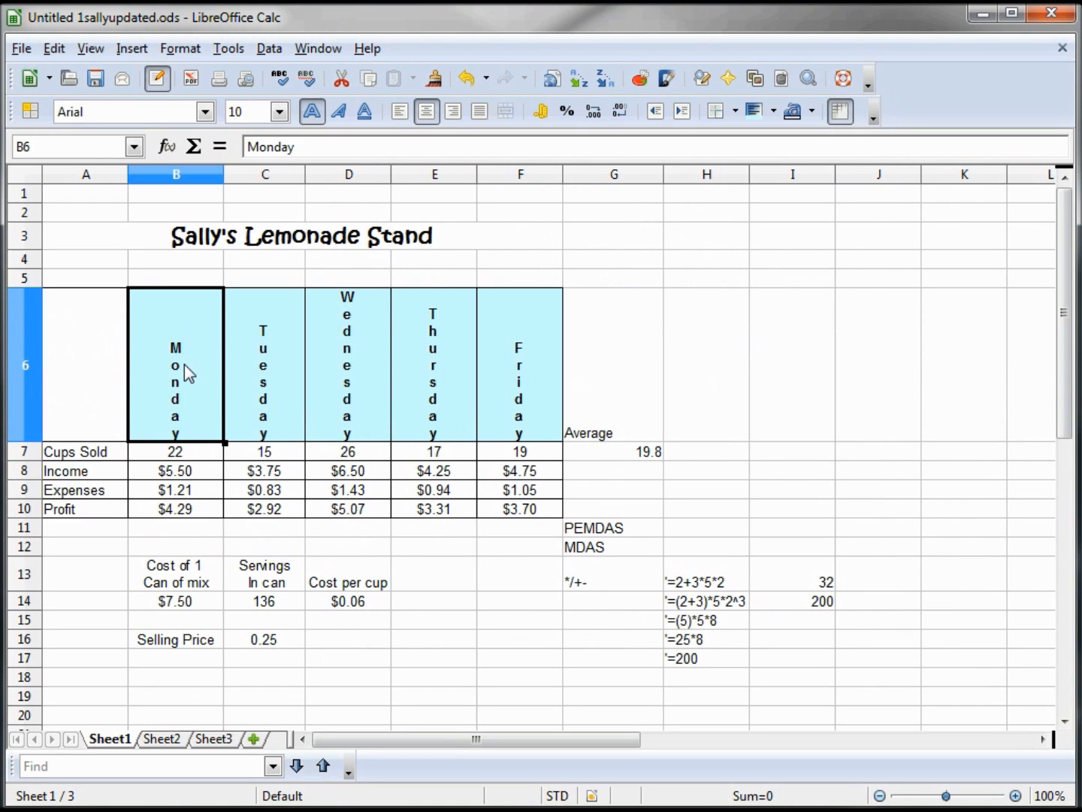
mouse_move(615, 539)
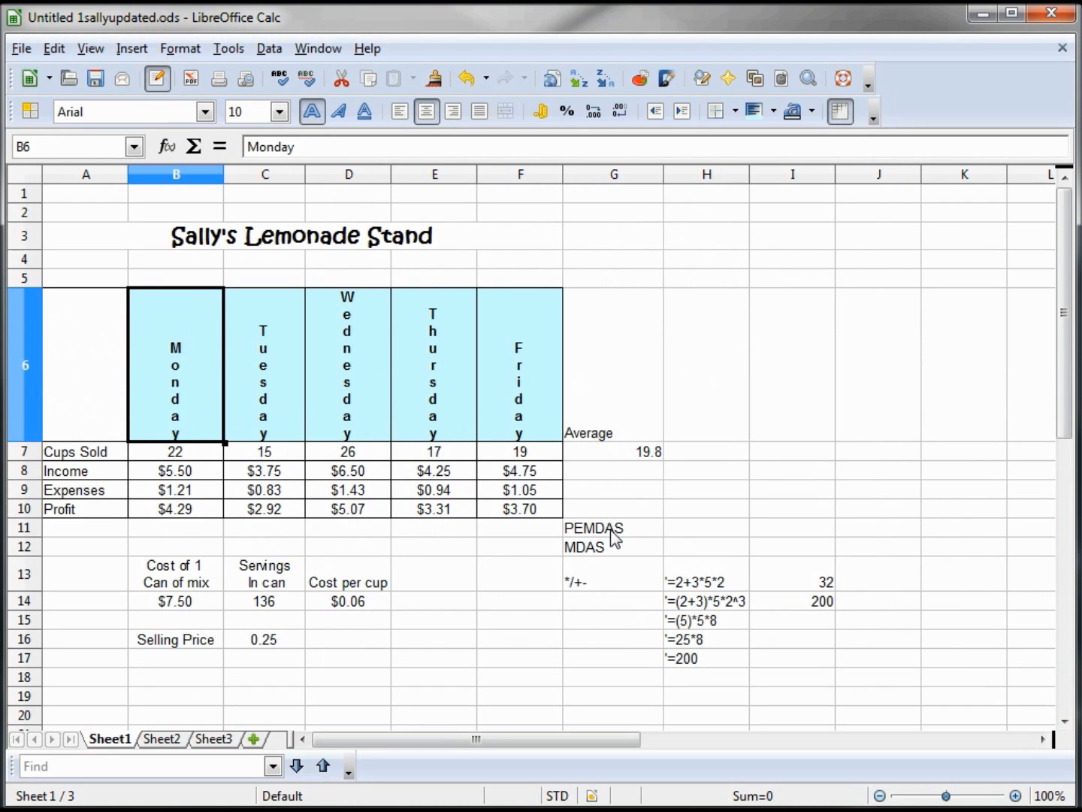
left_click(520, 365)
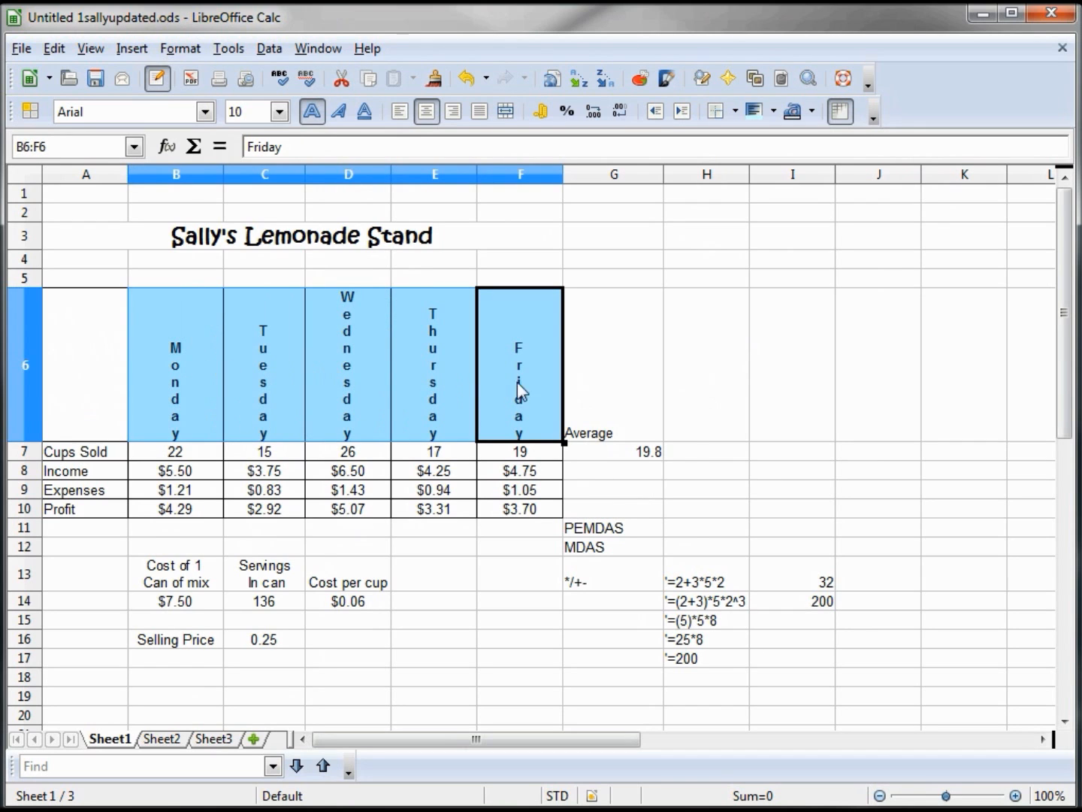
- Untick Vertically stacked and set text angle to 0 degrees for the Monday–Friday headers
left_click(180, 48)
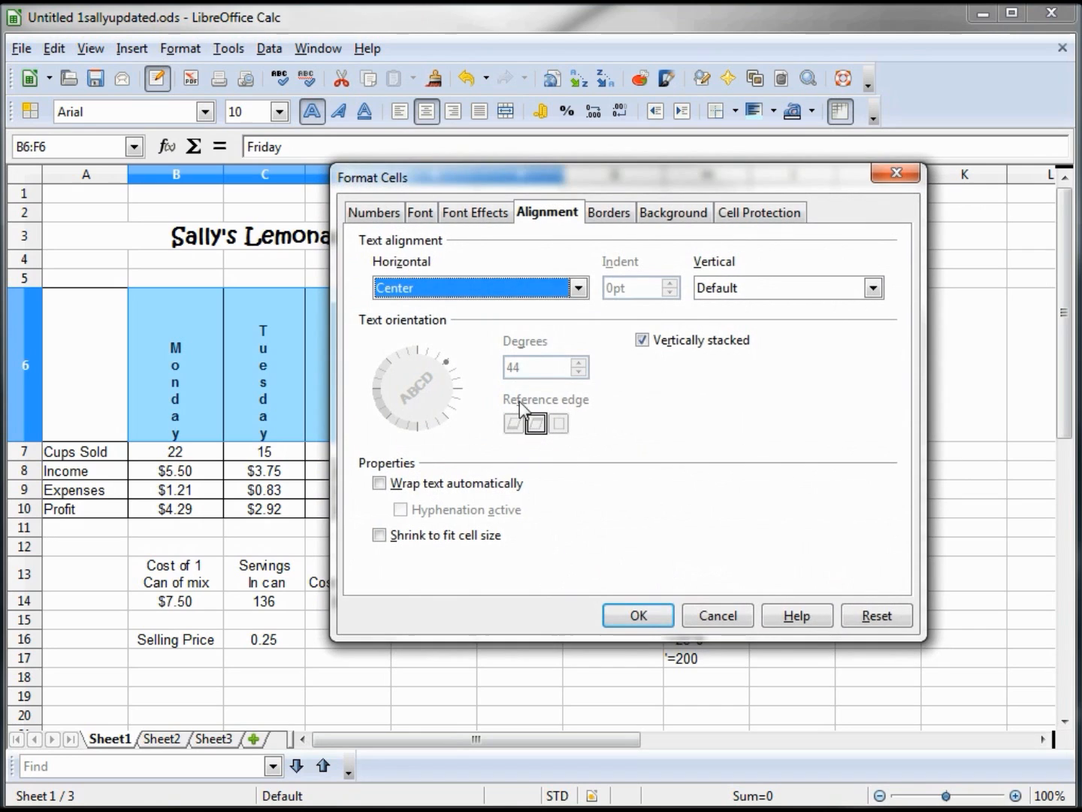
left_click(641, 340)
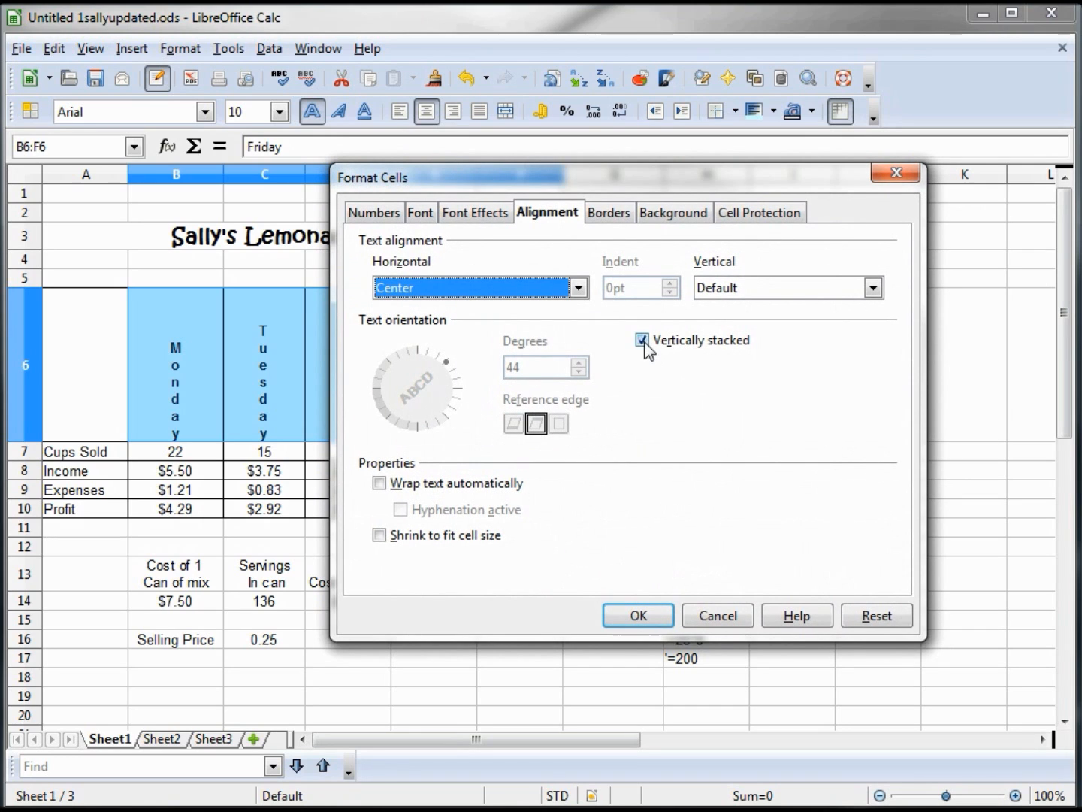
left_click(642, 338)
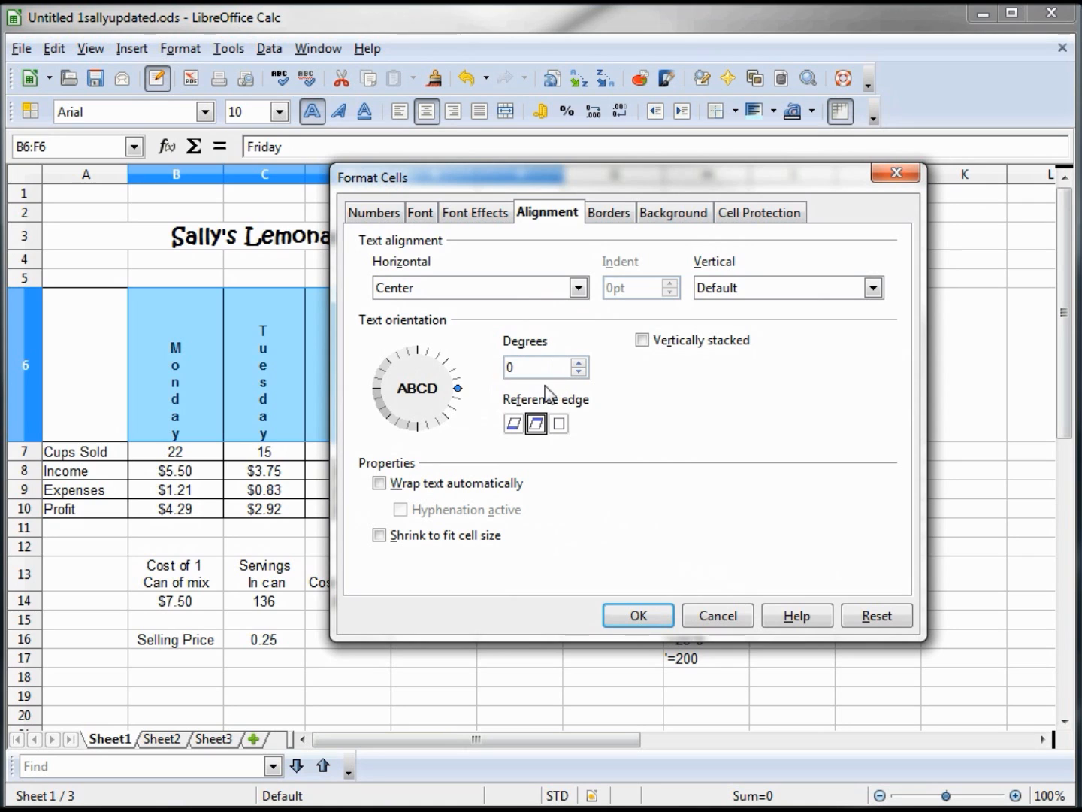
left_click(637, 614)
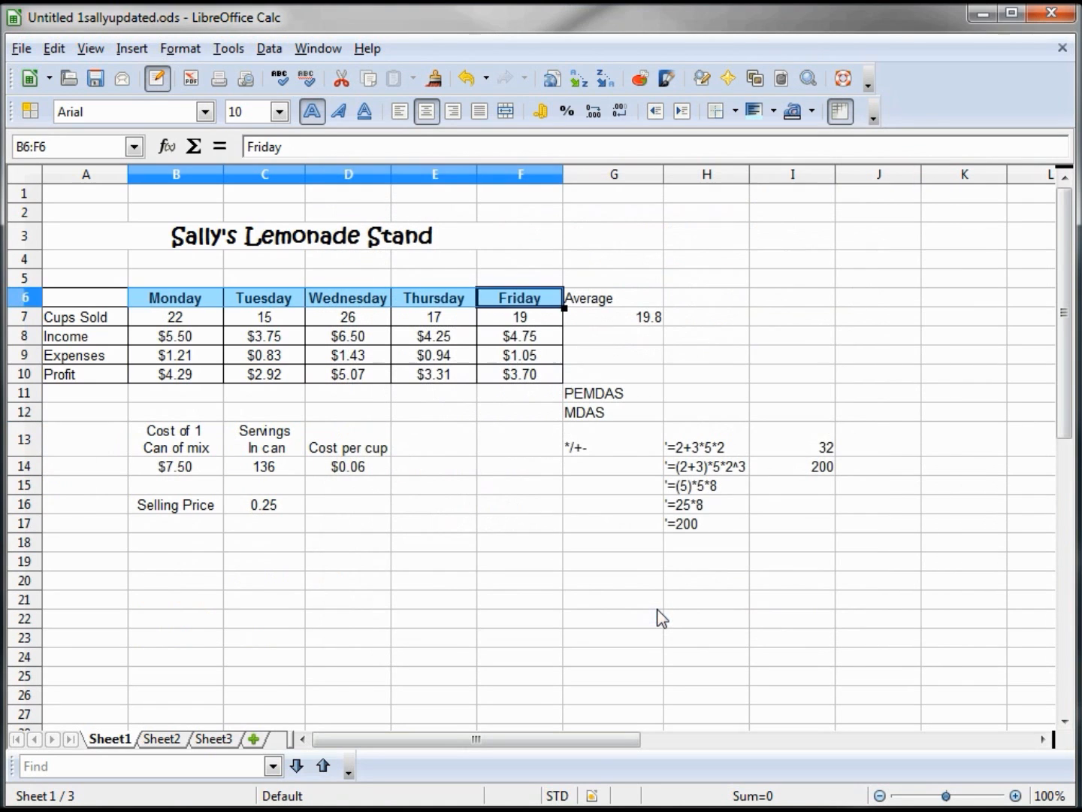